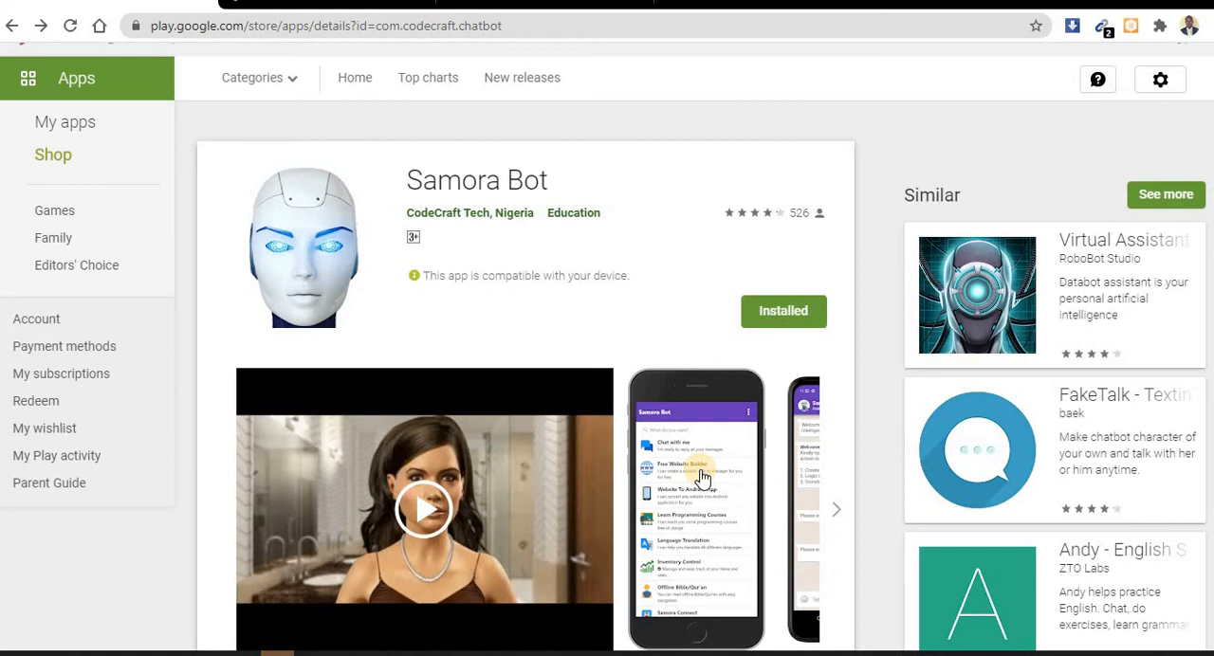
mouse_move(611, 197)
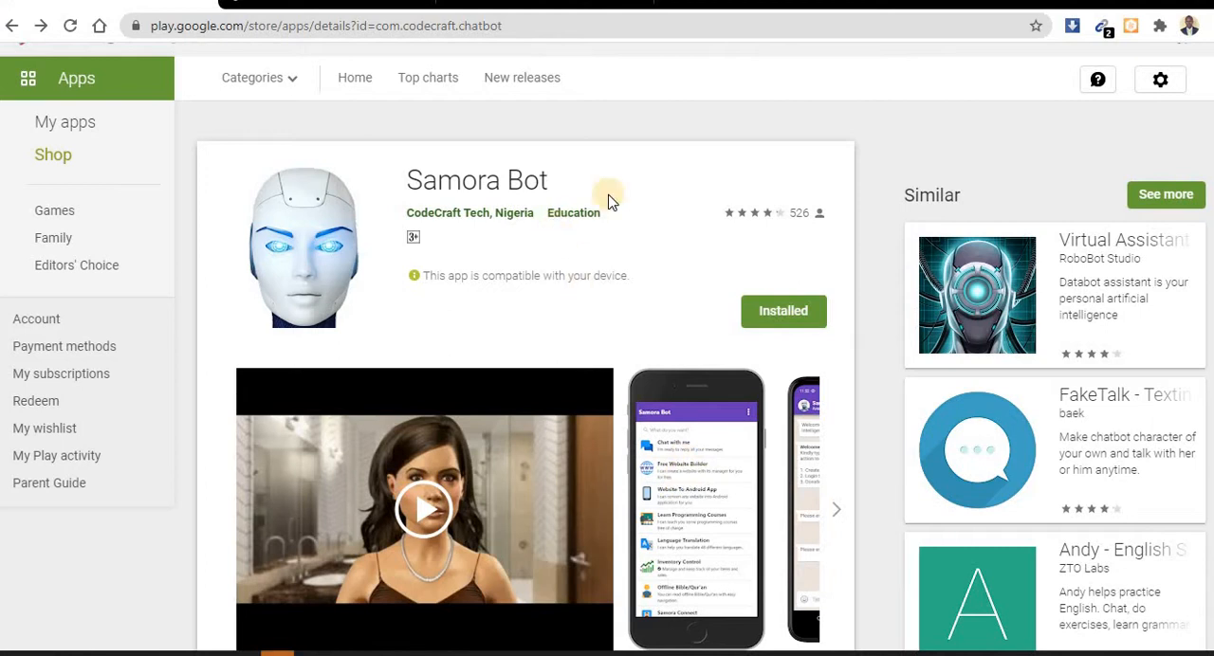
mouse_move(693, 516)
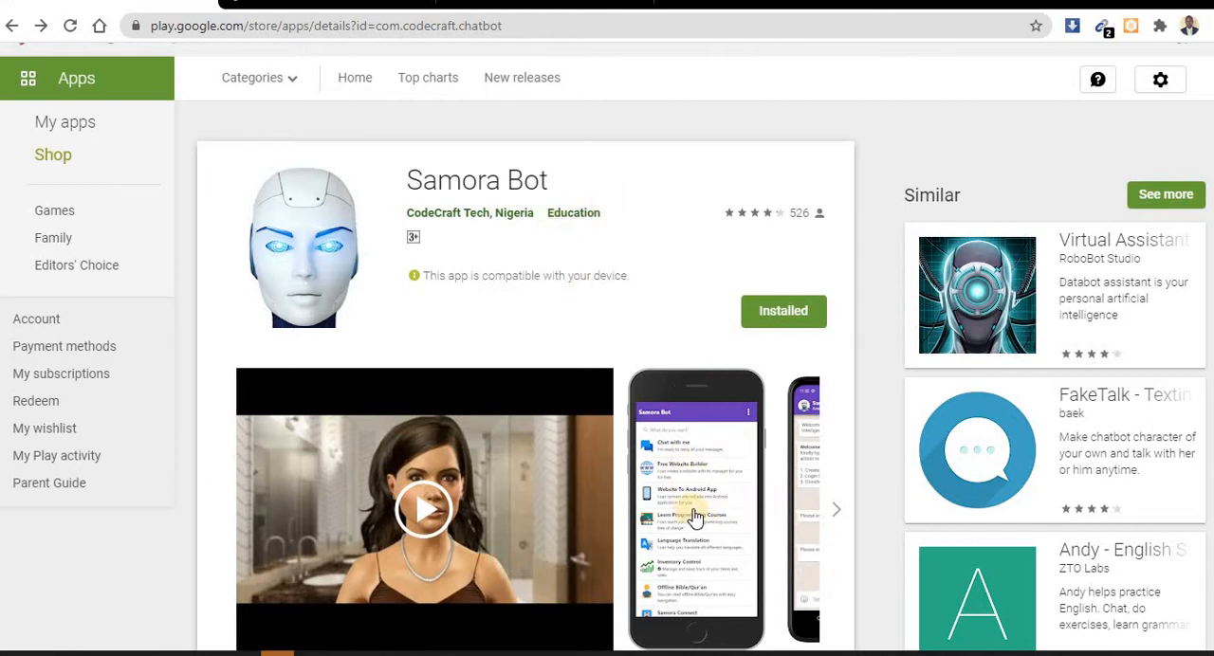
Step: Enlarge the Samora Bot app's first screenshot showing its feature menu
left_click(695, 509)
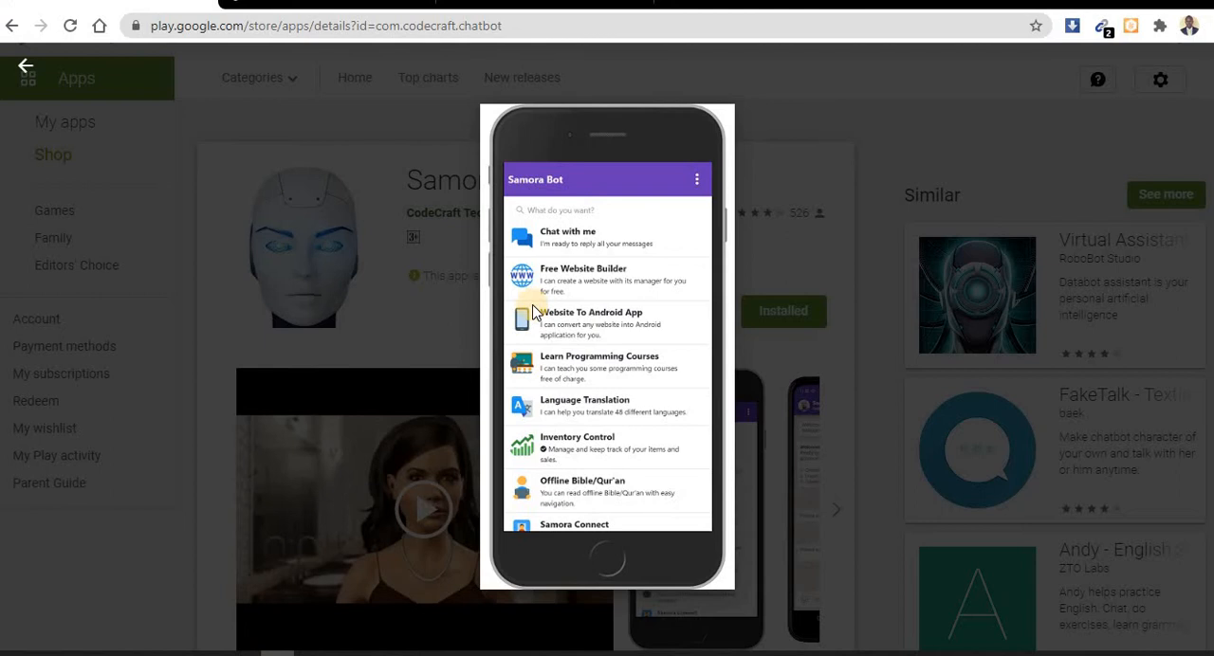
mouse_move(597, 275)
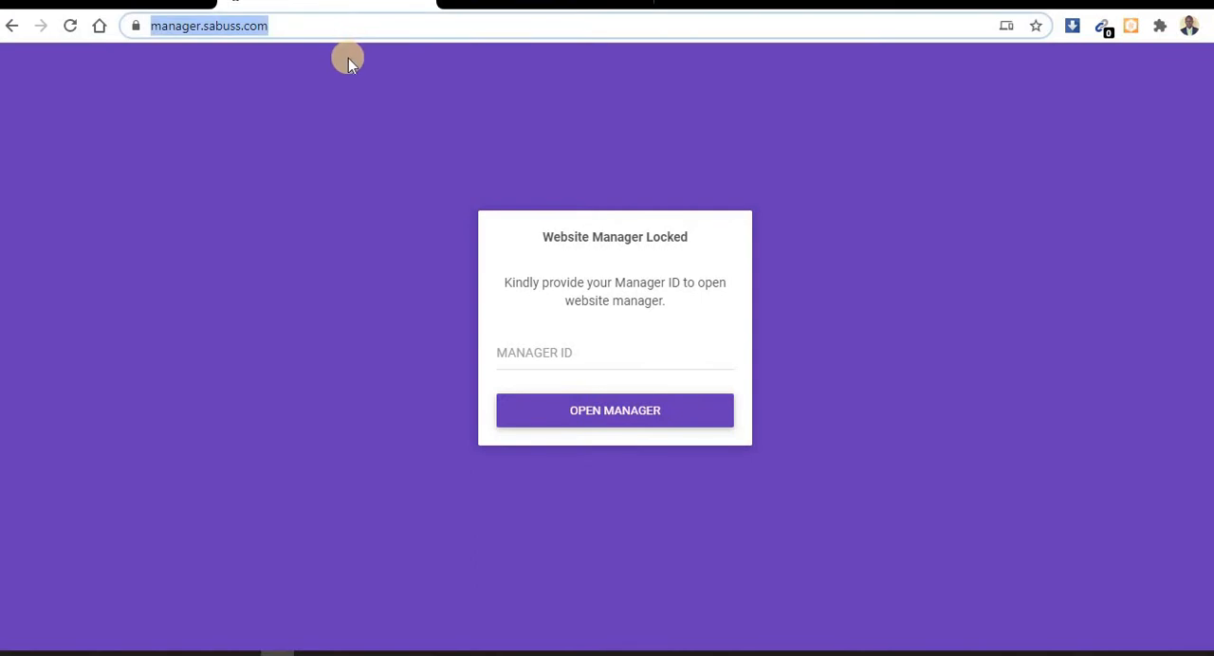
Step: Unlock the website manager with the first saved Manager ID suggestion
left_click(614, 353)
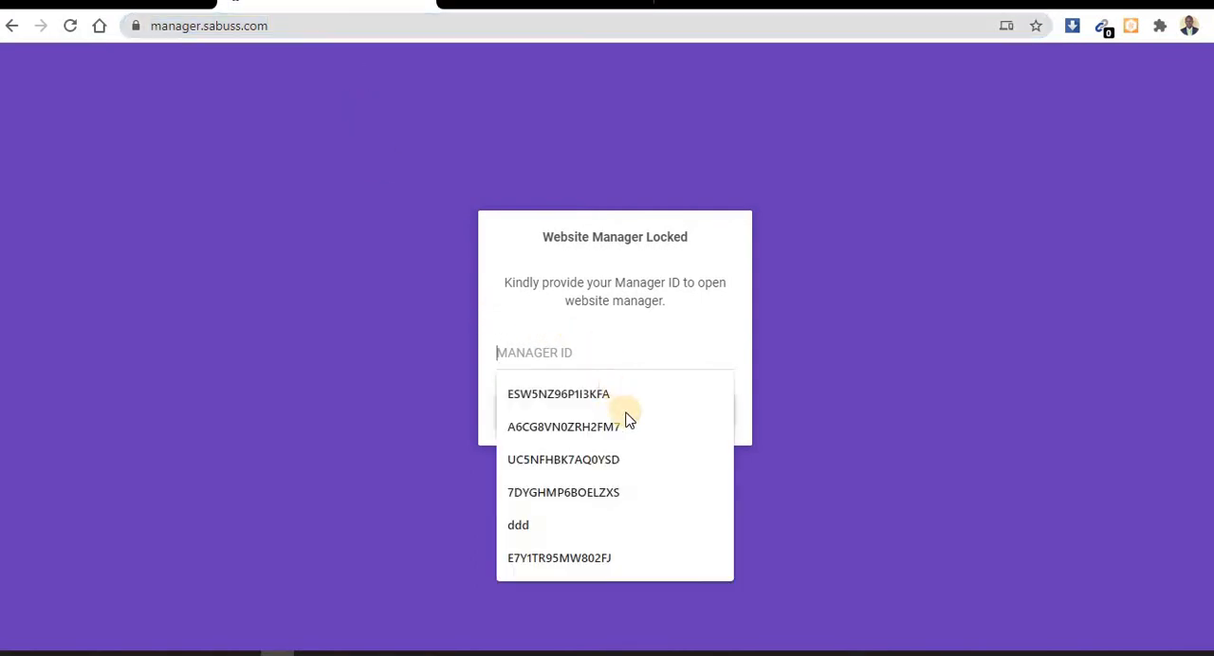
left_click(558, 394)
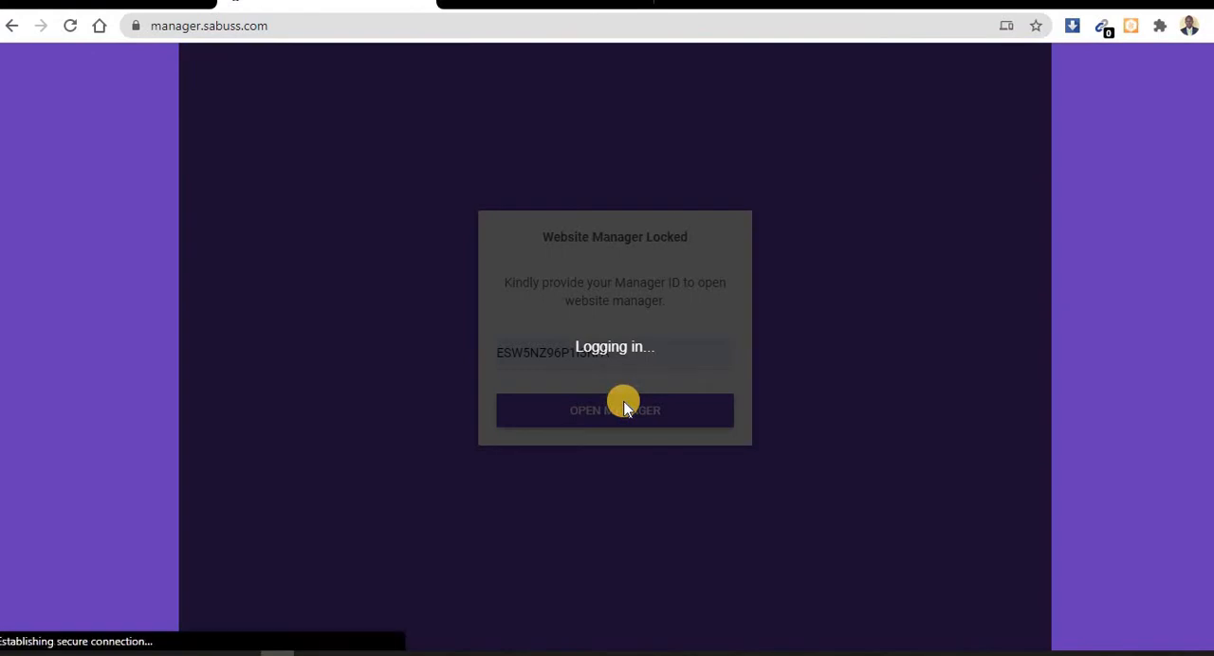
left_click(614, 409)
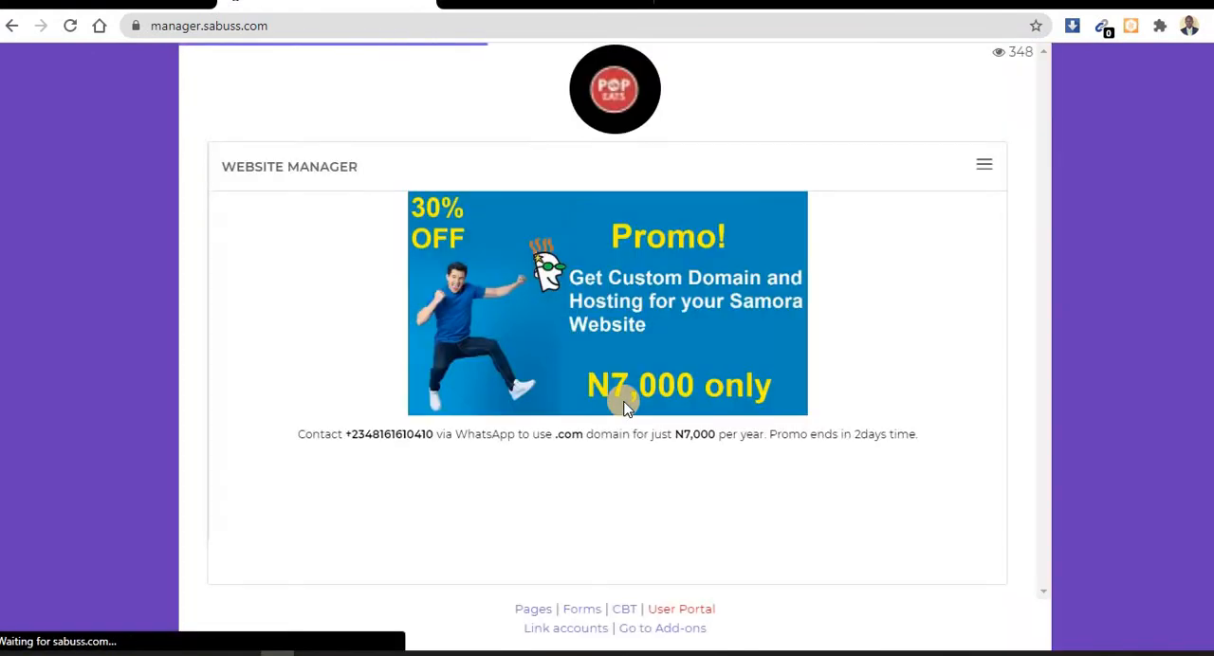
mouse_move(729, 372)
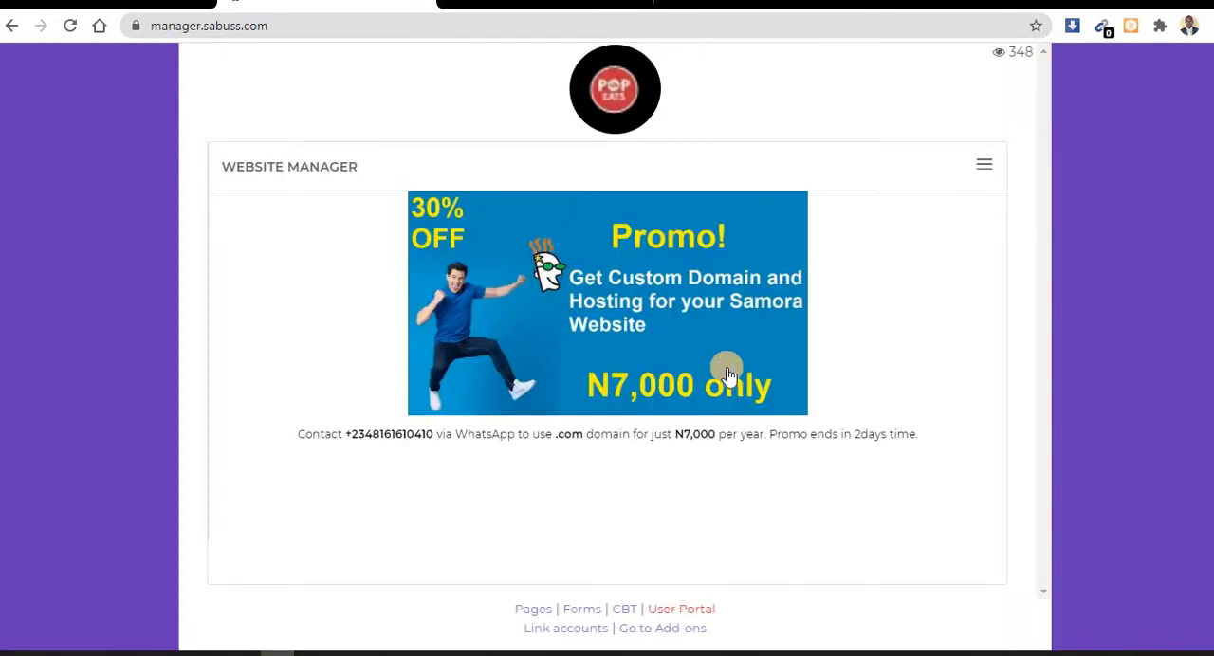
mouse_move(869, 266)
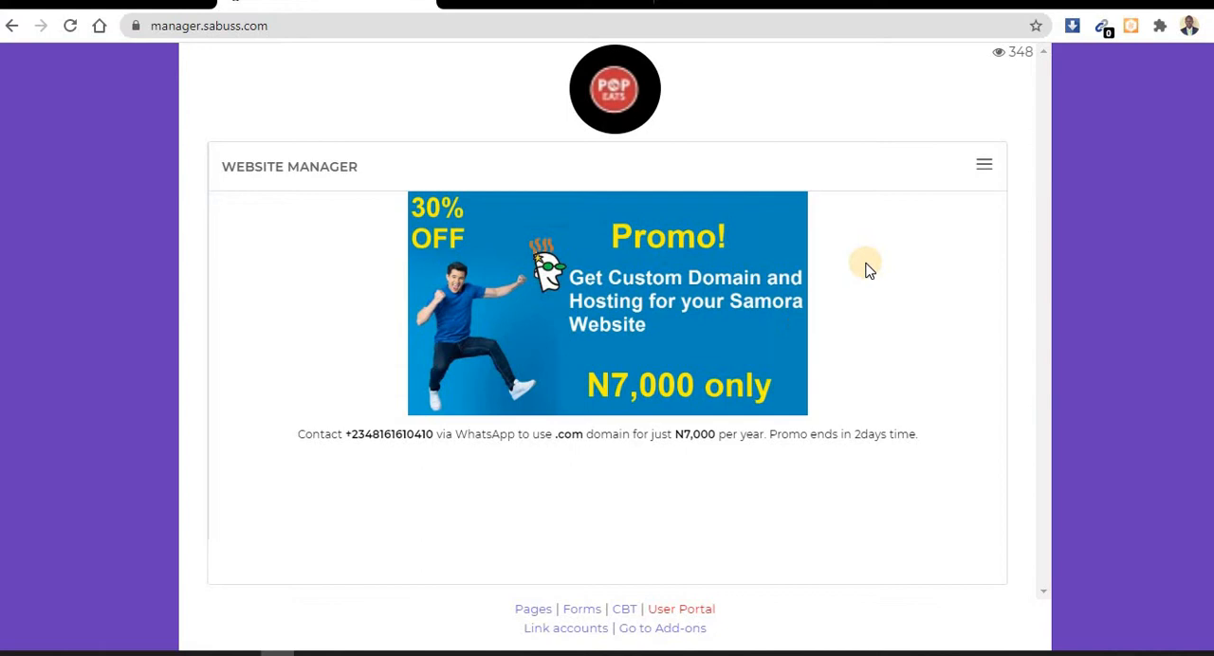
mouse_move(725, 588)
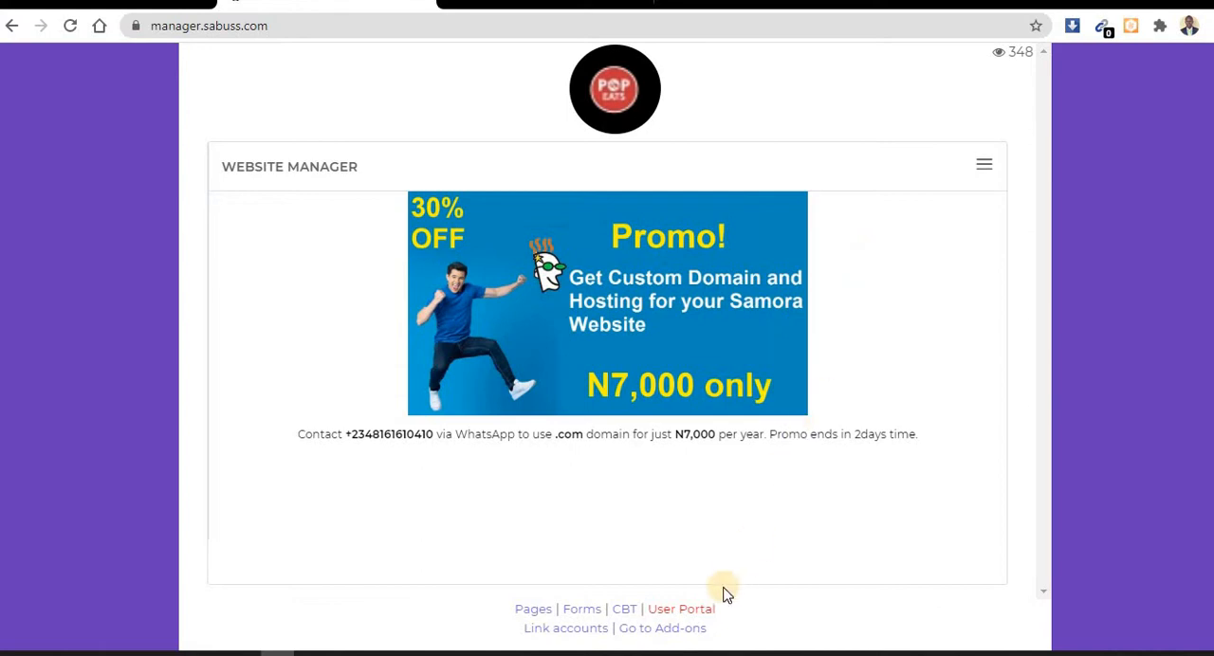
Step: Reach the admin settings from the User Portal's admin dashboard menu
left_click(681, 609)
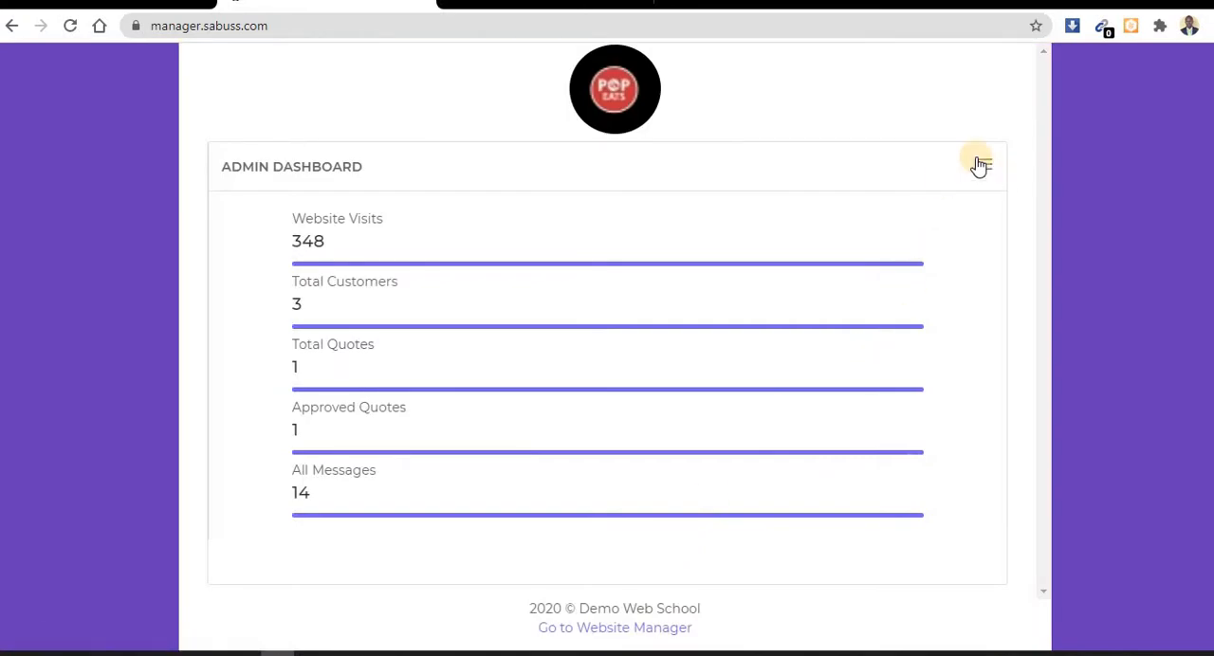
left_click(983, 163)
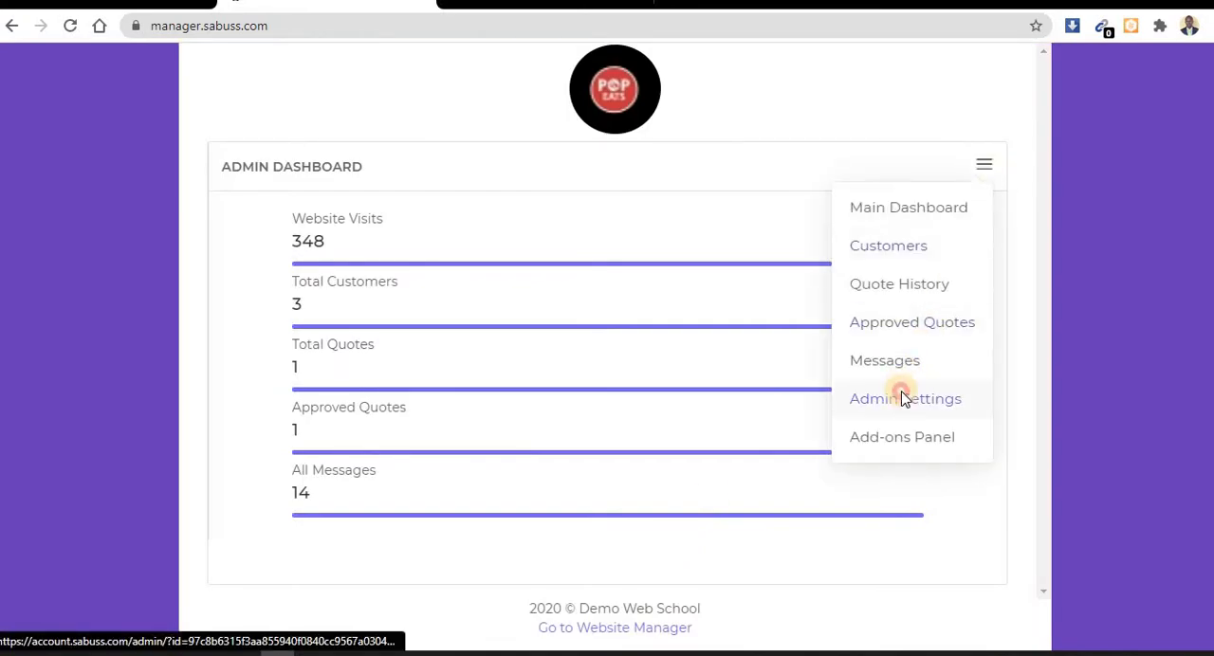
left_click(903, 399)
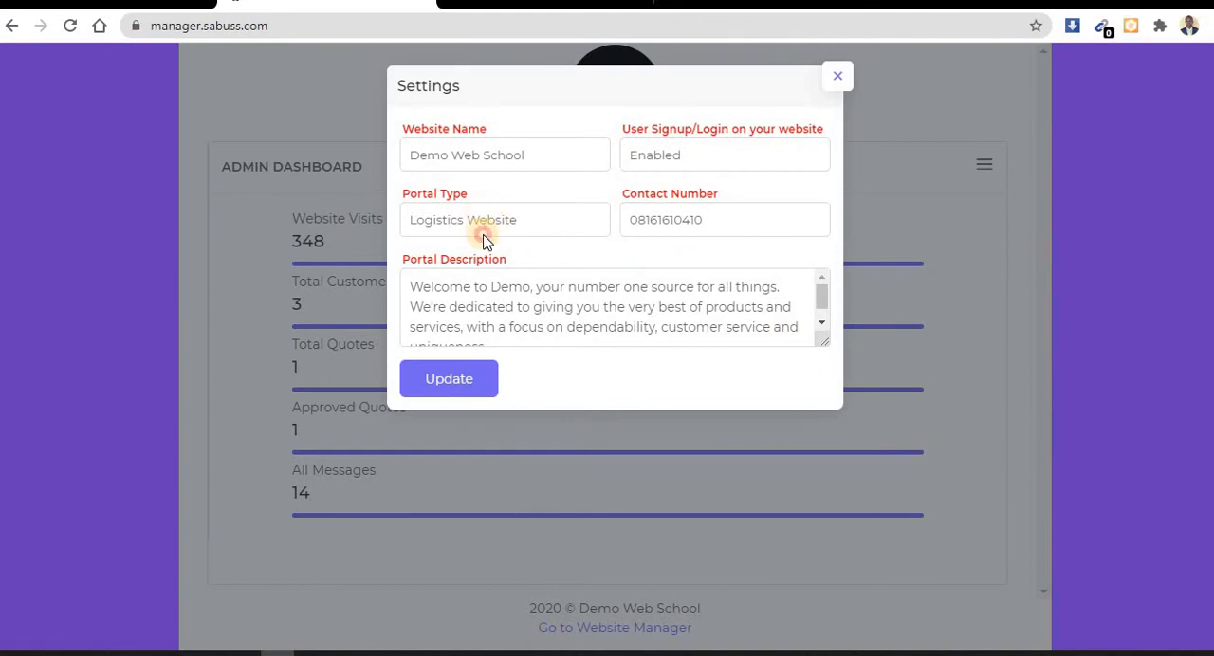
Step: Keep Logistics Website as the portal type and update the site settings
left_click(504, 220)
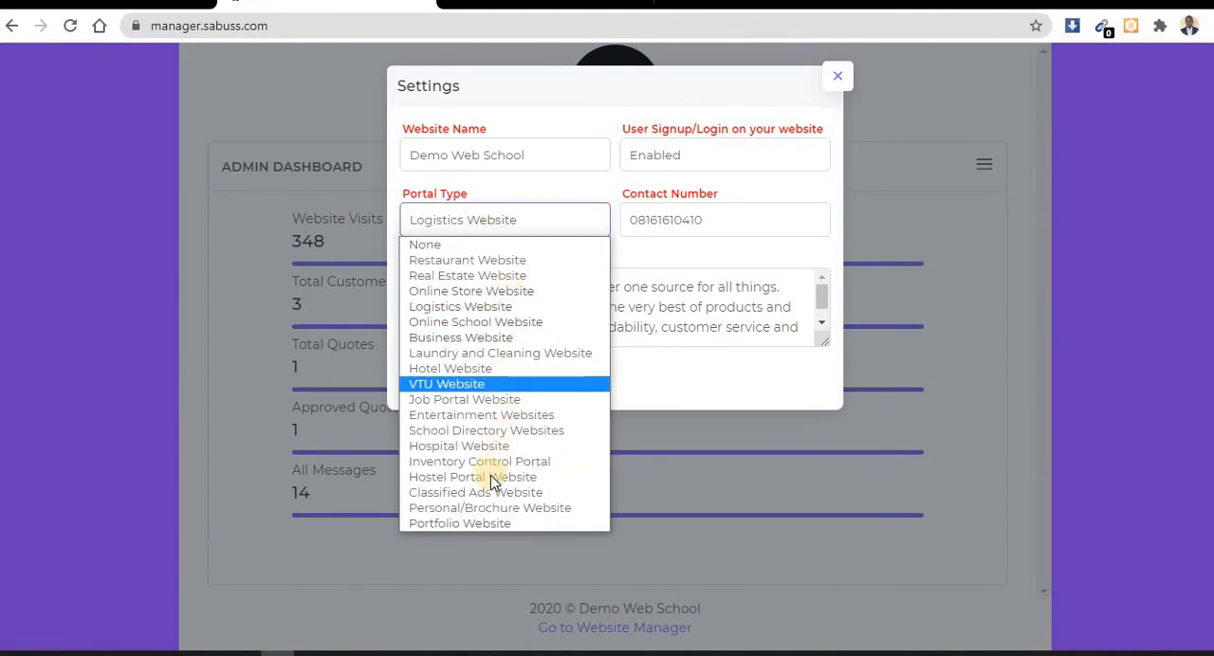
mouse_move(471, 292)
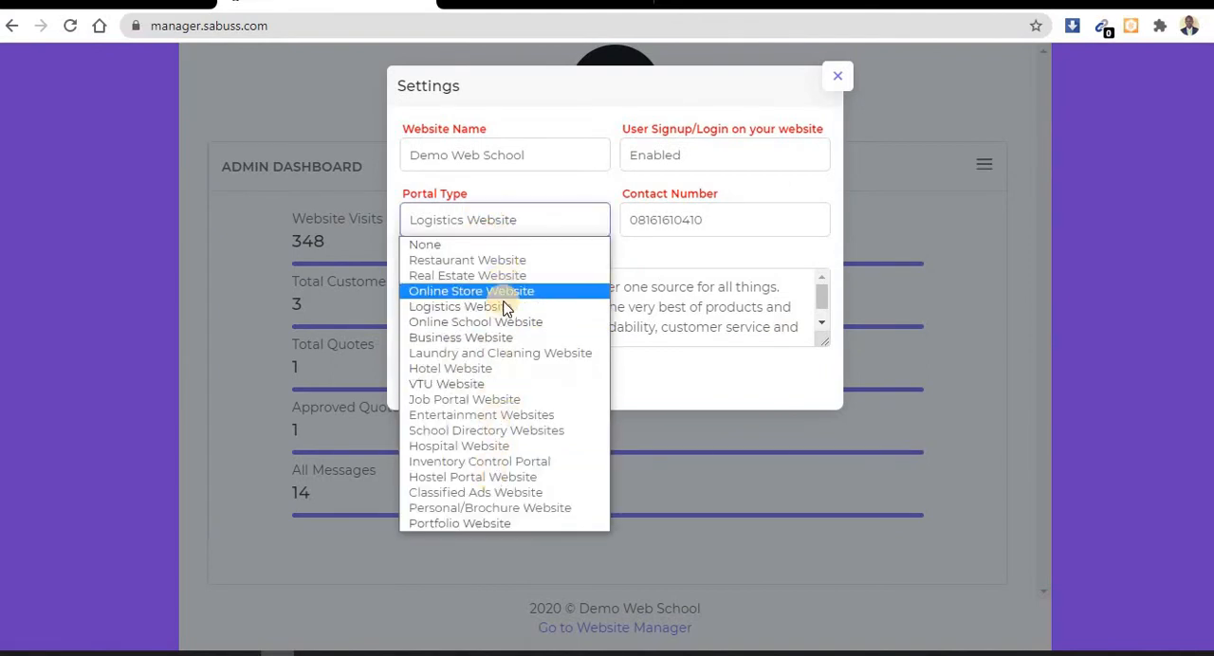
left_click(463, 308)
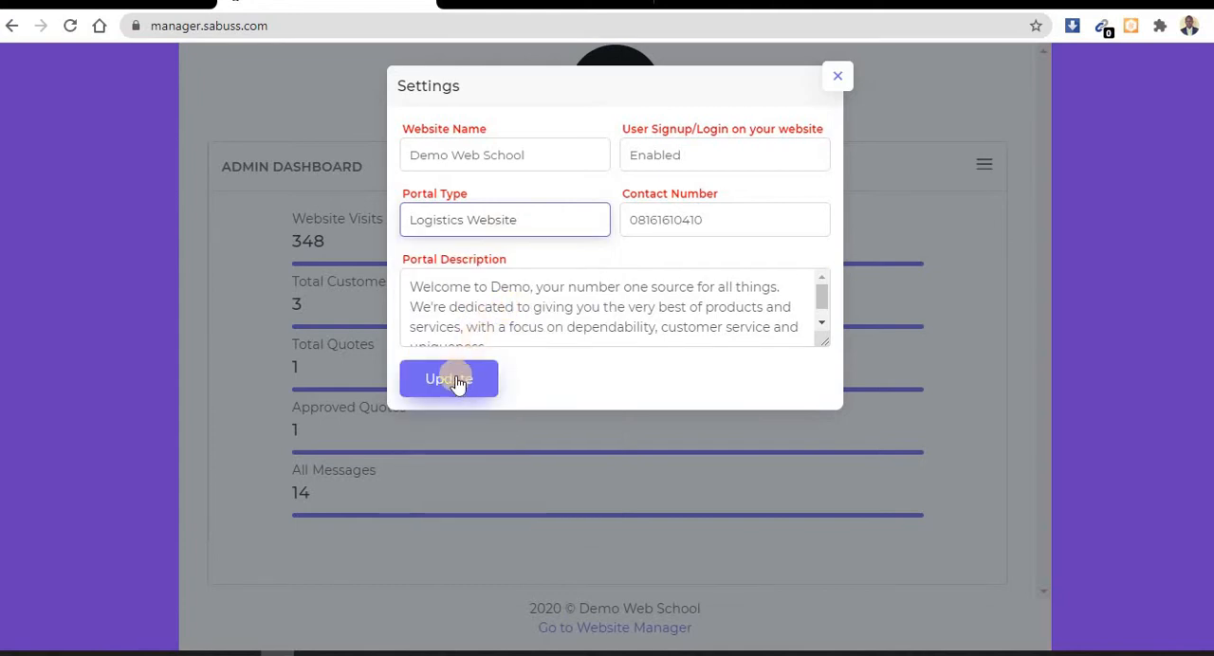
left_click(447, 379)
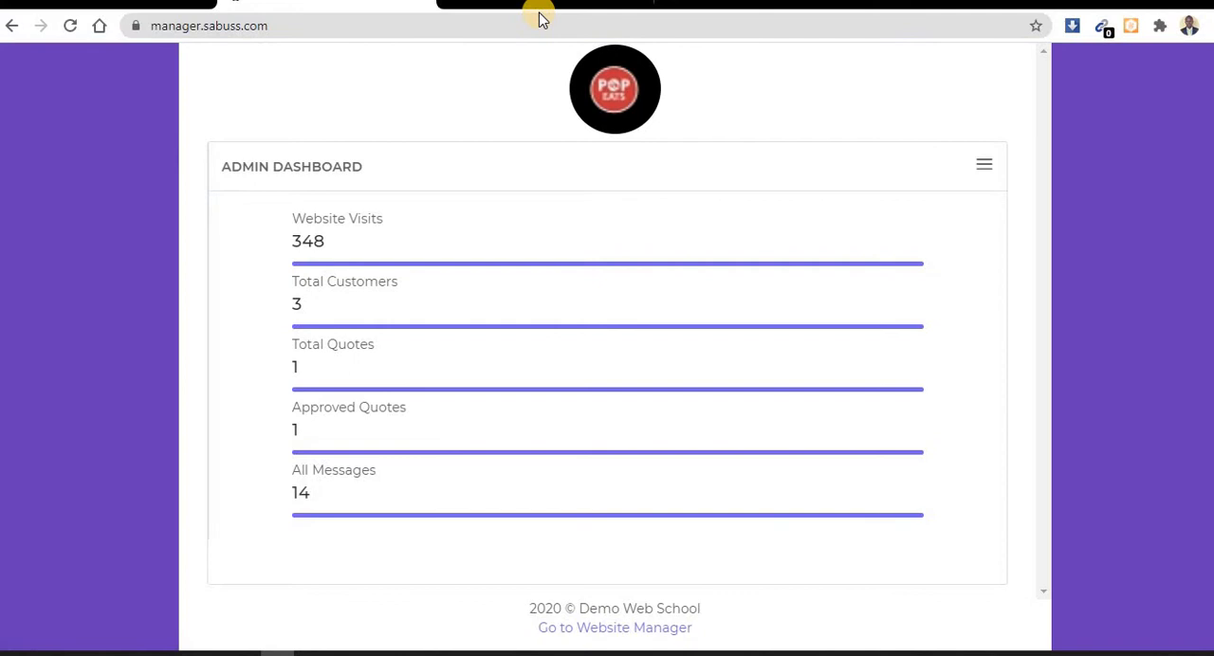
Step: Load the Demo Web School site at sabuss.com/demo and reload its home page
left_click(614, 626)
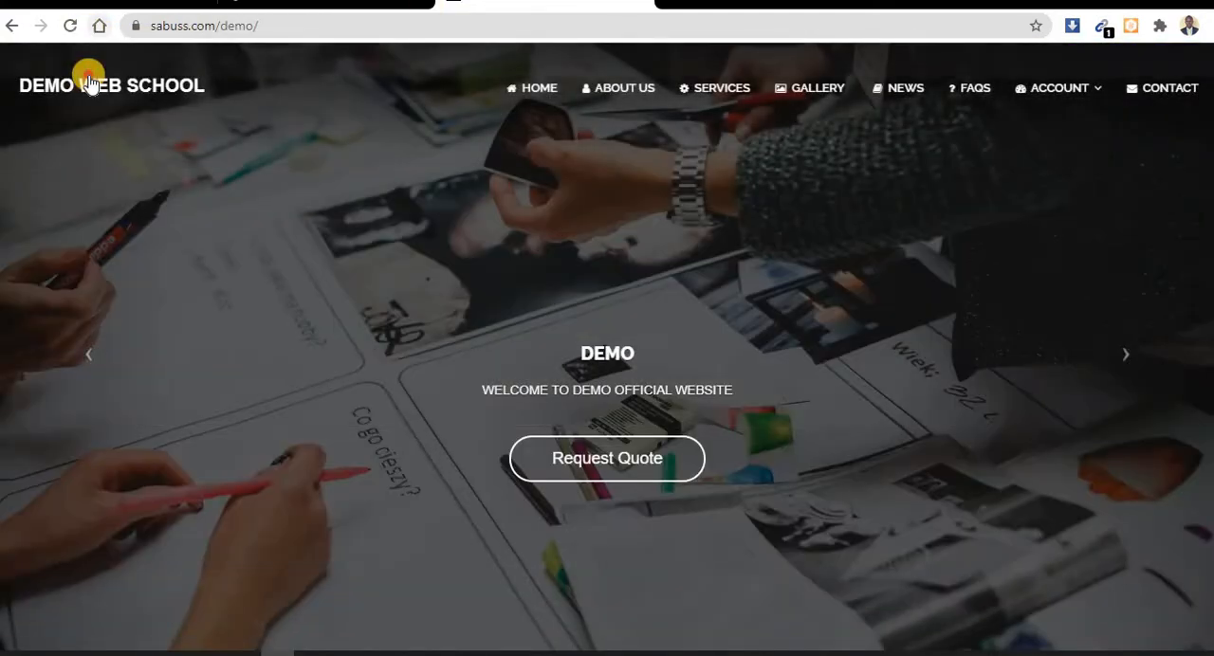
left_click(91, 84)
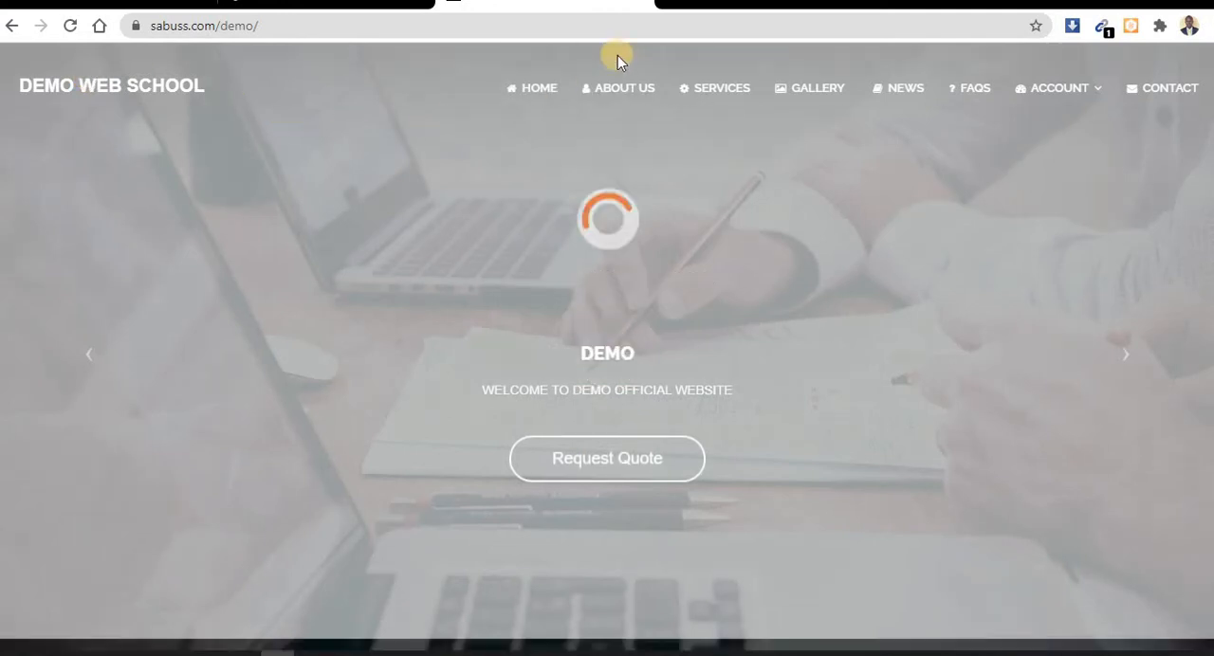
mouse_move(862, 114)
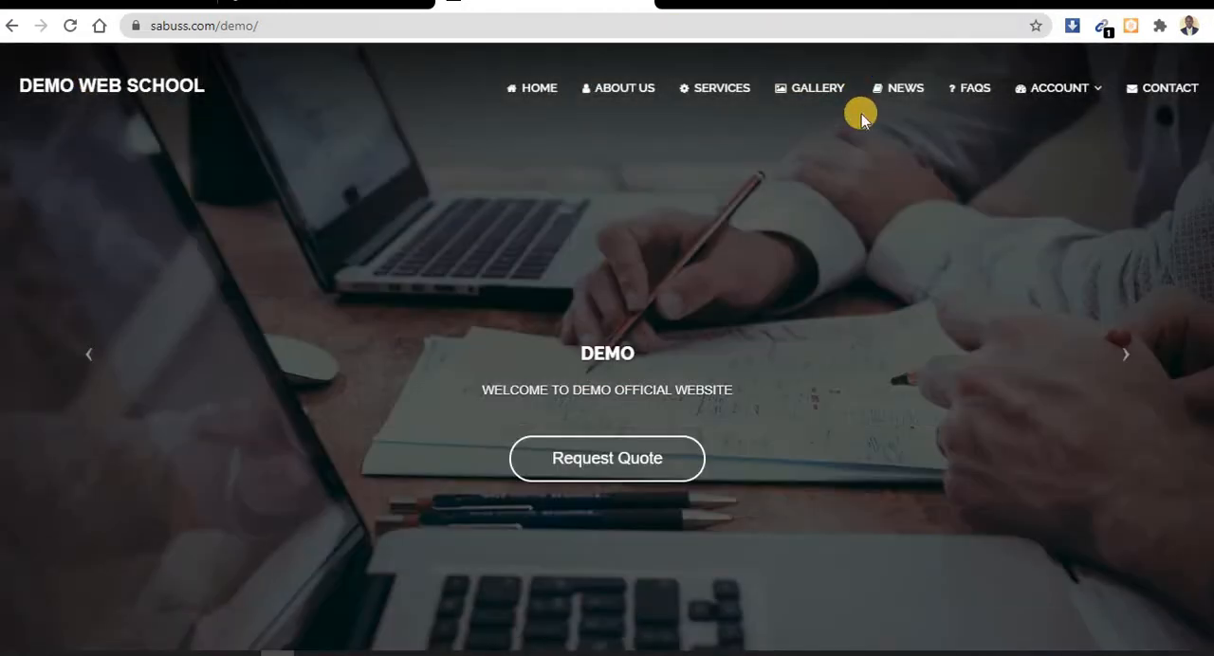
mouse_move(819, 326)
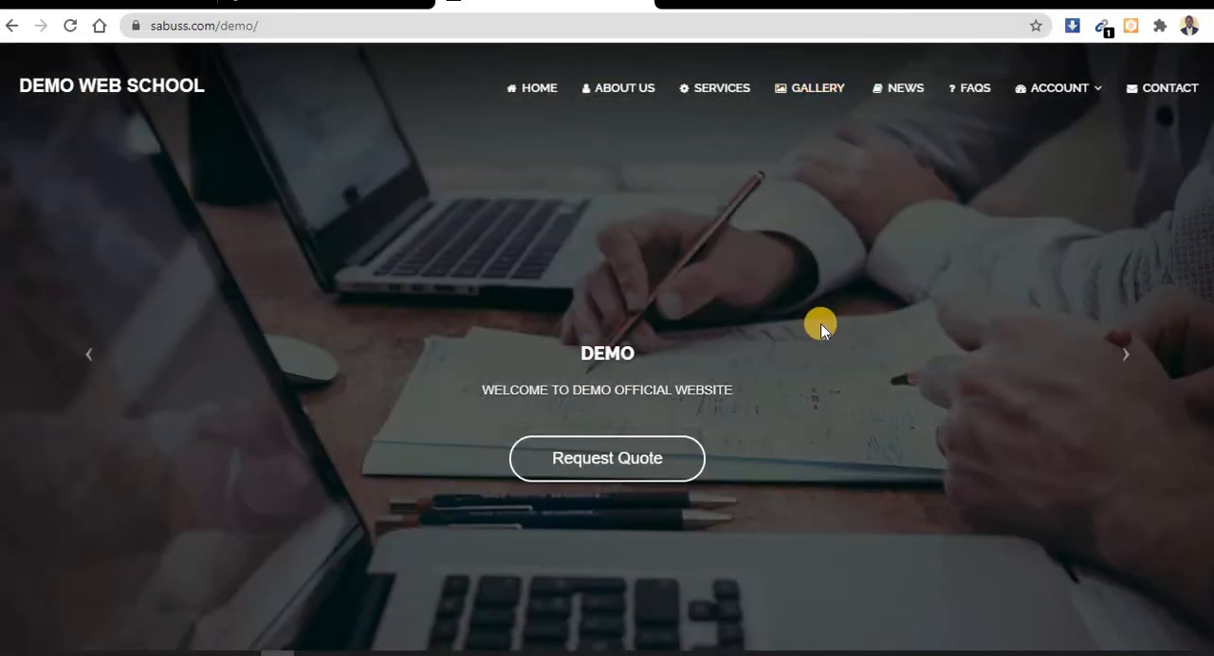
Step: Scroll through the Services, Gallery and FAQs sections and back up to About Us
scroll("down", 3)
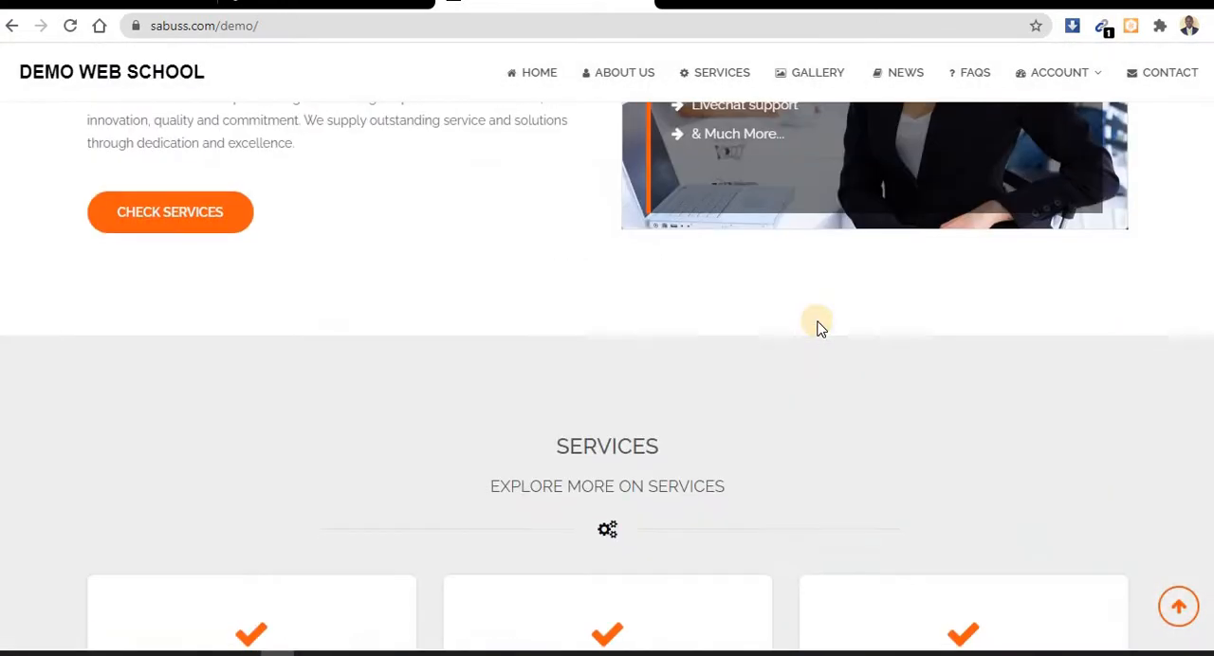
scroll("down", 3)
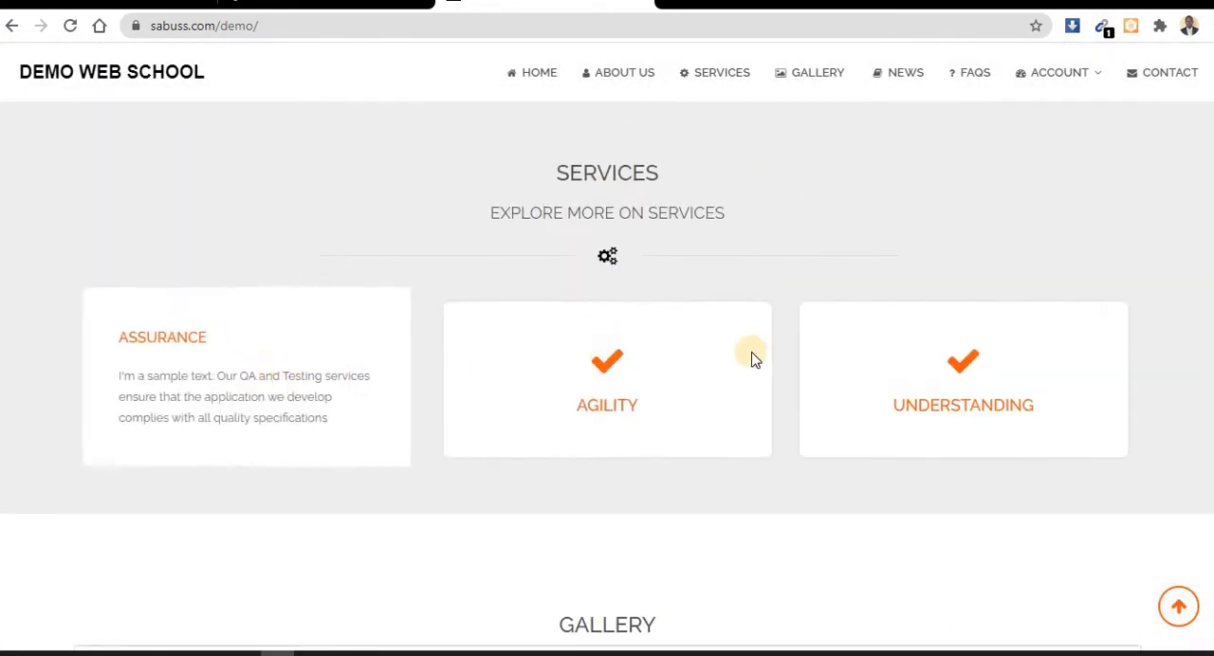
mouse_move(585, 364)
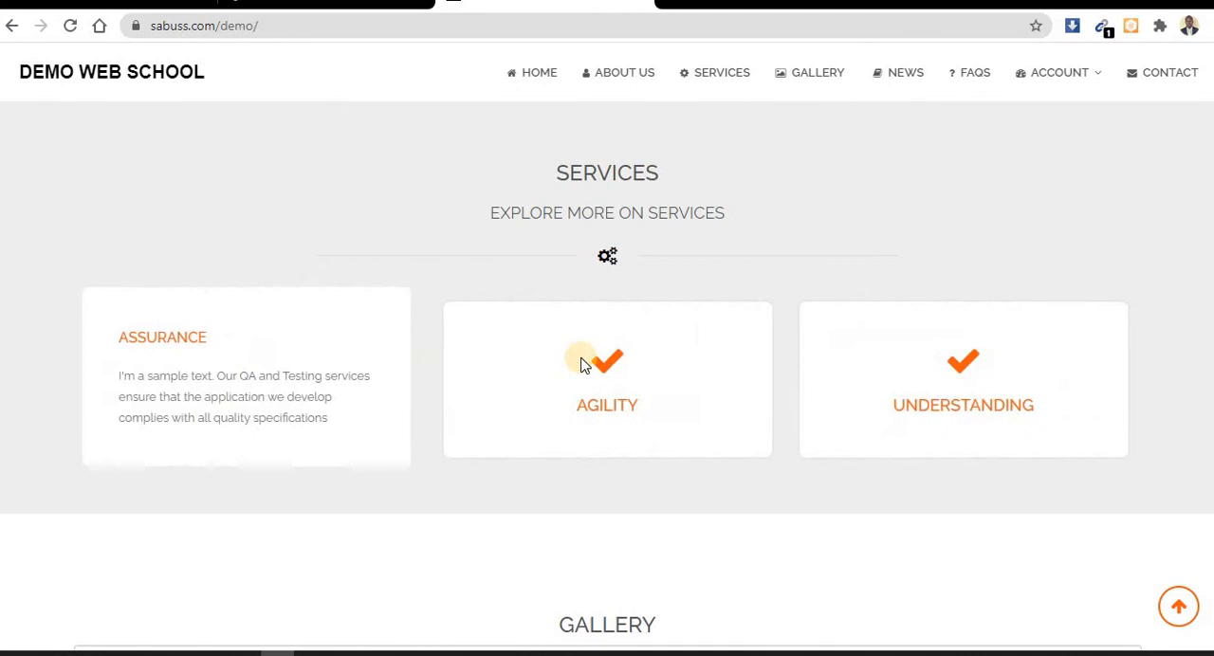
scroll("down", 3)
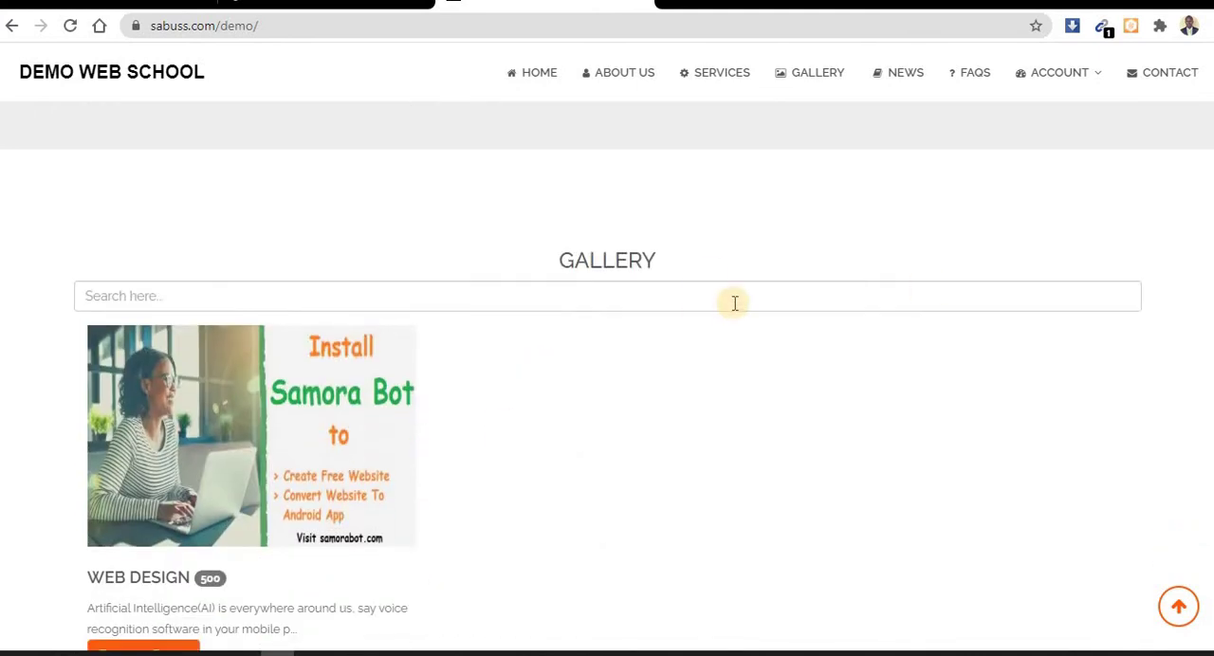
scroll("down", 3)
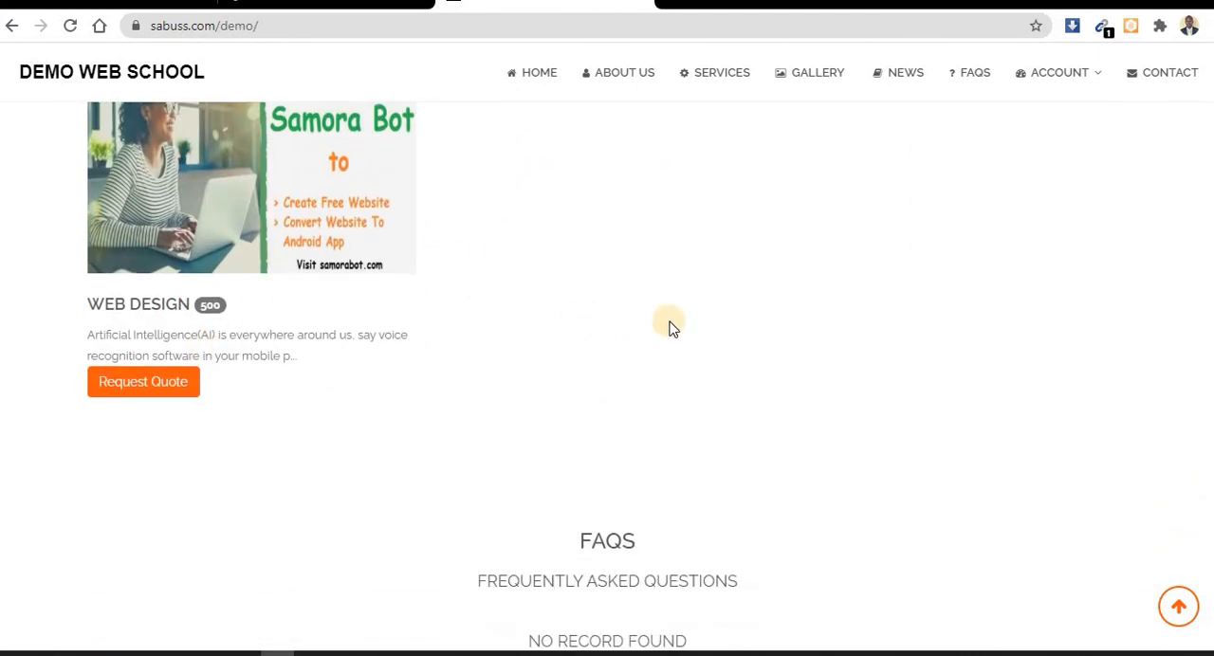
scroll("down", 3)
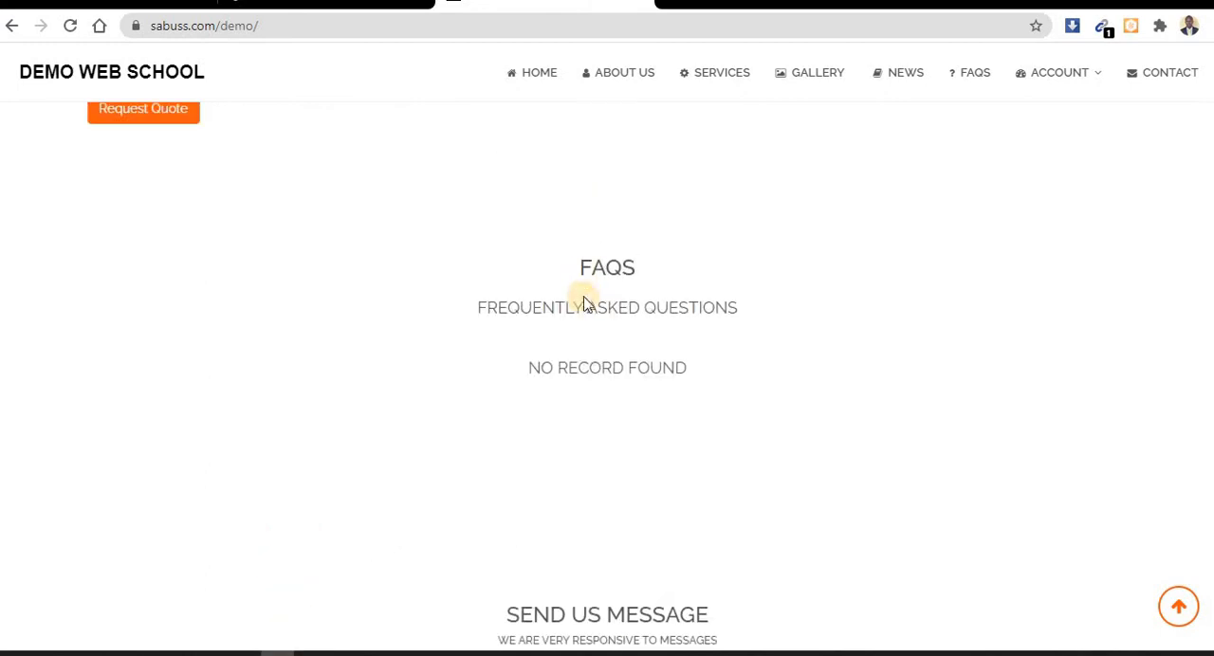
mouse_move(611, 247)
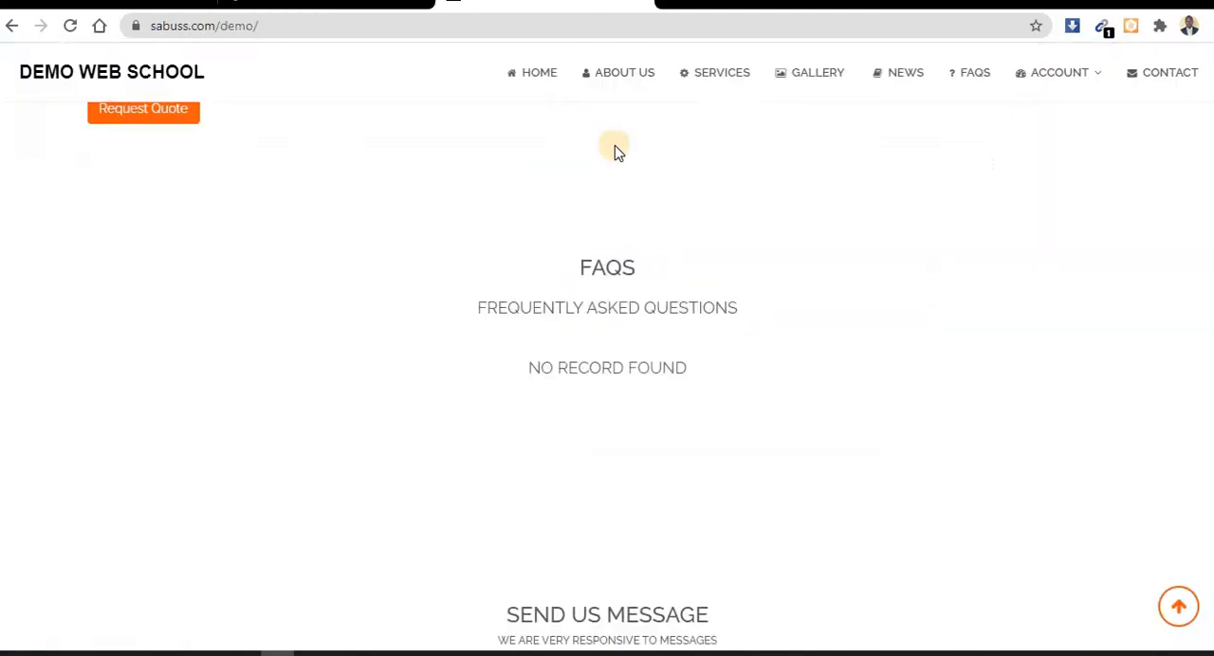
scroll("up", 3)
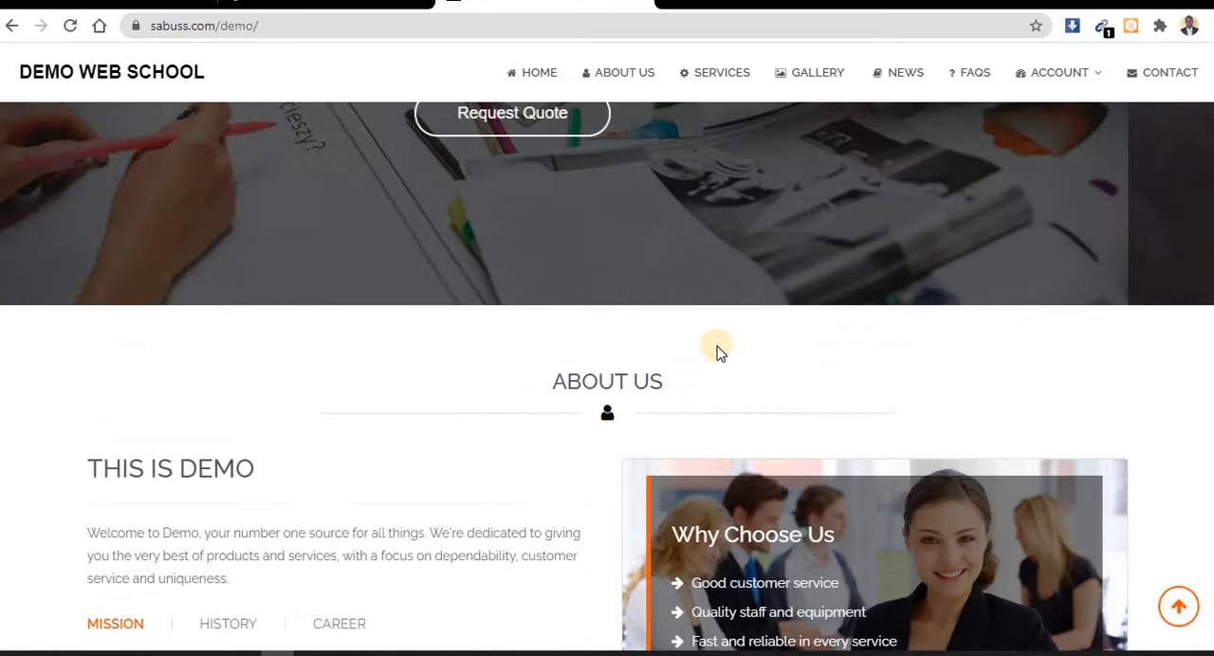
scroll("up", 3)
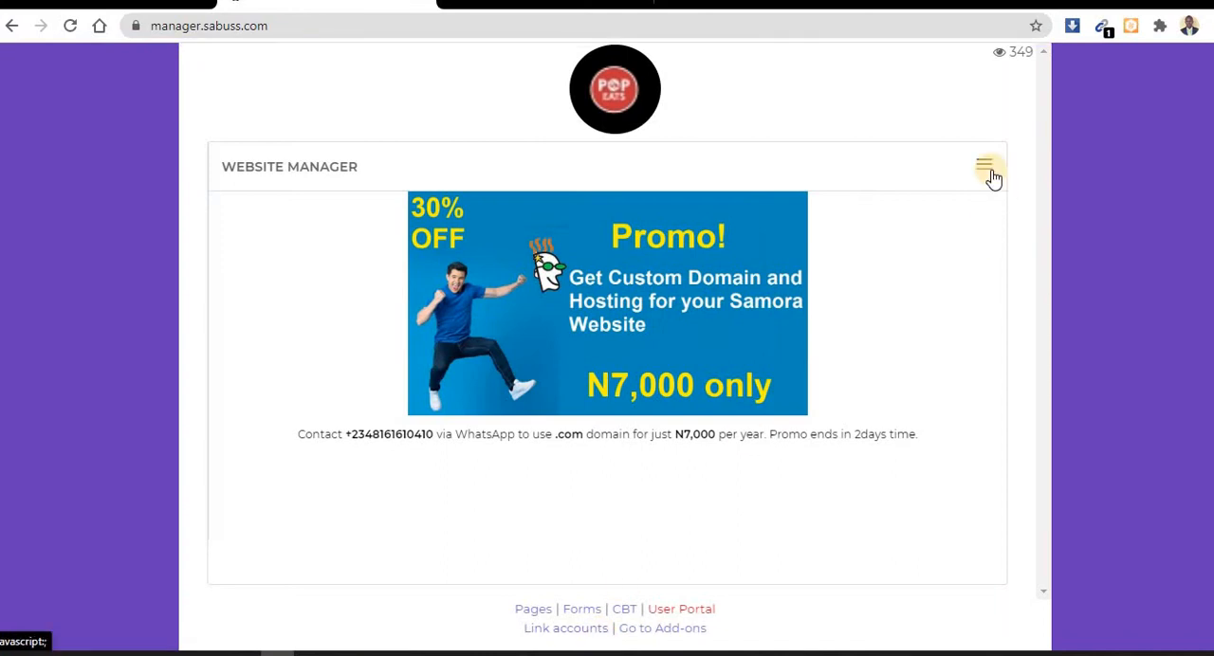
Step: View the Services list with Understanding, Agility and Assurance via the manager menu
left_click(983, 165)
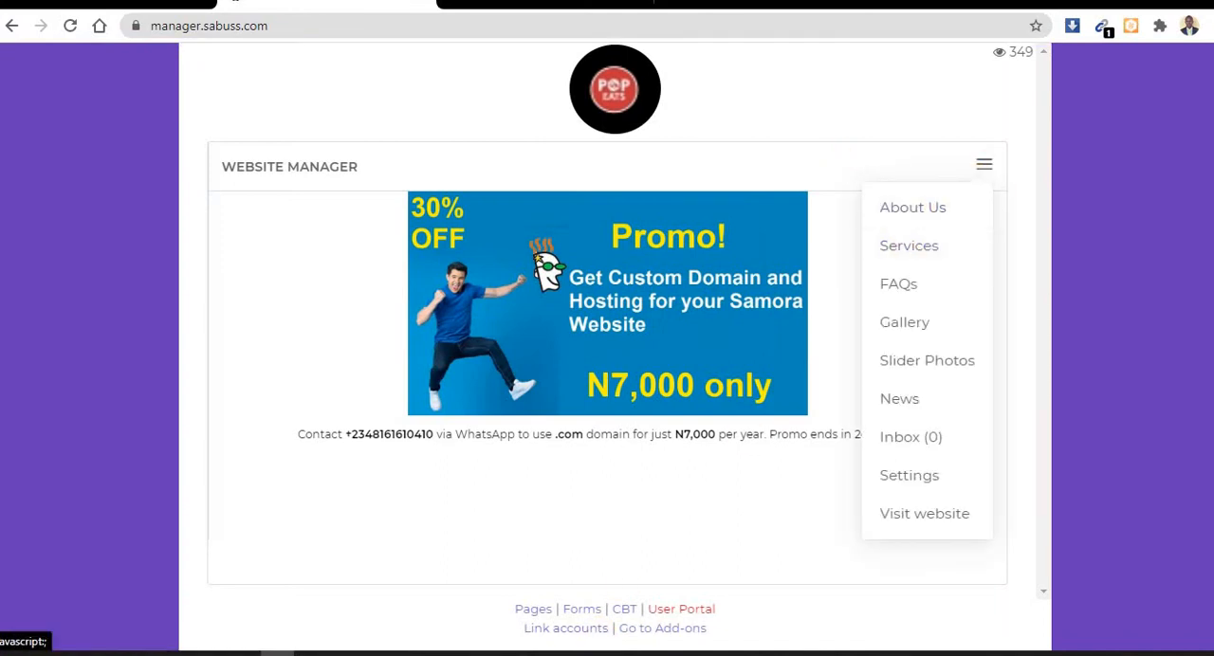
left_click(924, 512)
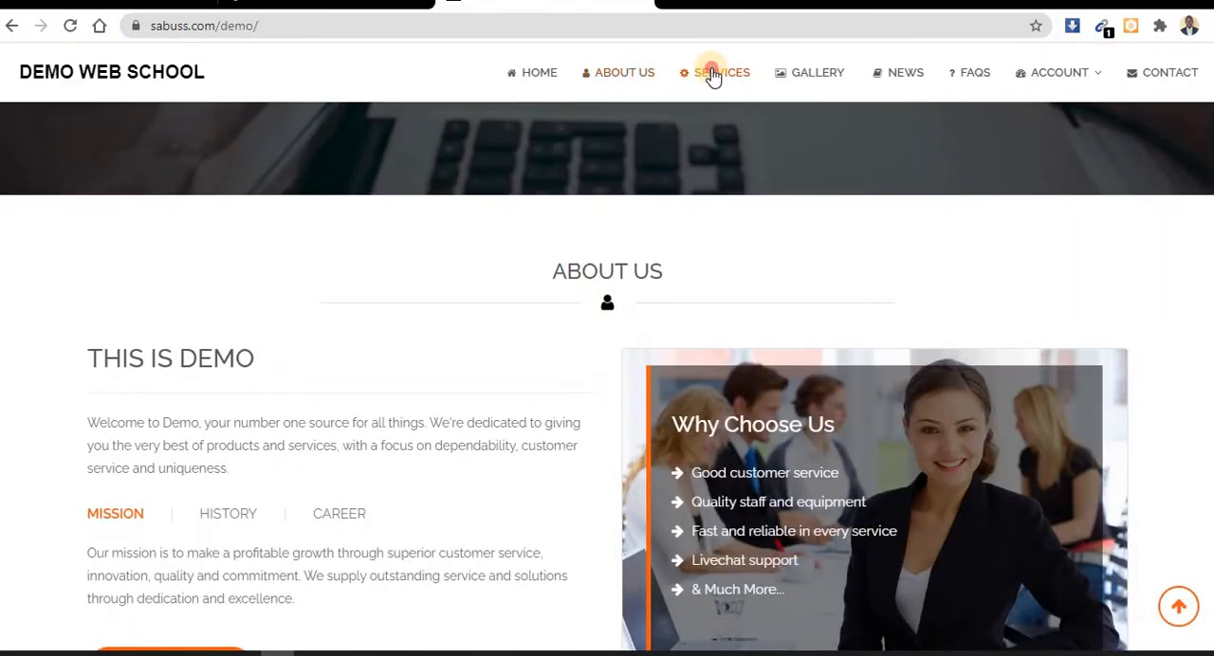
left_click(721, 72)
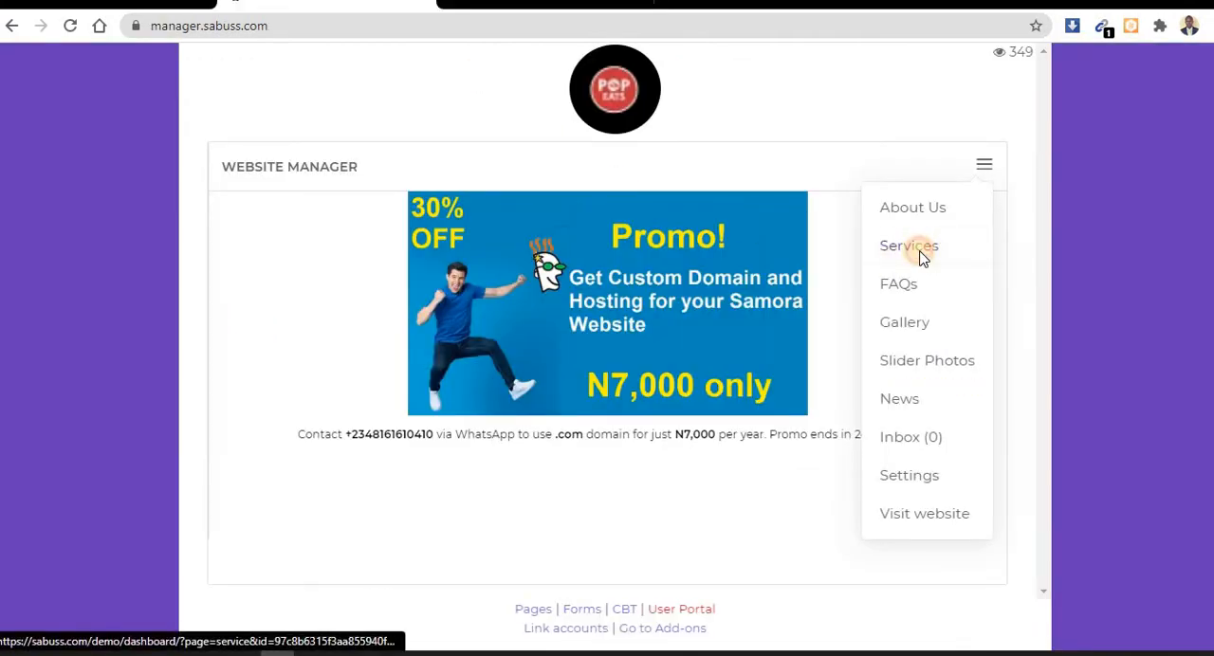
left_click(907, 247)
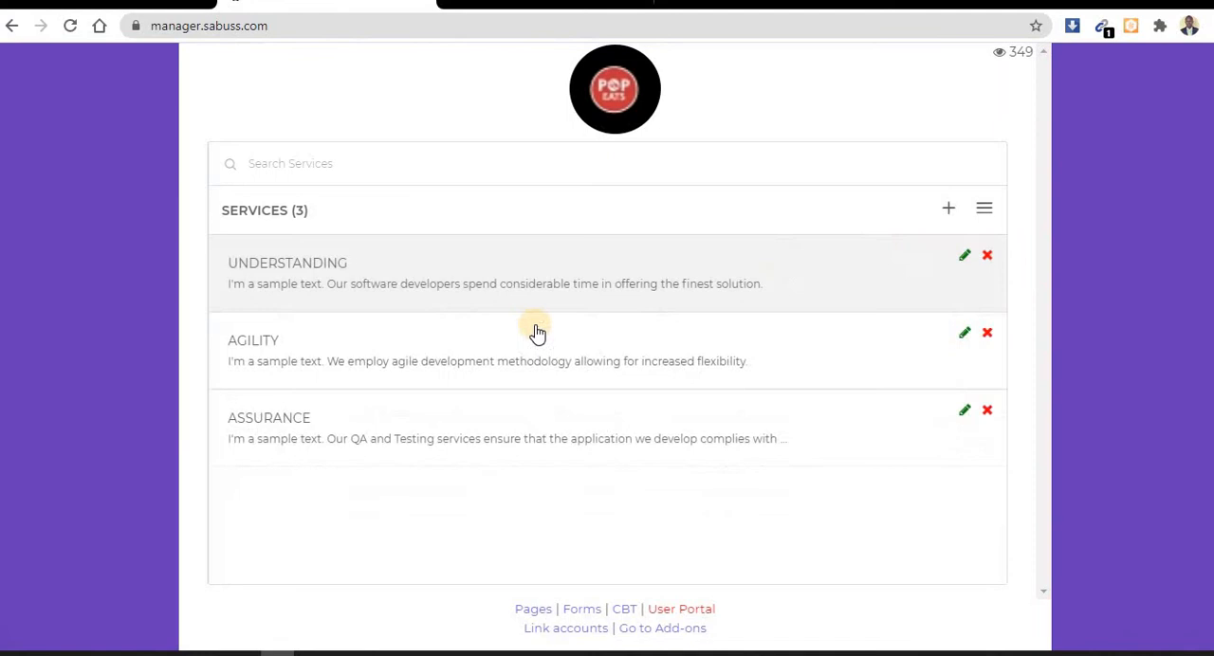
mouse_move(979, 289)
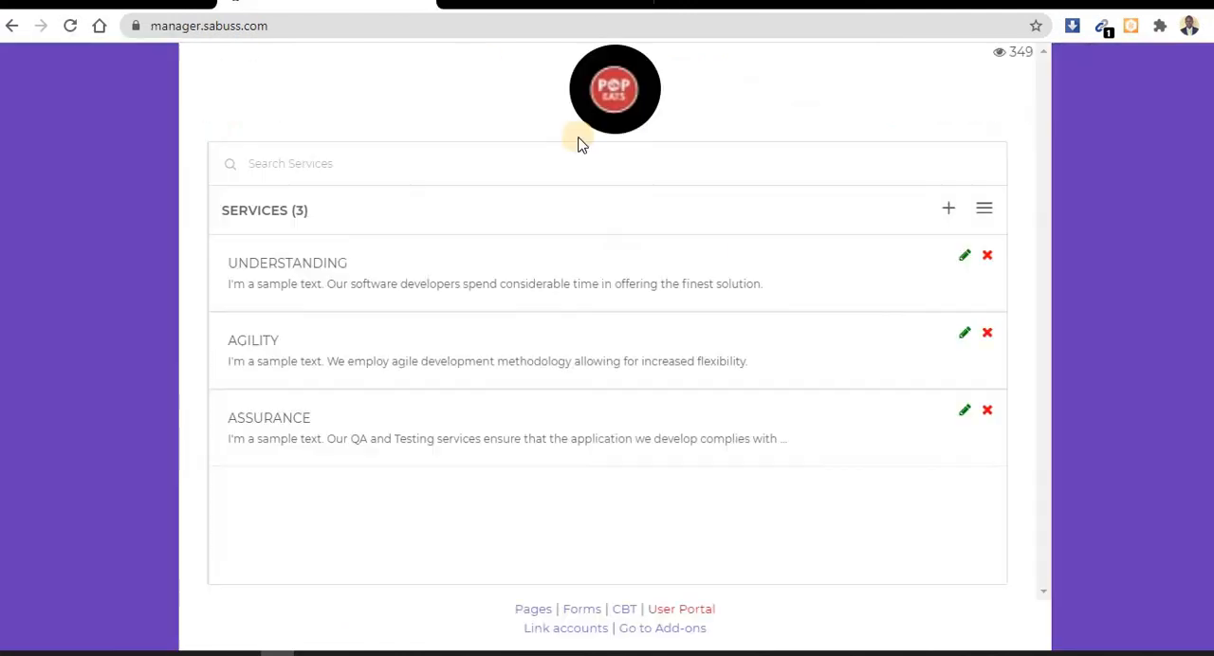
Step: Show the Gallery section with its single Web Design item, then reopen the menu
left_click(983, 209)
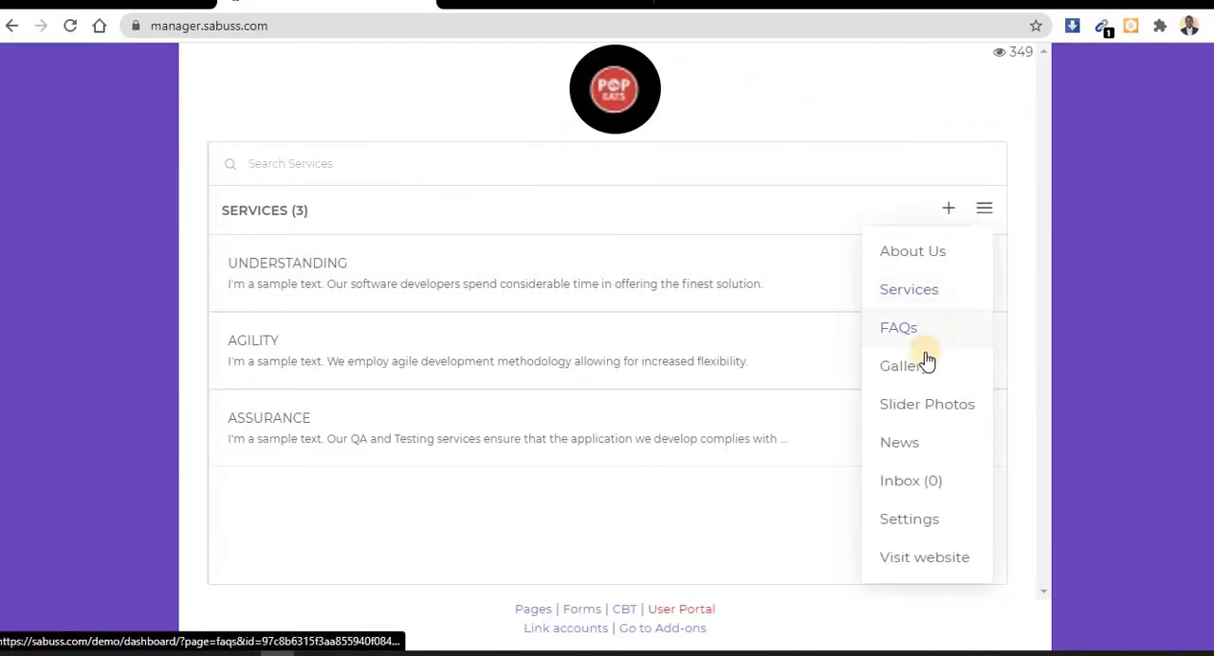
left_click(899, 364)
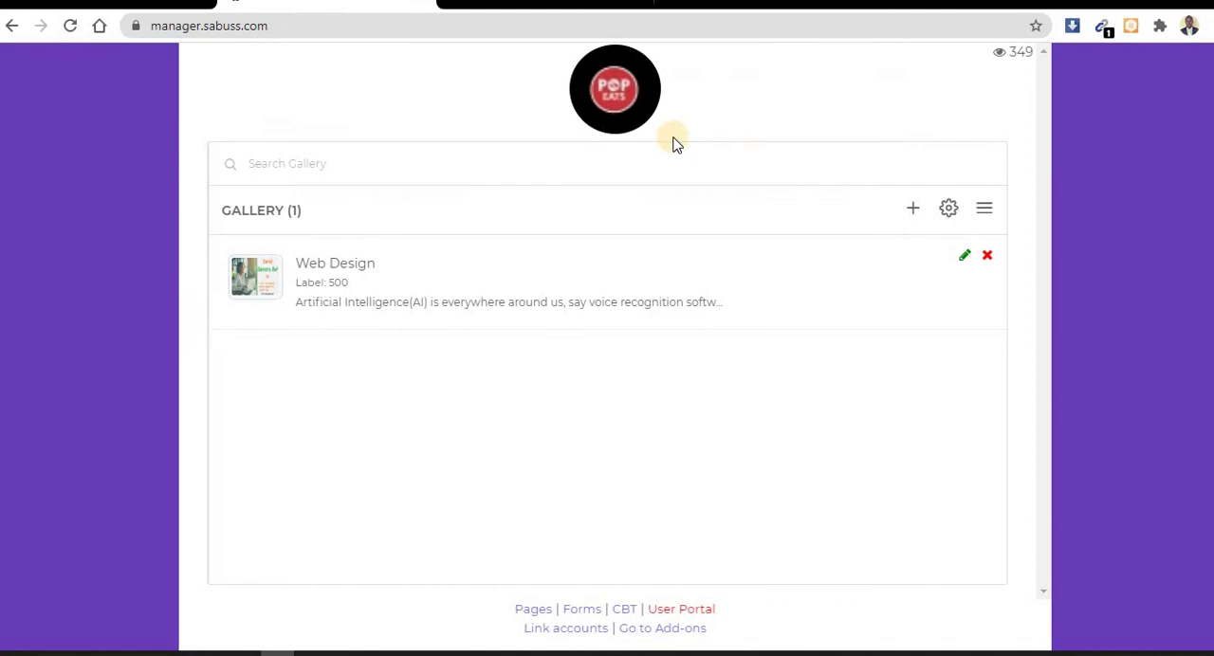
left_click(983, 208)
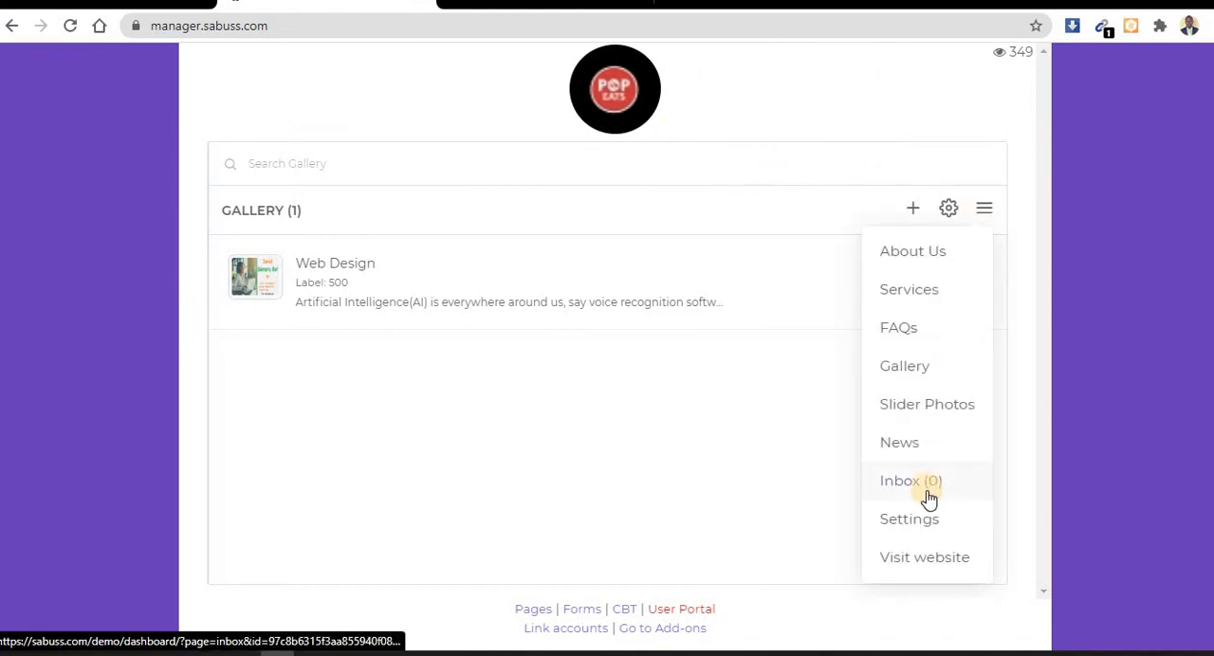
Step: Switch to the public demo site and show its Send Us Message contact form
left_click(924, 557)
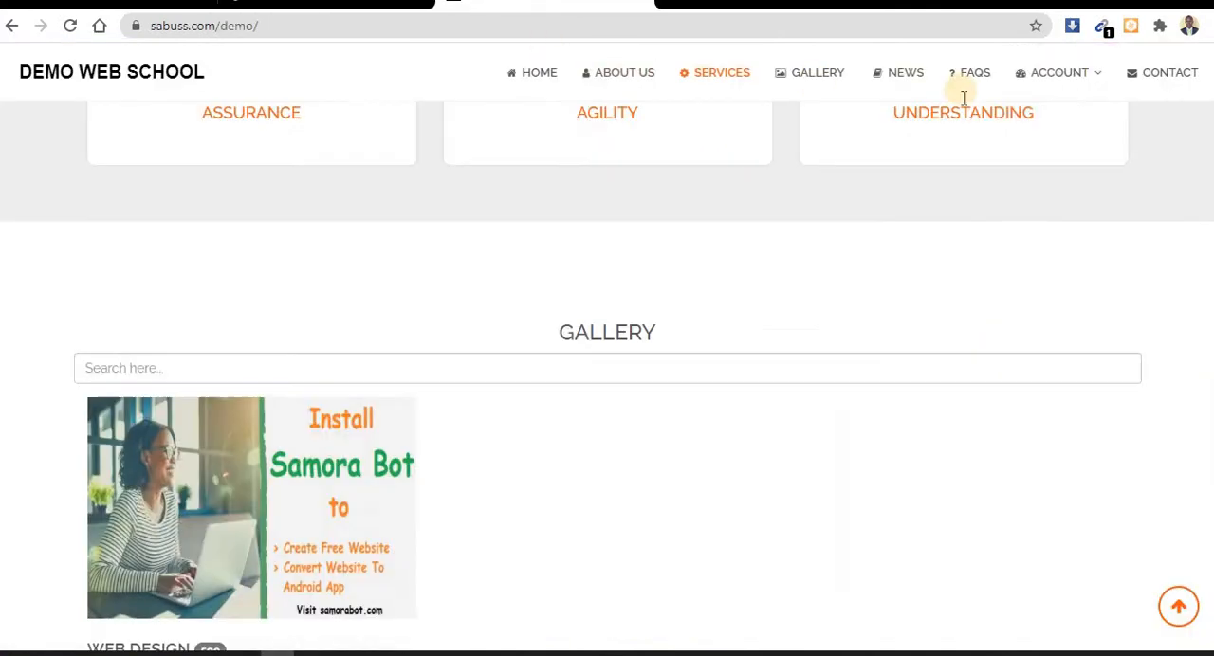
left_click(1171, 72)
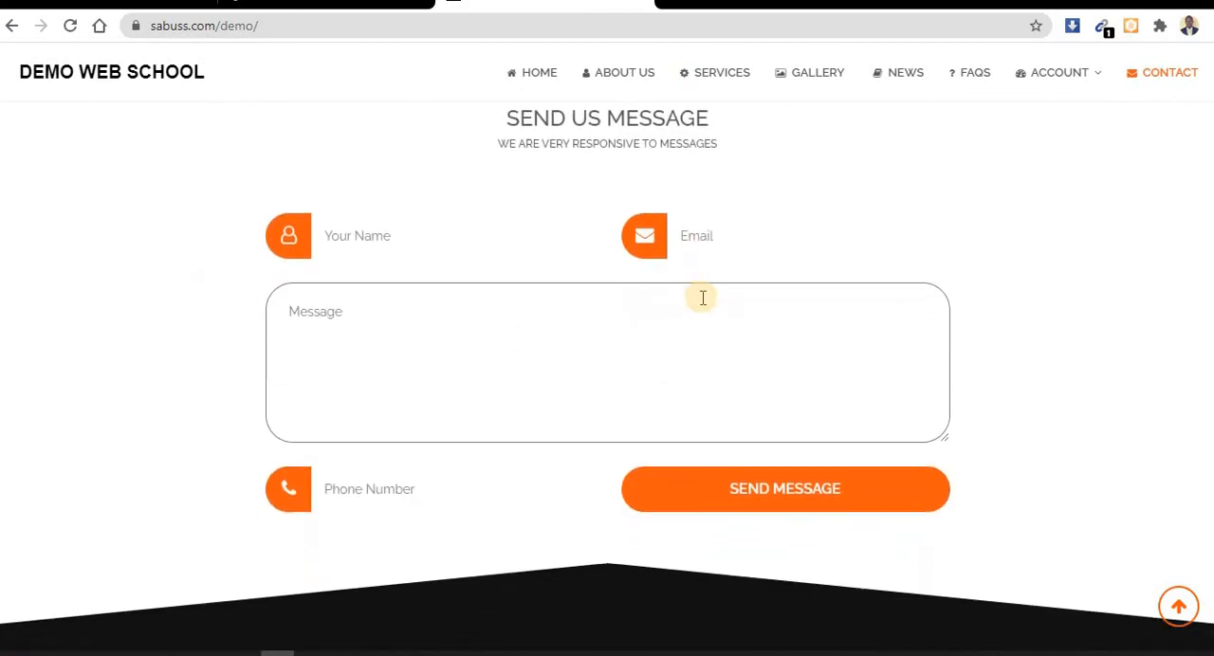
mouse_move(479, 266)
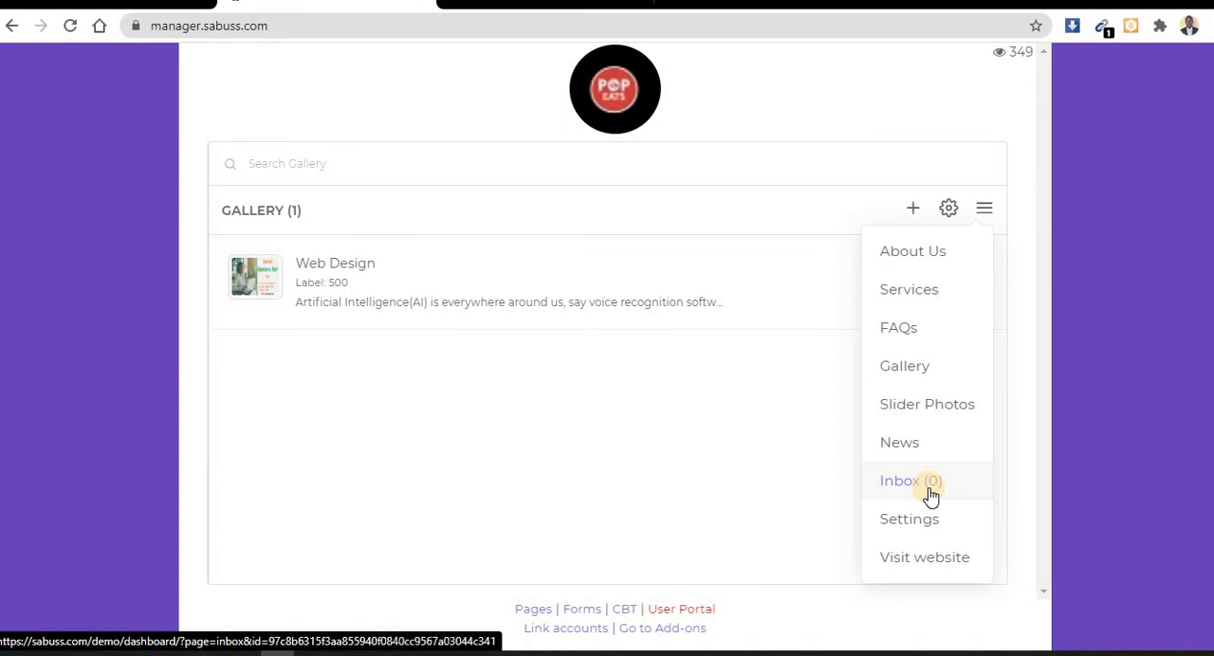
Step: Review the General settings with website info and Manager ID, then return to the main dashboard
left_click(898, 480)
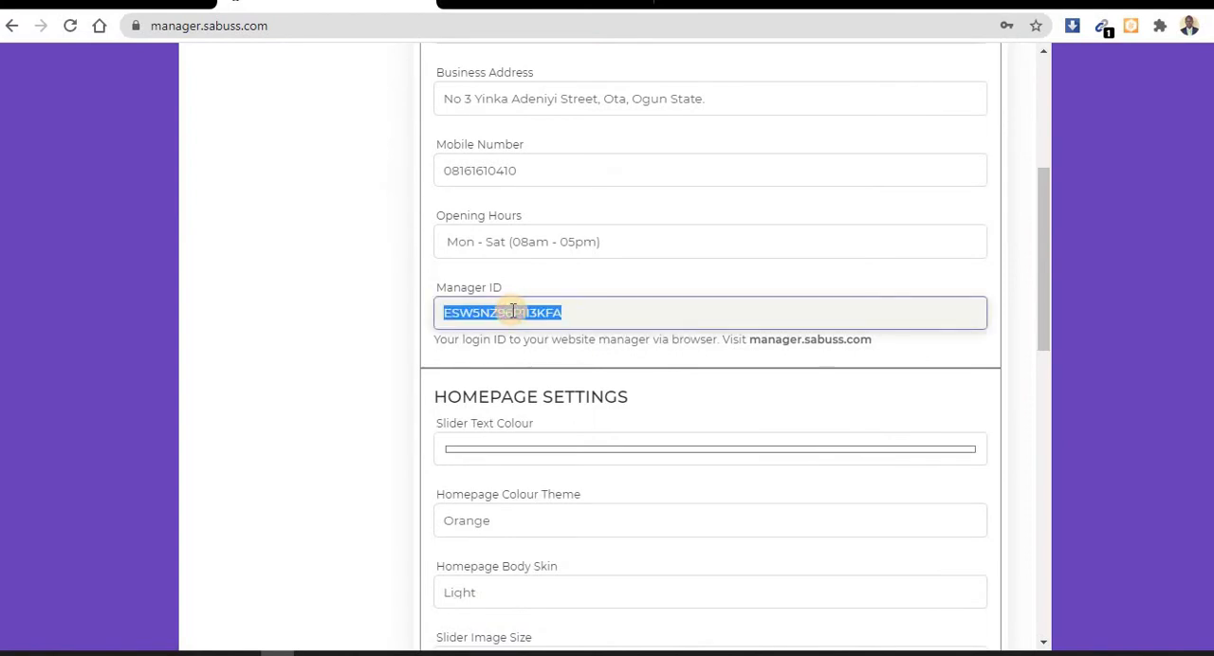
mouse_move(820, 339)
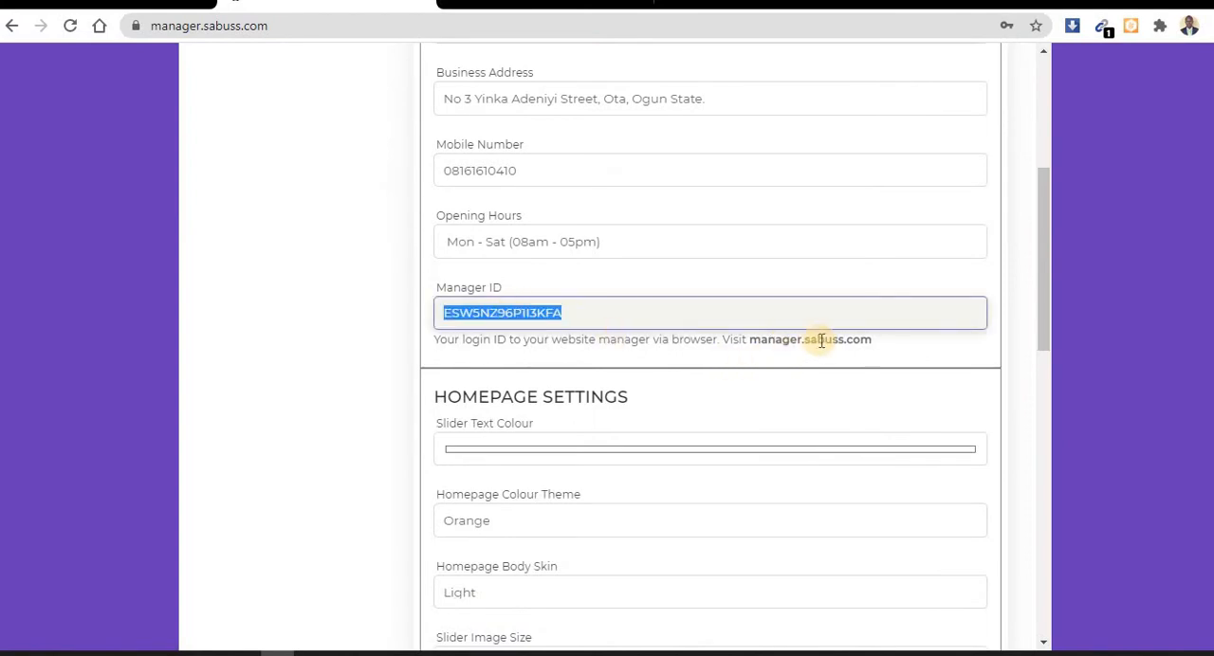
scroll("up", 3)
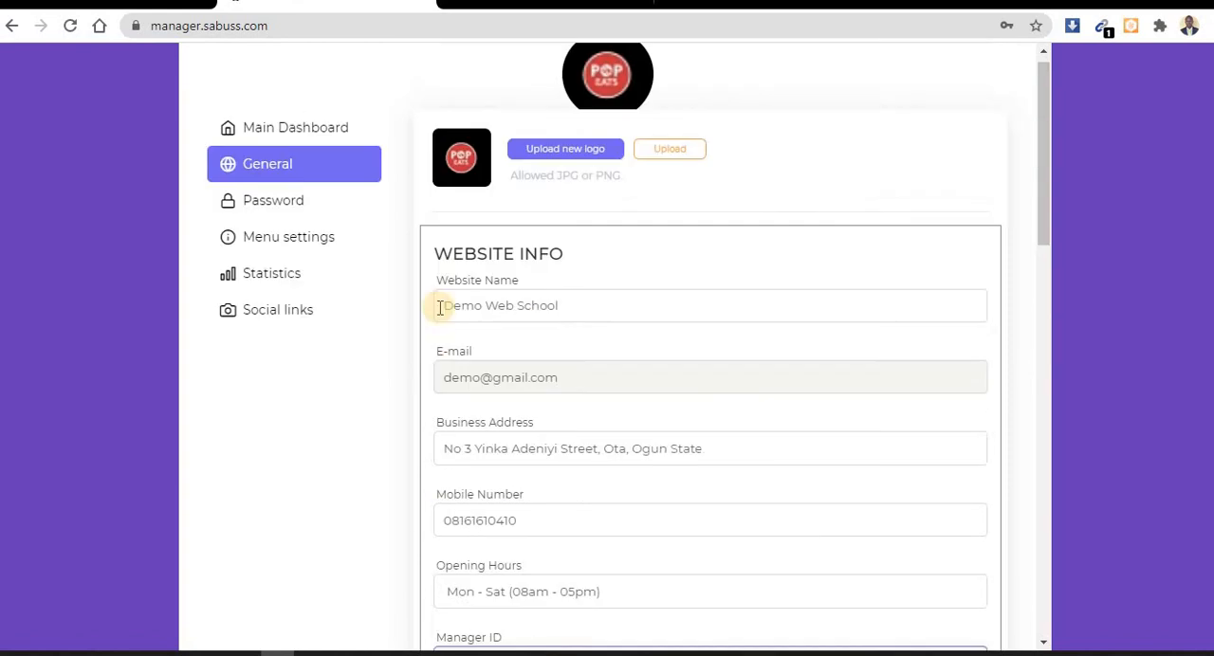
left_click(296, 128)
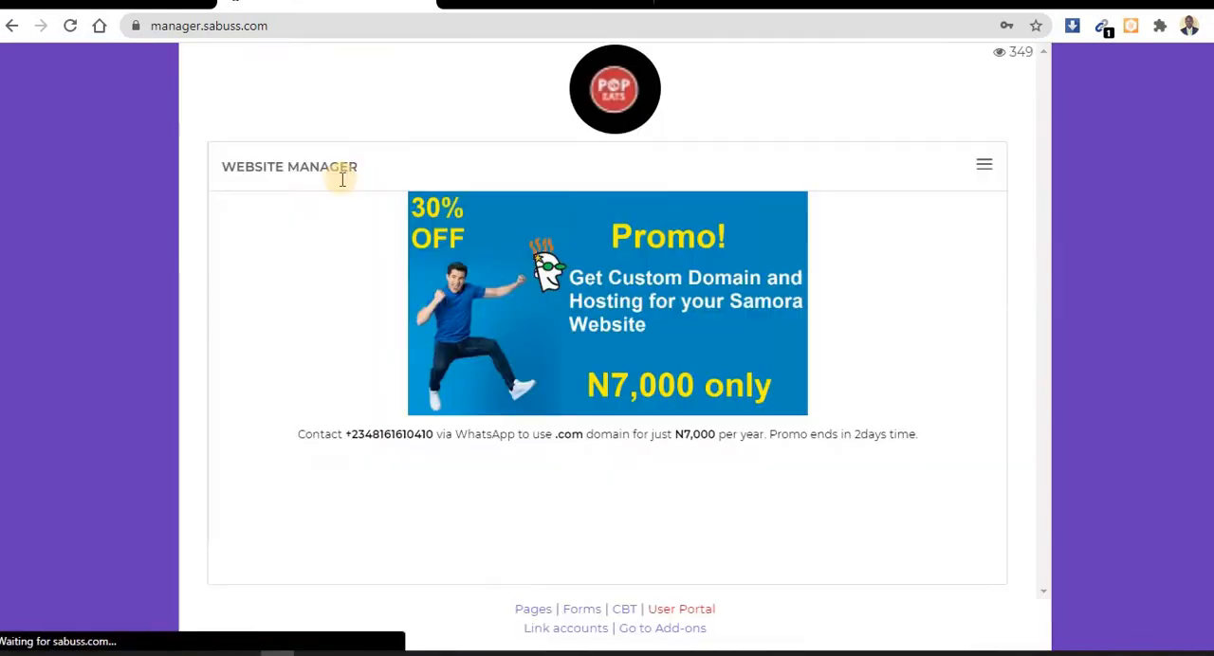
Step: Open the user portal's site settings showing Logistics Website as portal type
left_click(681, 609)
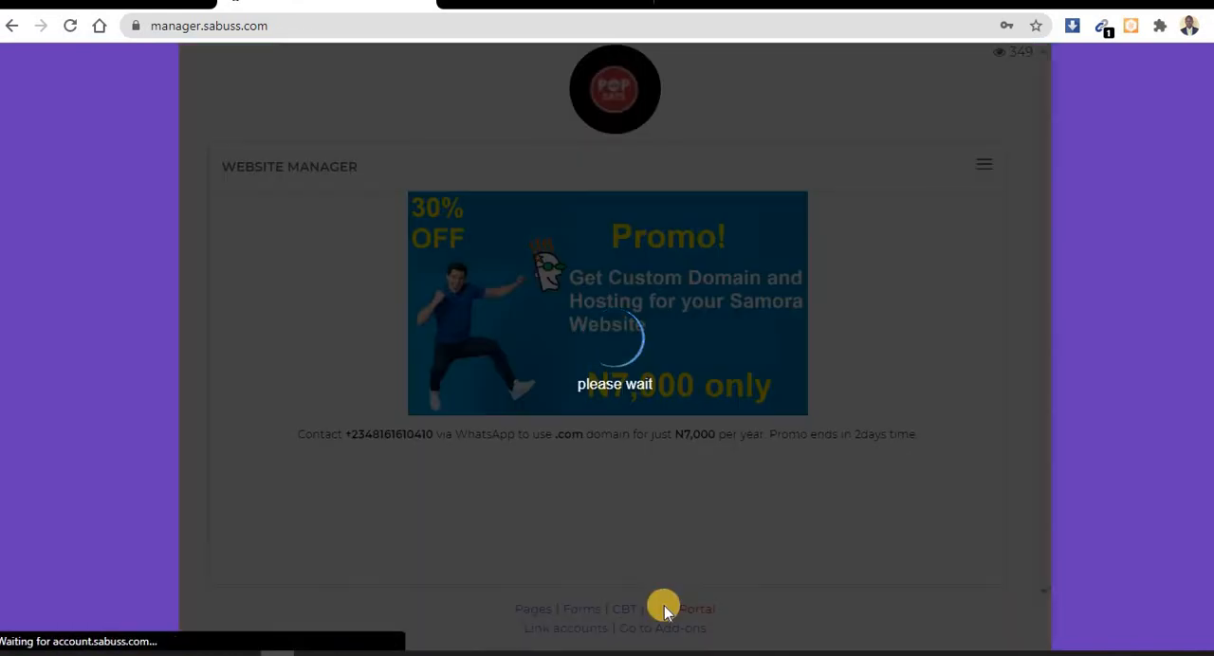
left_click(982, 163)
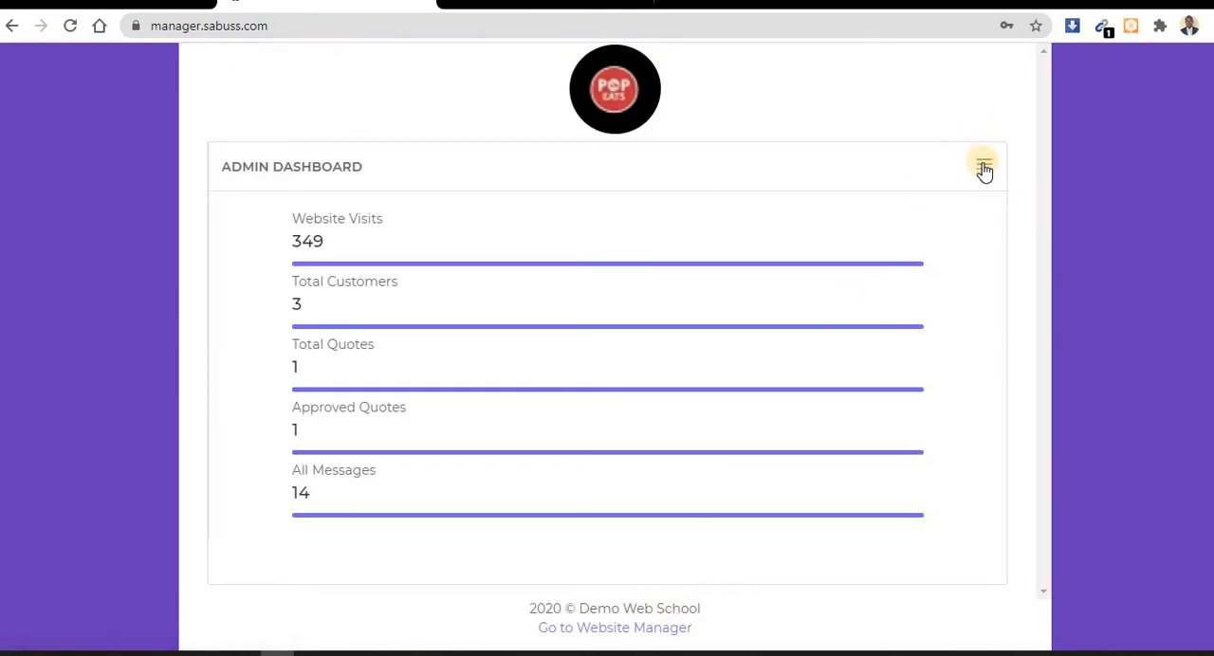
left_click(983, 167)
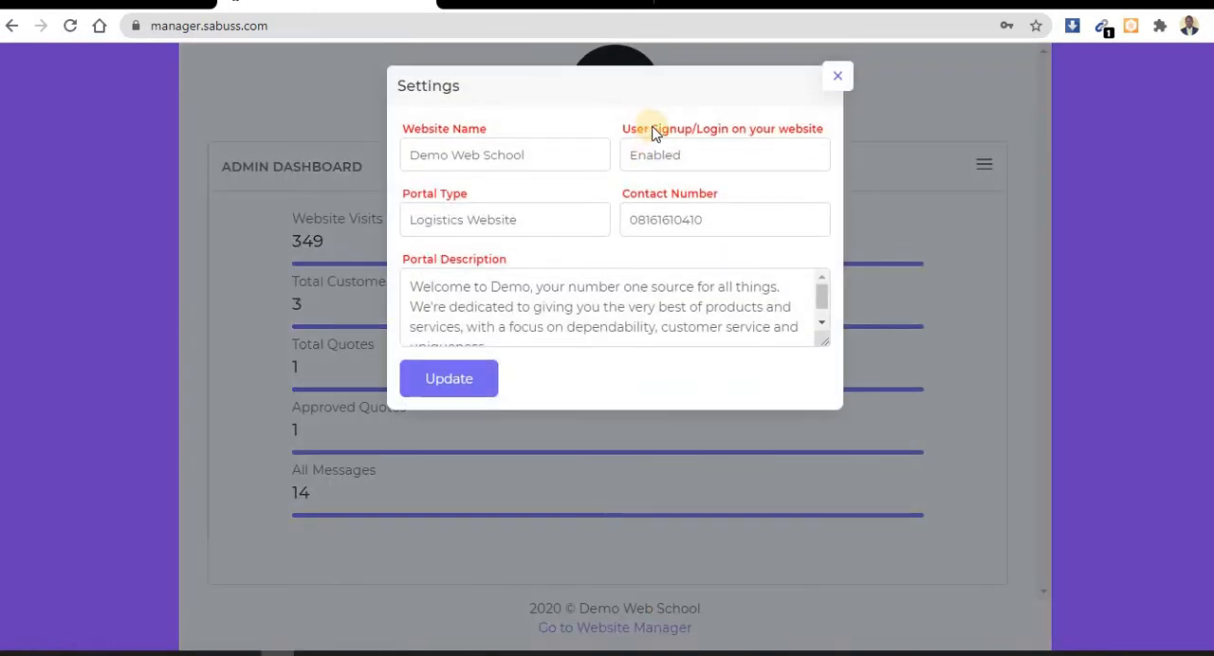
mouse_move(693, 131)
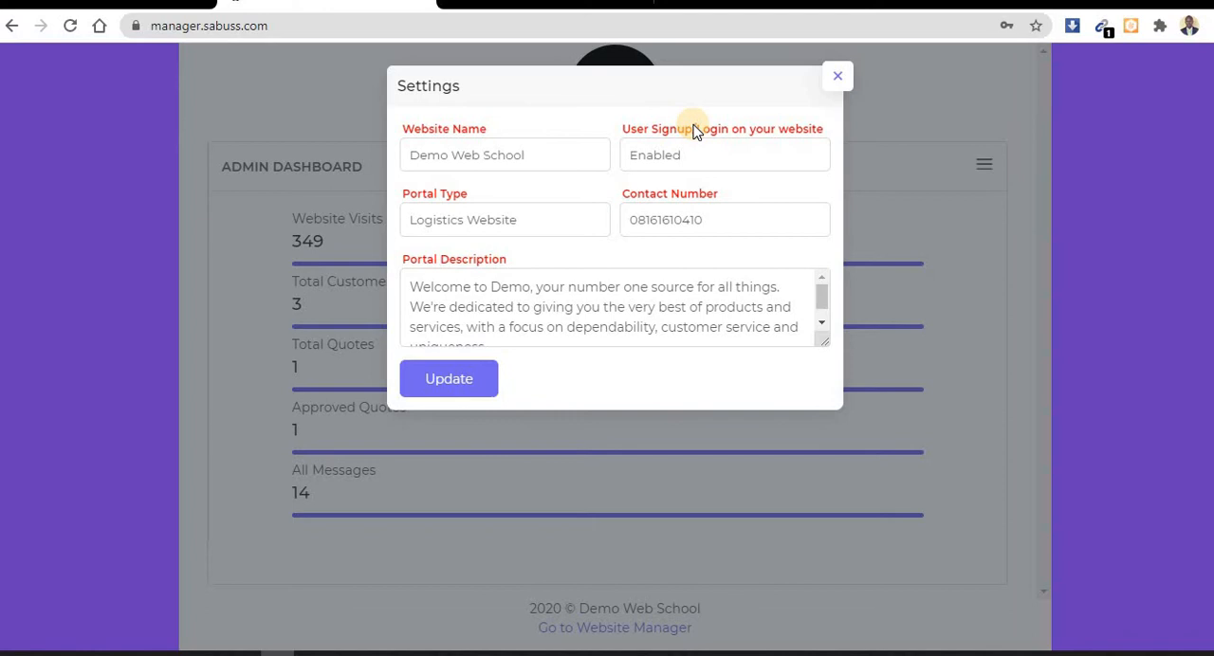
mouse_move(611, 15)
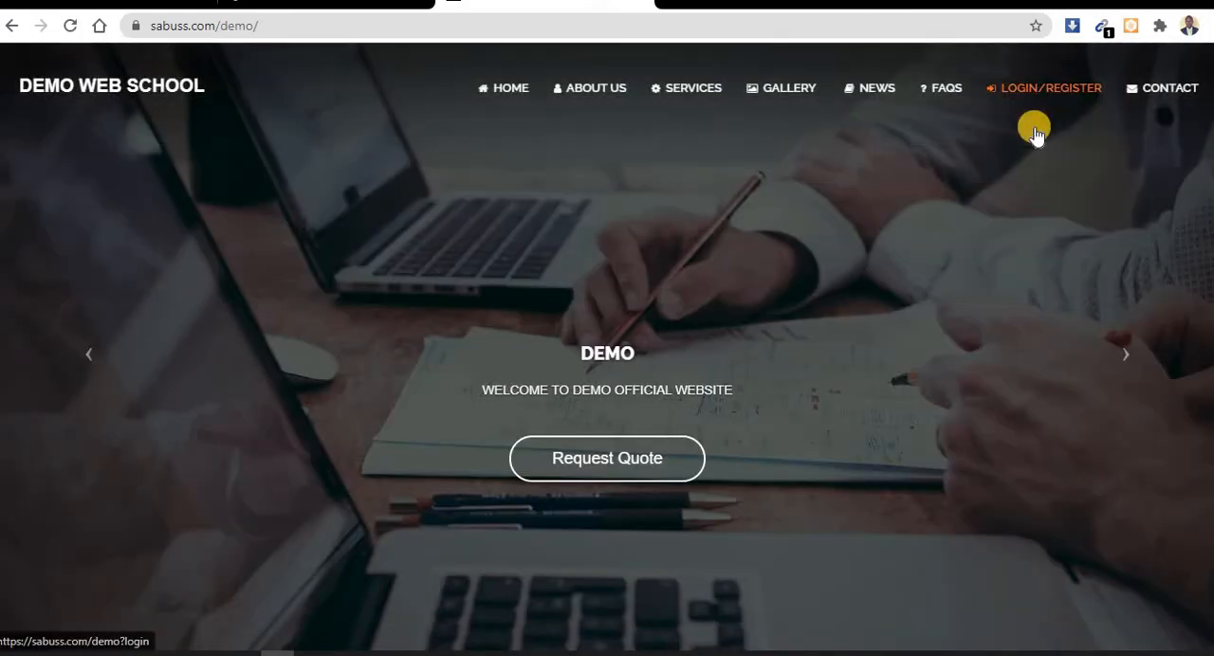
mouse_move(918, 178)
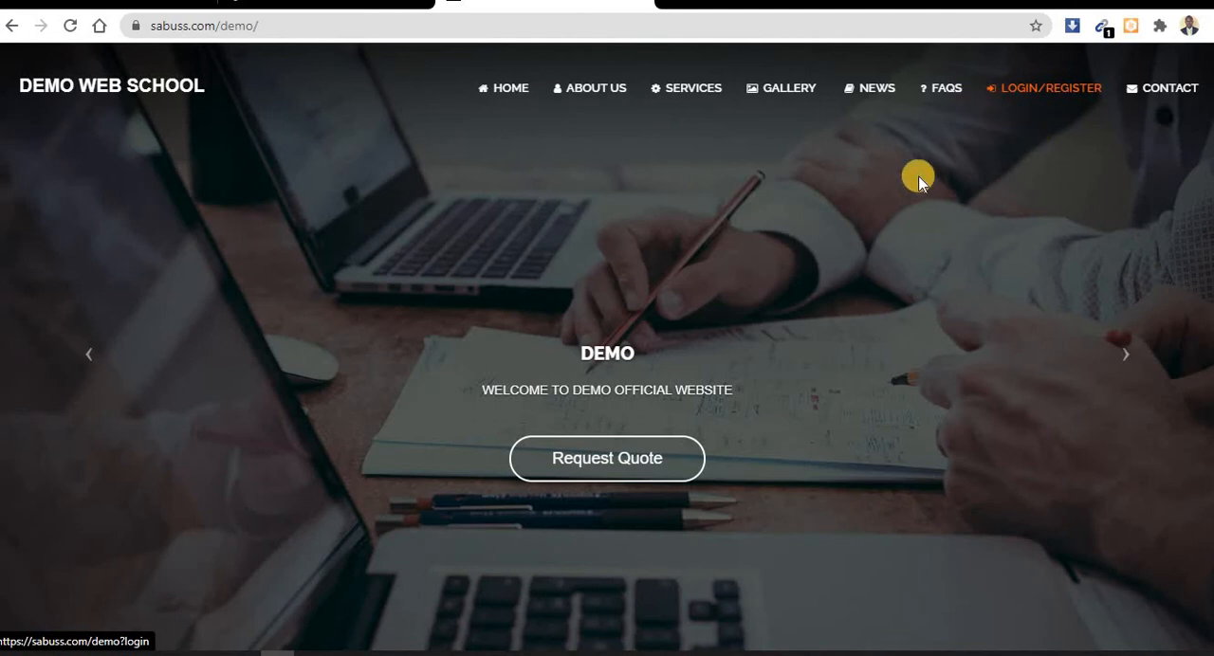
mouse_move(901, 203)
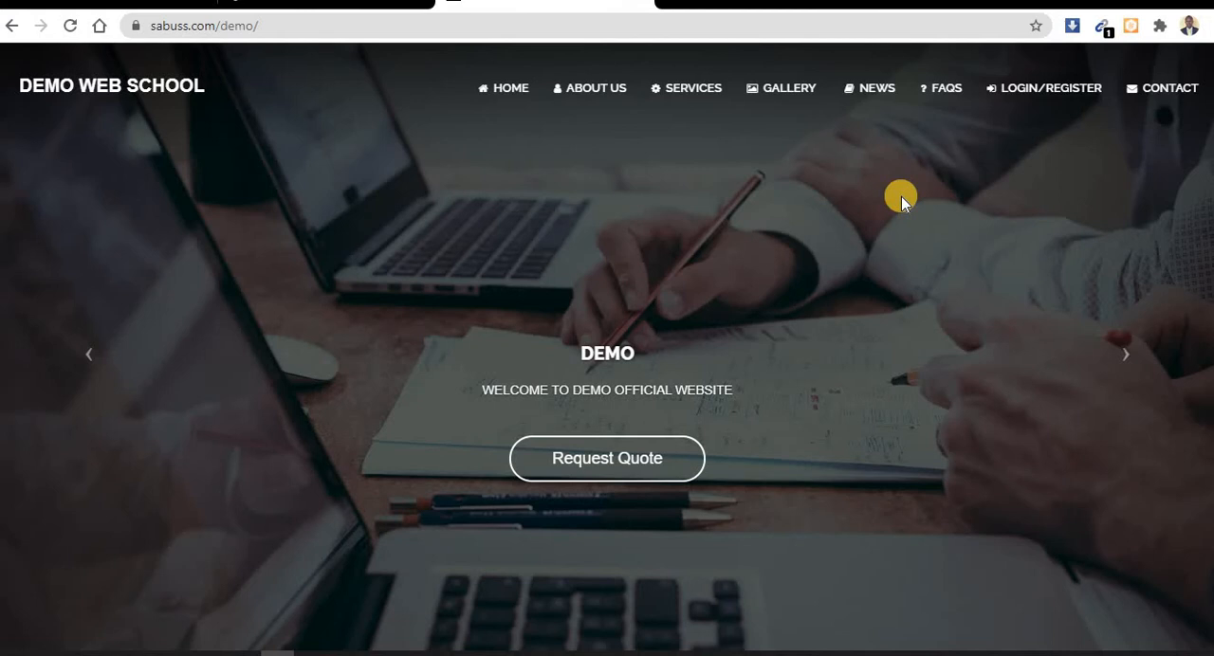
mouse_move(971, 133)
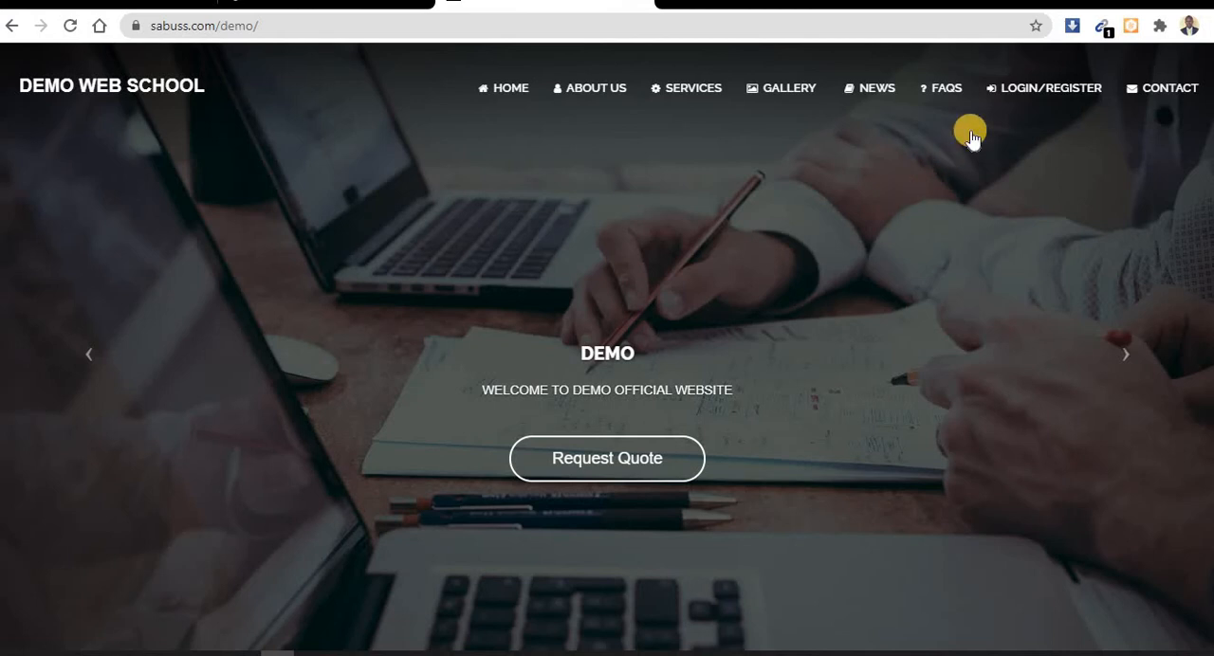
Step: Log in to a customer account via Login/Register, reaching the Customers Dashboard
left_click(1051, 87)
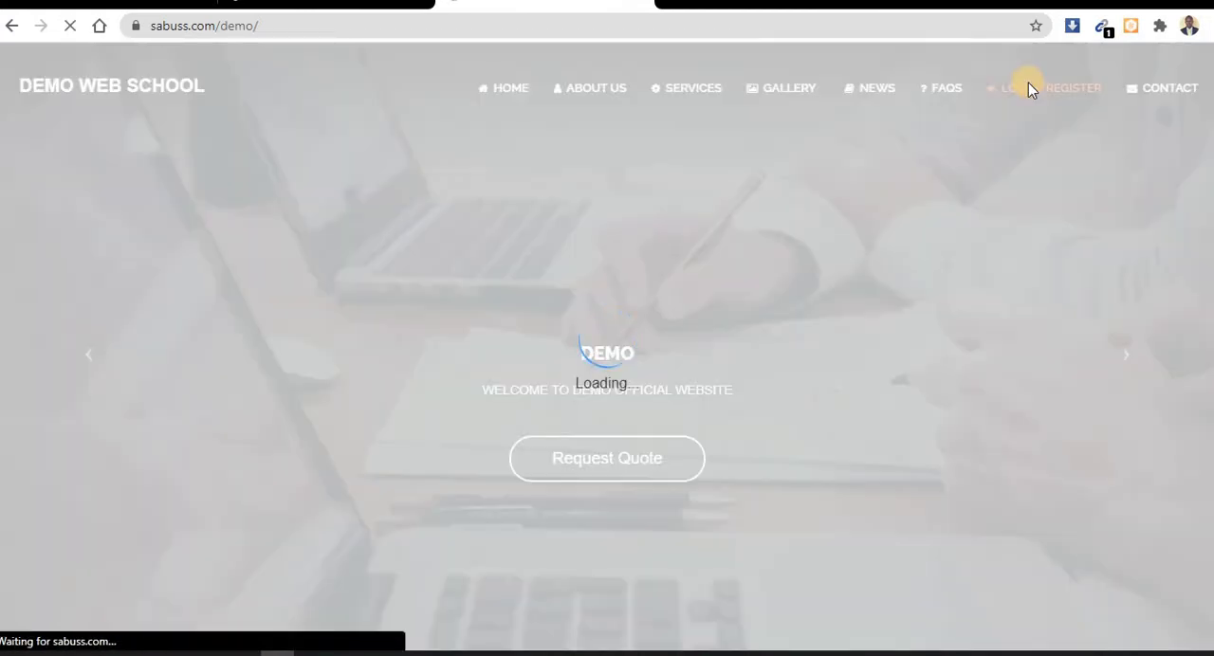
left_click(1009, 87)
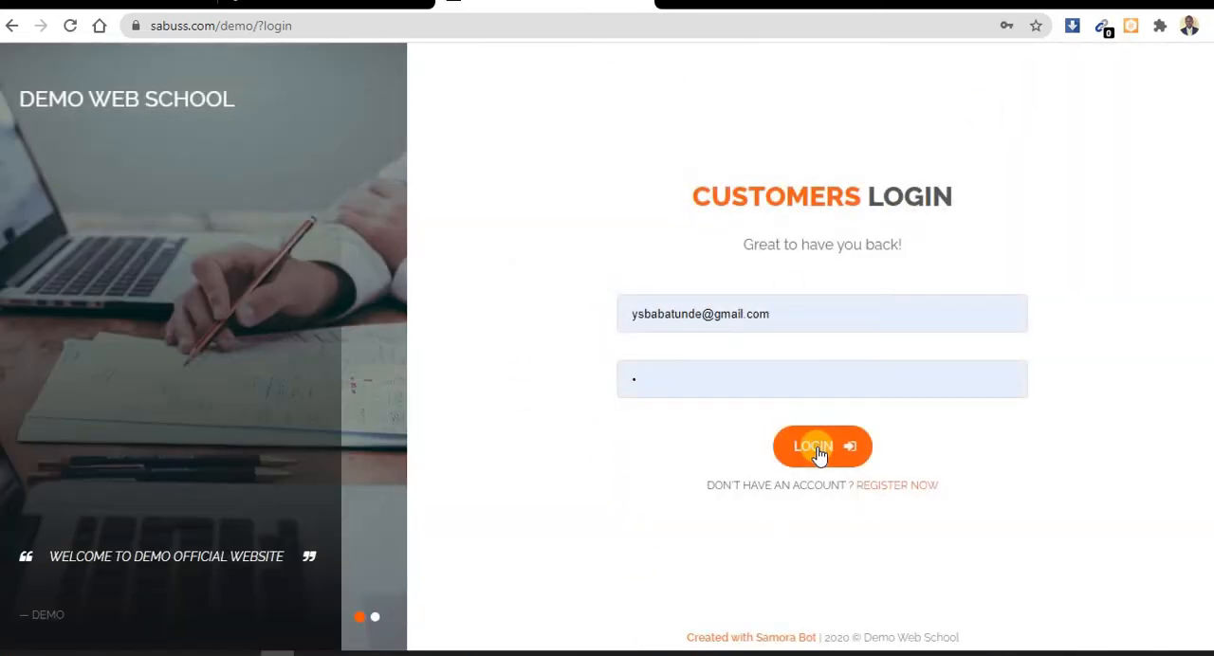
left_click(822, 446)
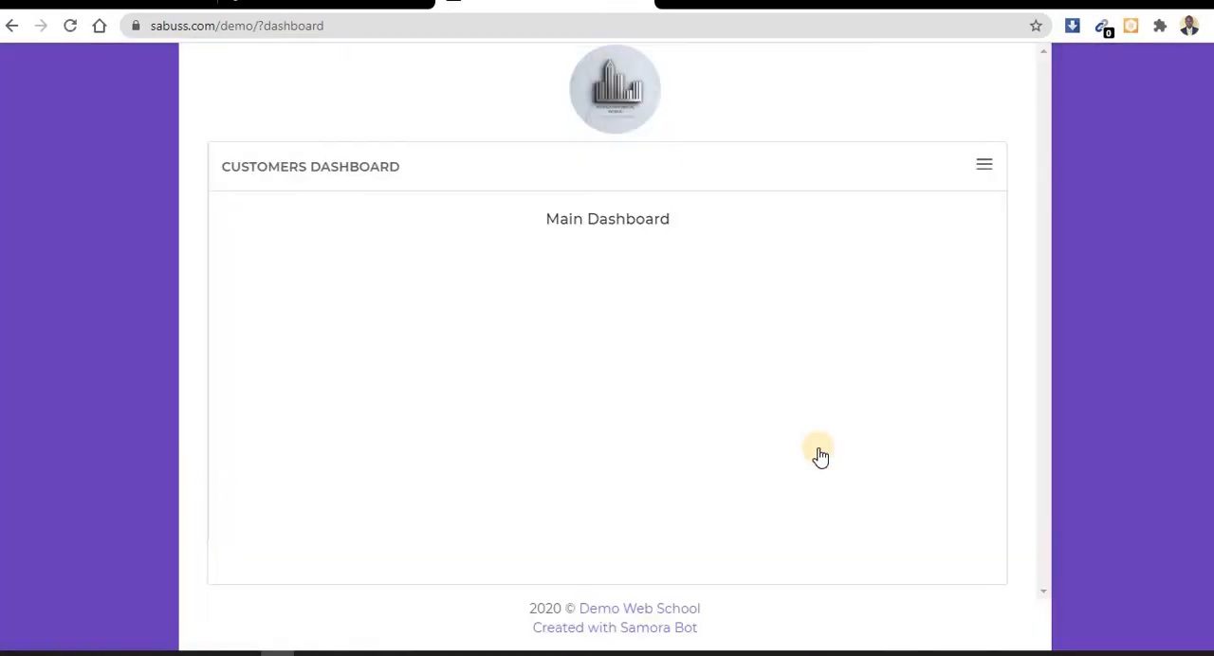
mouse_move(656, 607)
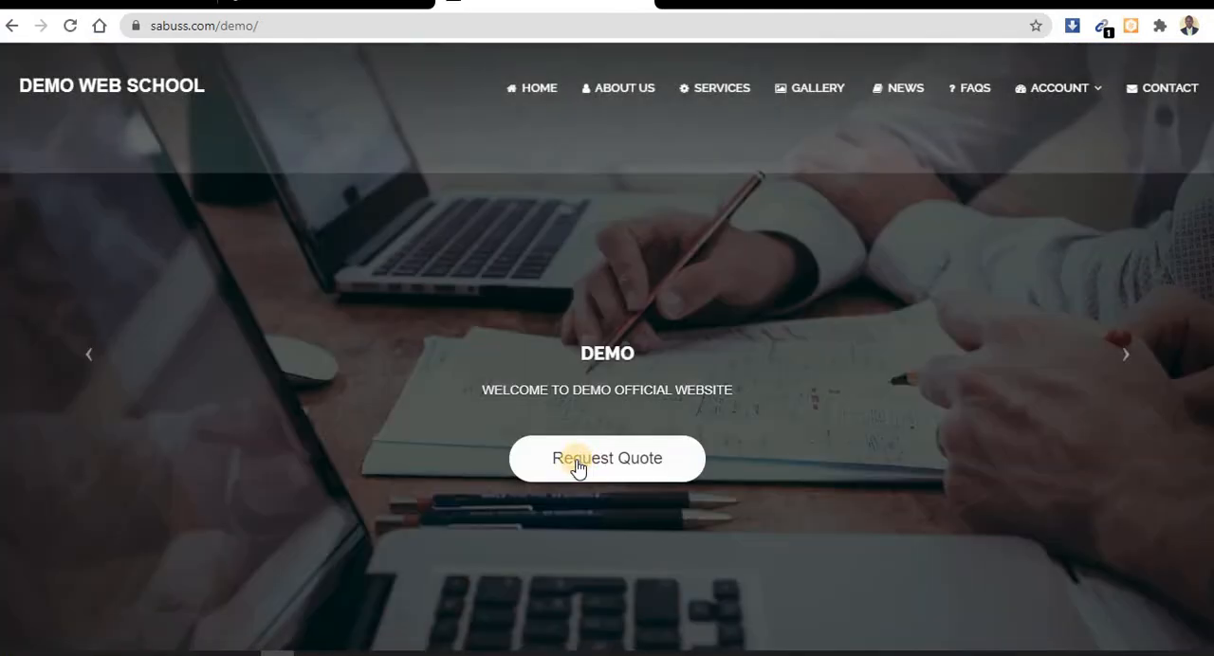
Step: Submit a quote request for the Understanding service with the description 'dfsdg'
left_click(607, 459)
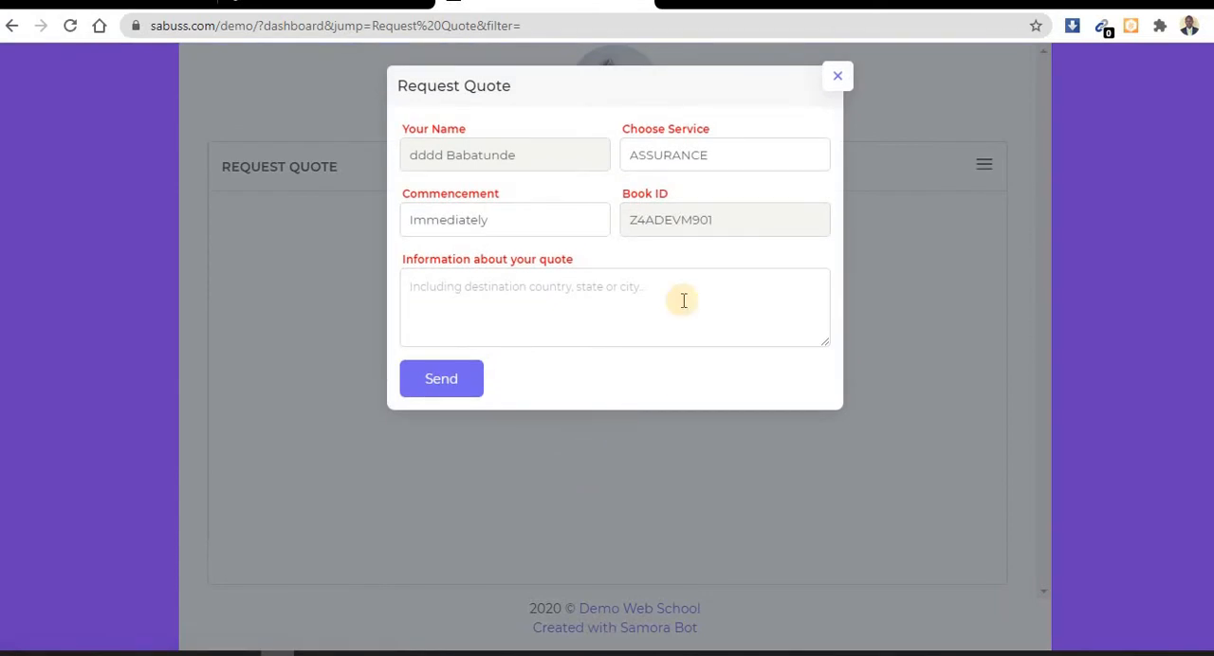
left_click(725, 155)
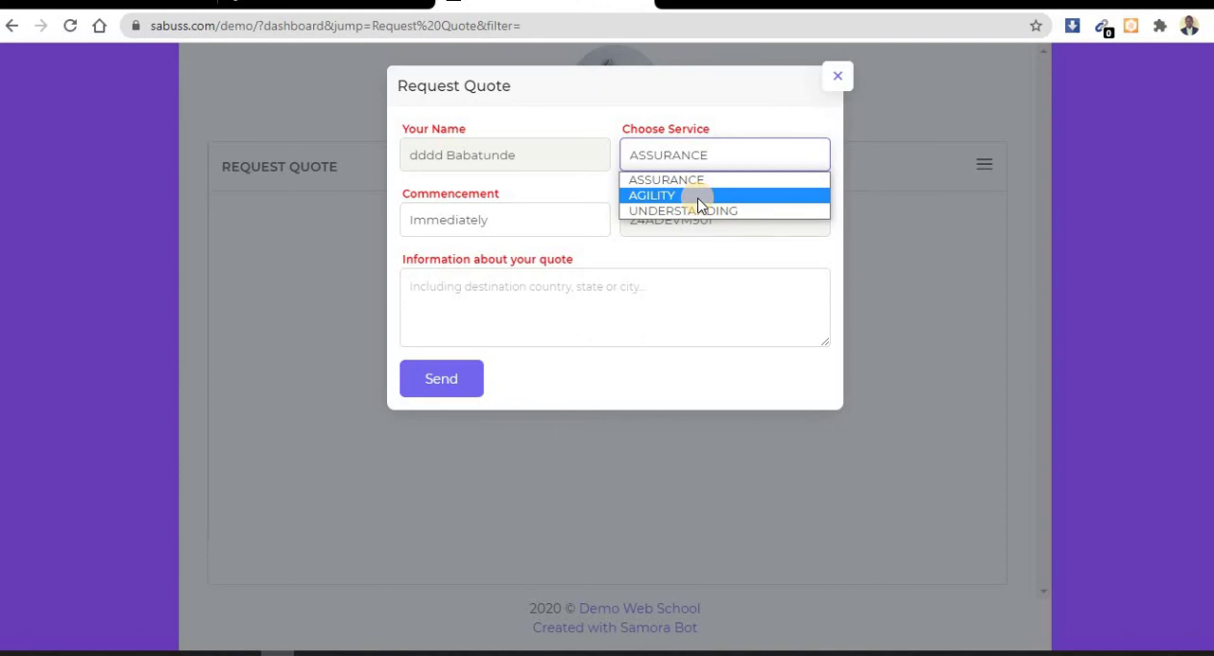
left_click(683, 210)
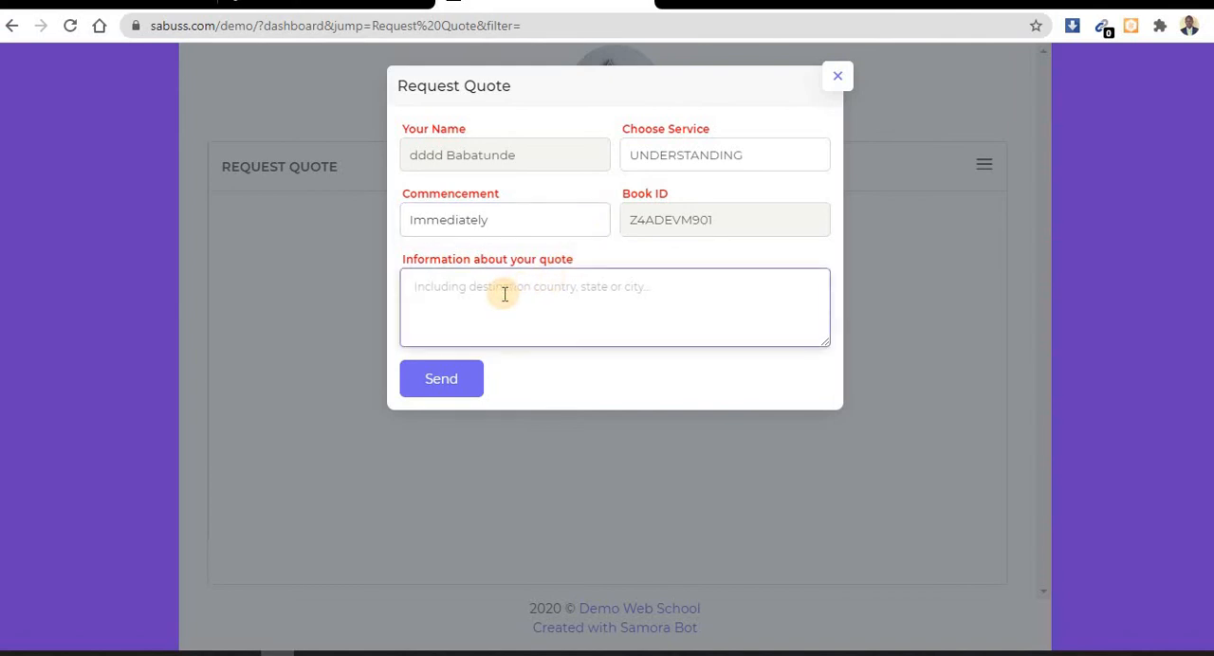
type("dfsdg")
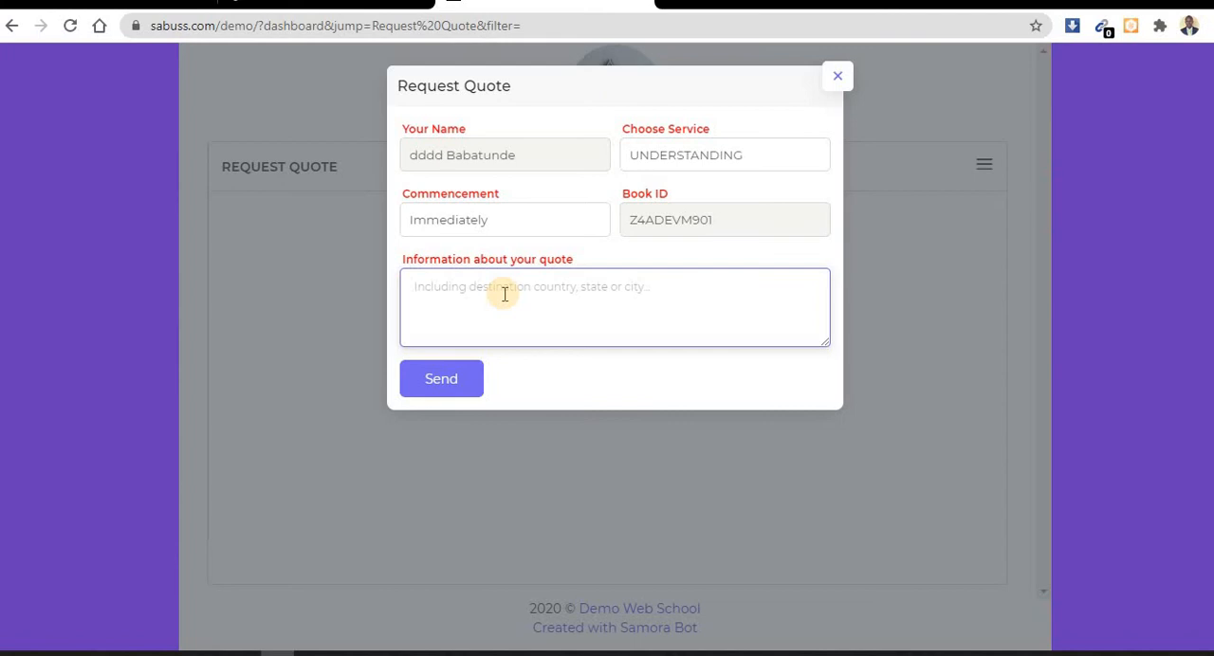
left_click(440, 380)
type("xfg dhxfdgb df")
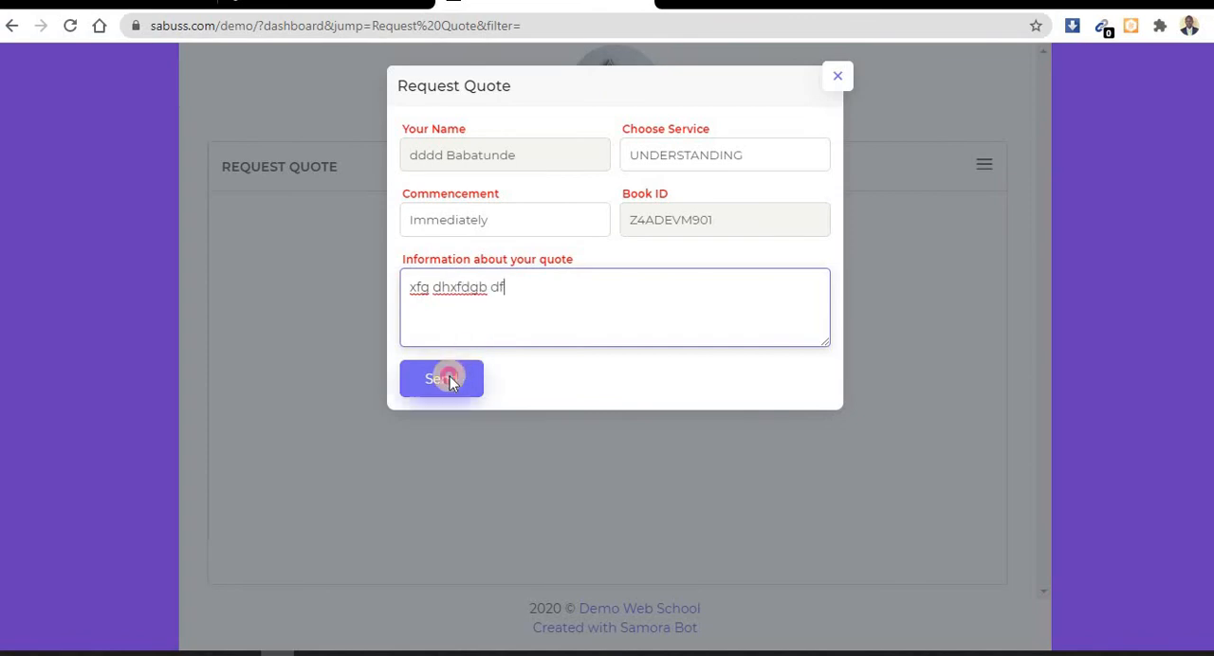
left_click(441, 379)
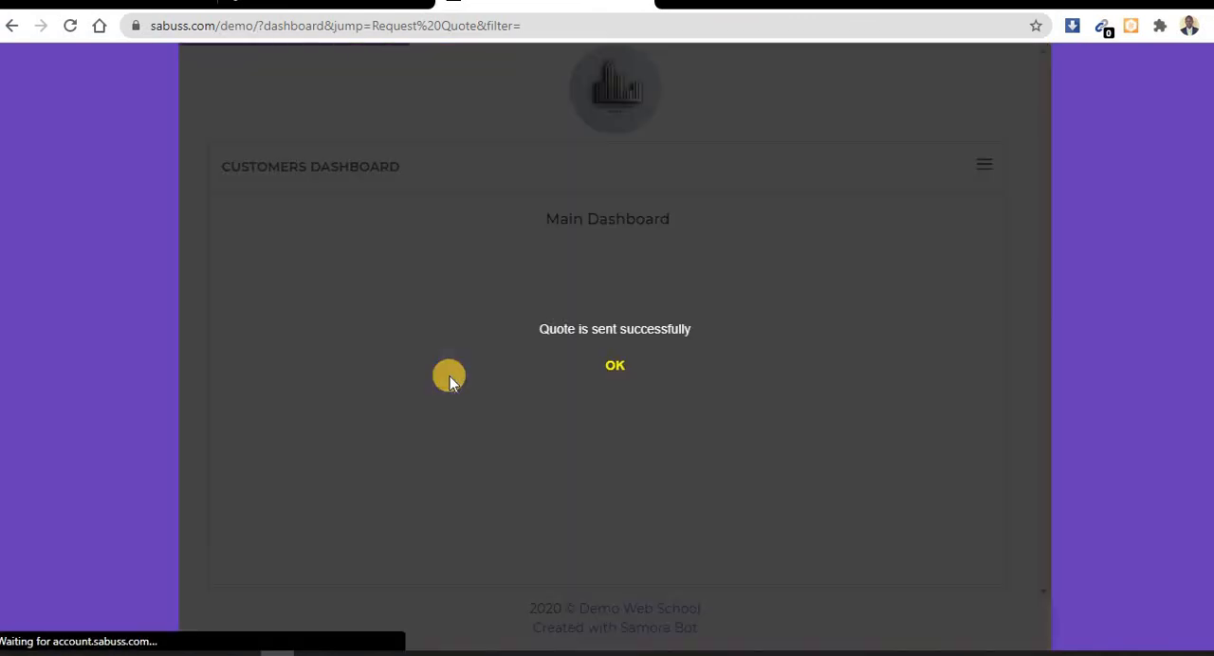
Step: Dismiss the confirmation, go to Quote History and start a shipment for the new quote
left_click(615, 365)
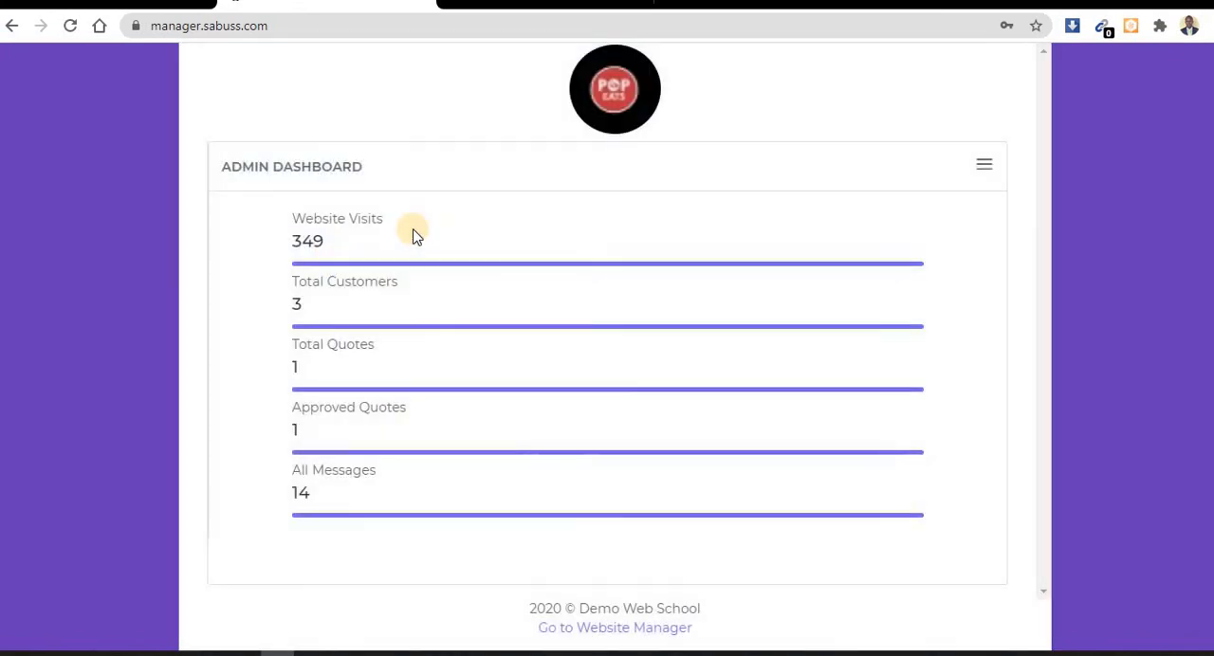
mouse_move(982, 167)
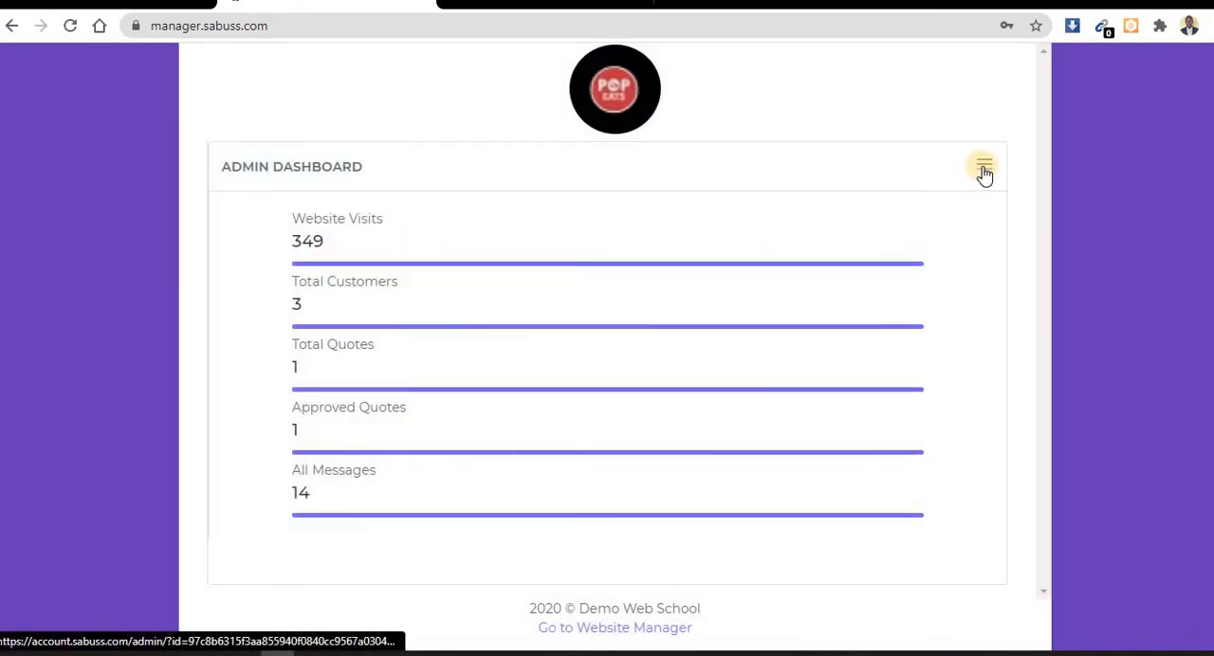
left_click(982, 167)
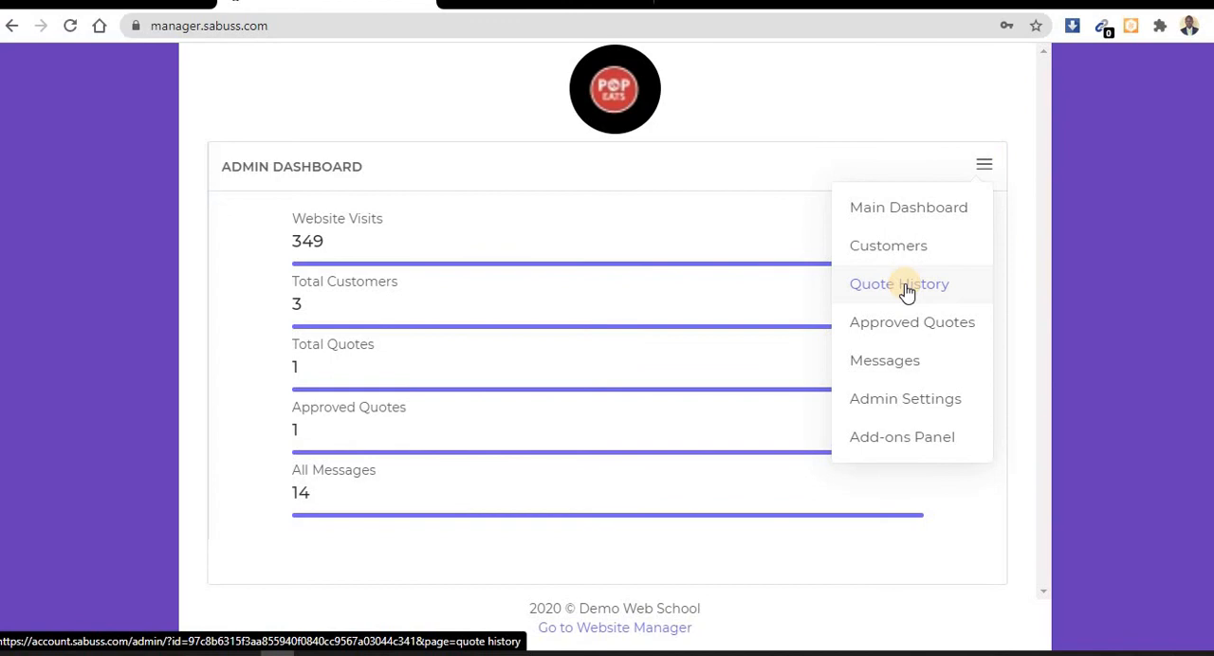
left_click(899, 284)
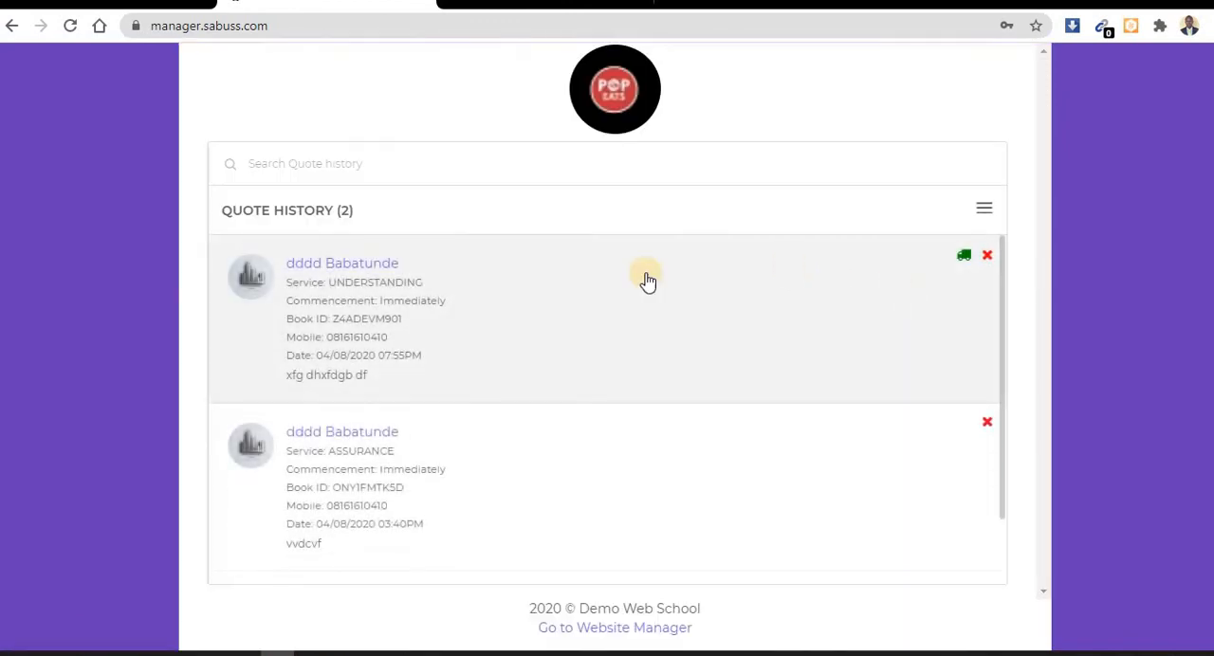
mouse_move(410, 334)
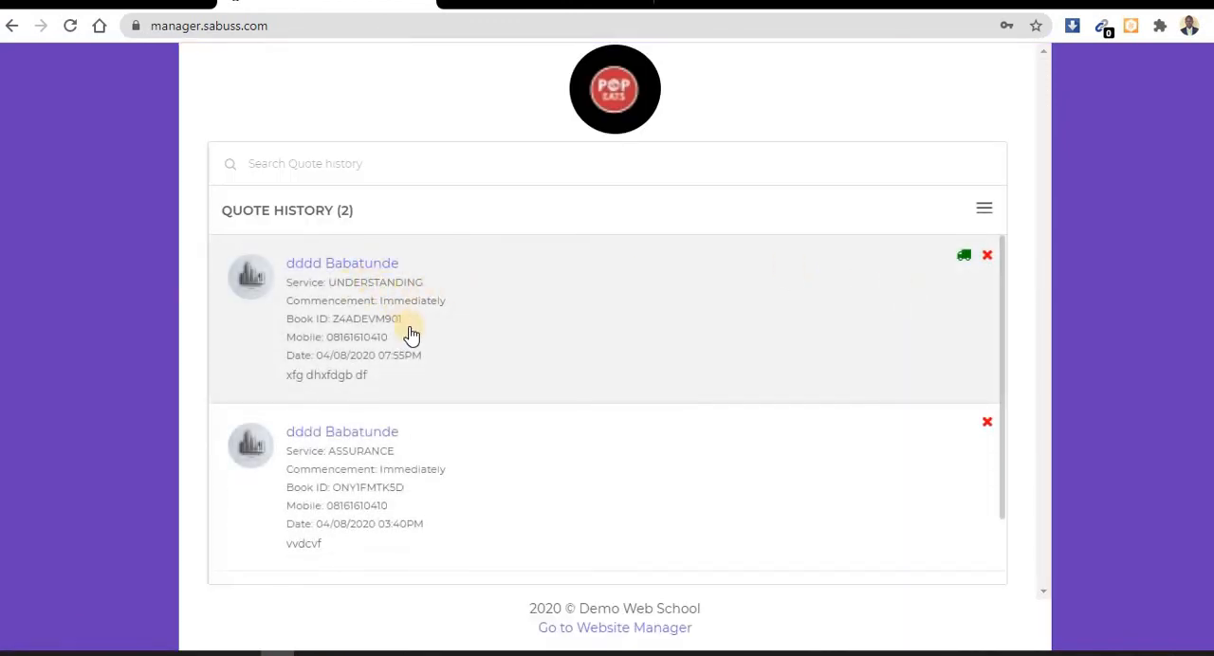
mouse_move(380, 360)
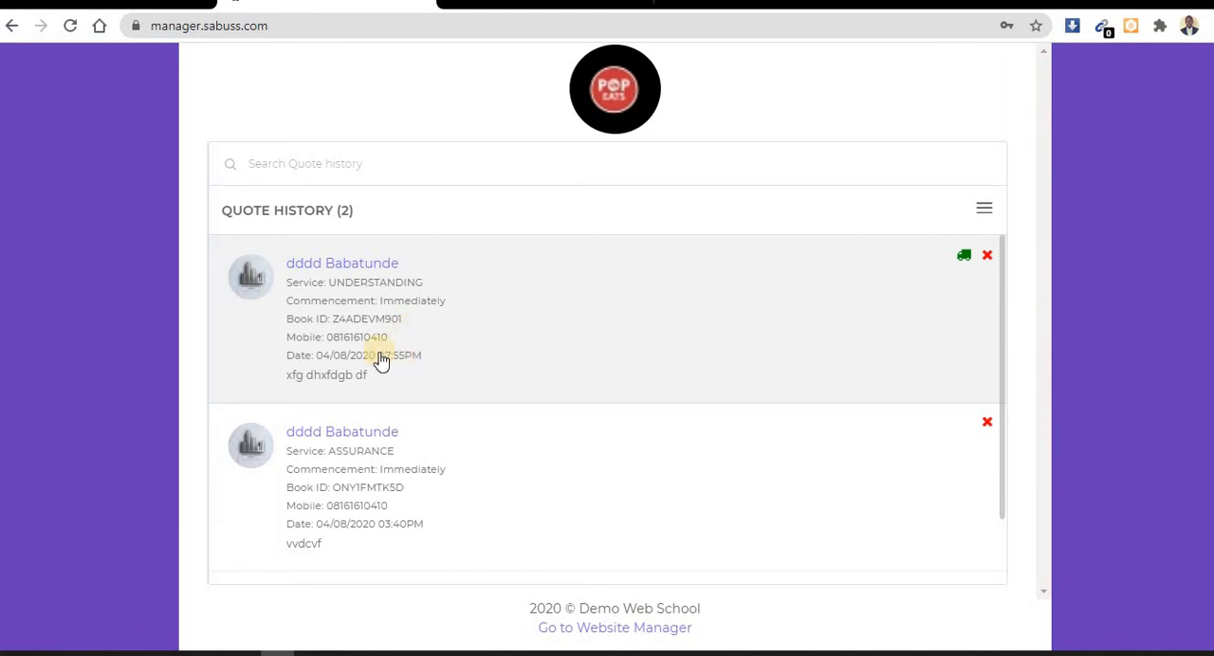
mouse_move(711, 362)
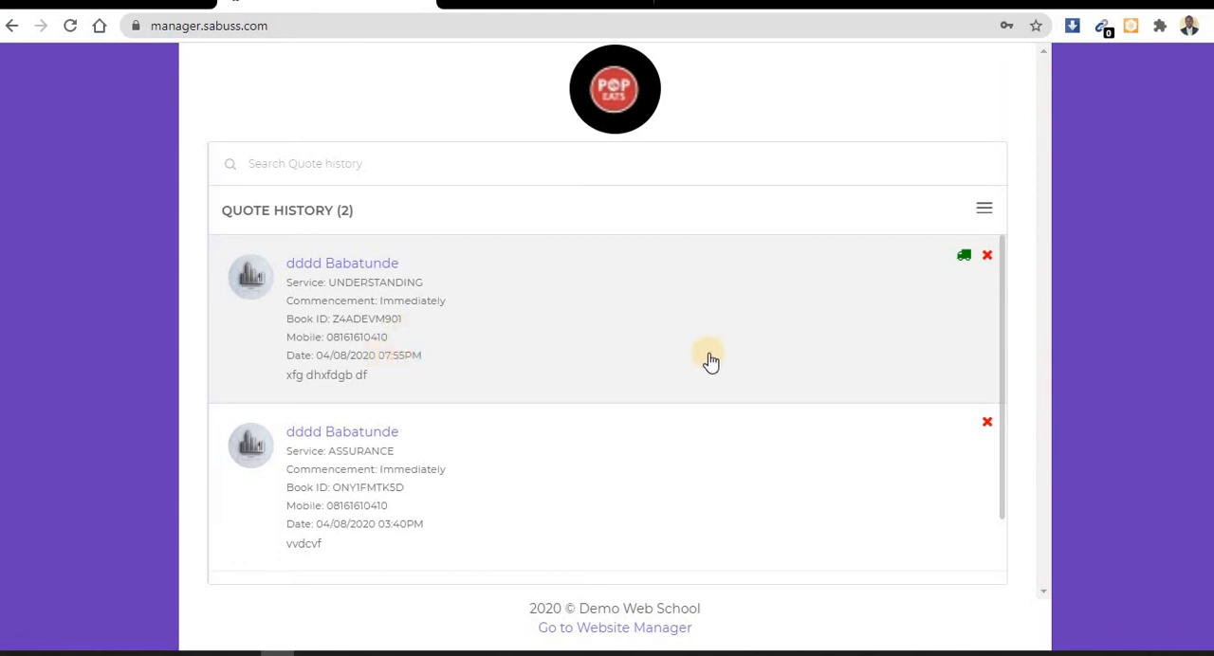
mouse_move(964, 264)
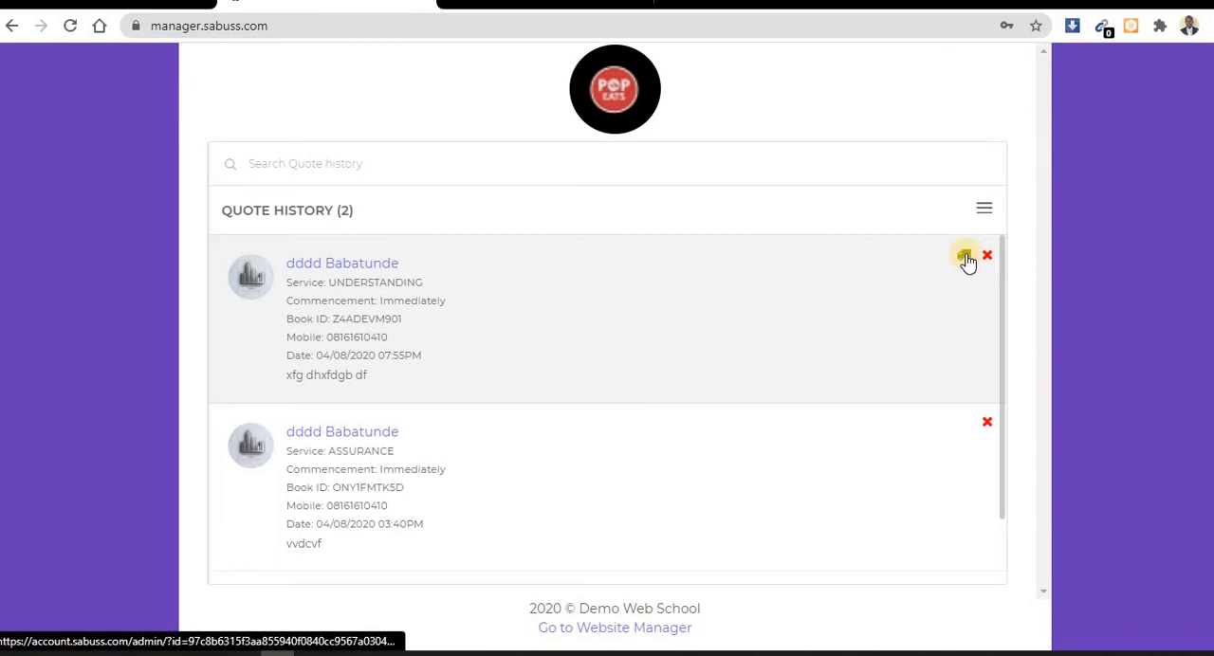
mouse_move(965, 256)
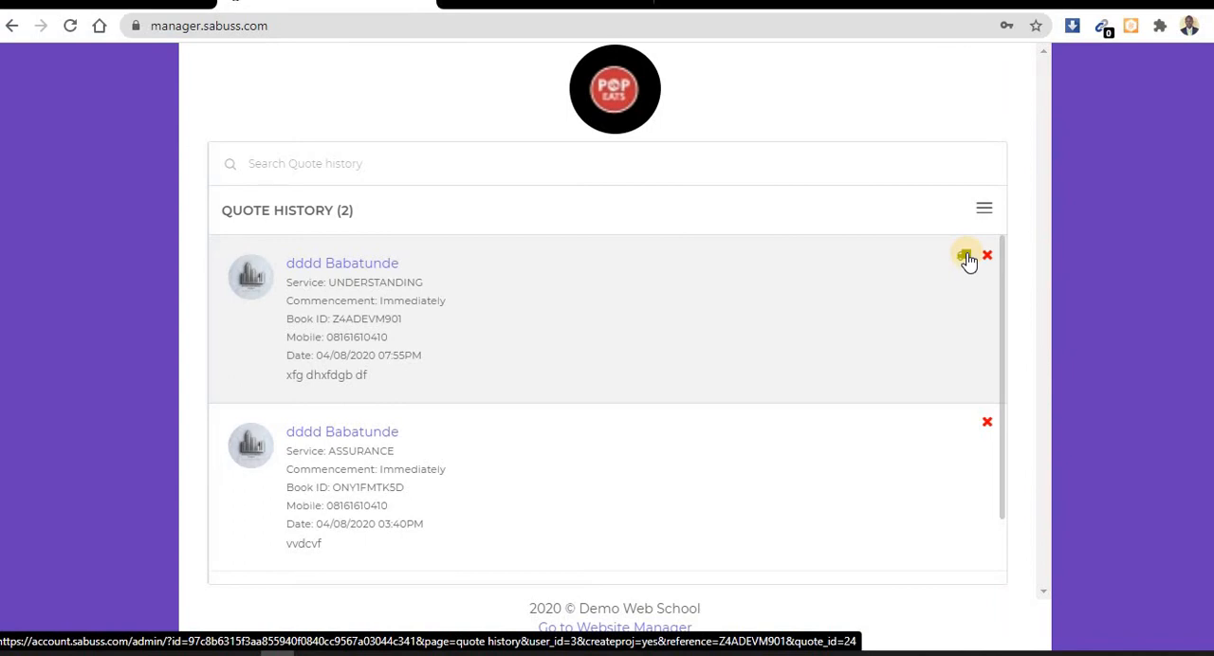
left_click(963, 256)
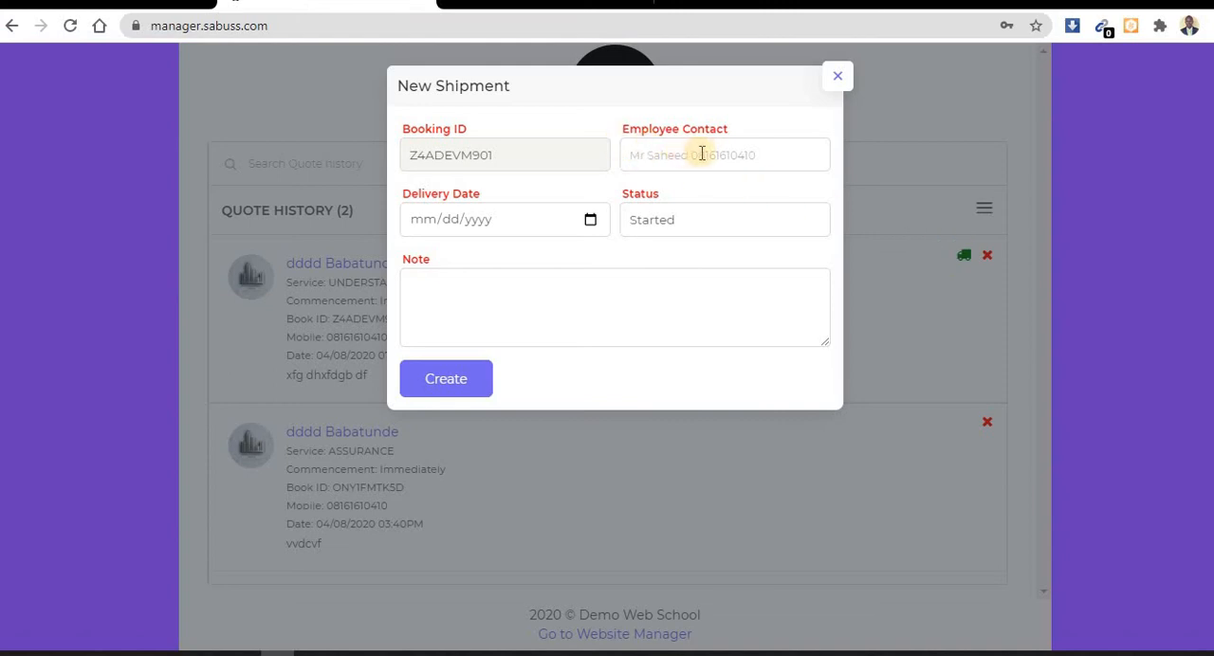
Step: Enter the employee contact 'Mr Saheed' with number 567890 in the New Shipment form
left_click(725, 155)
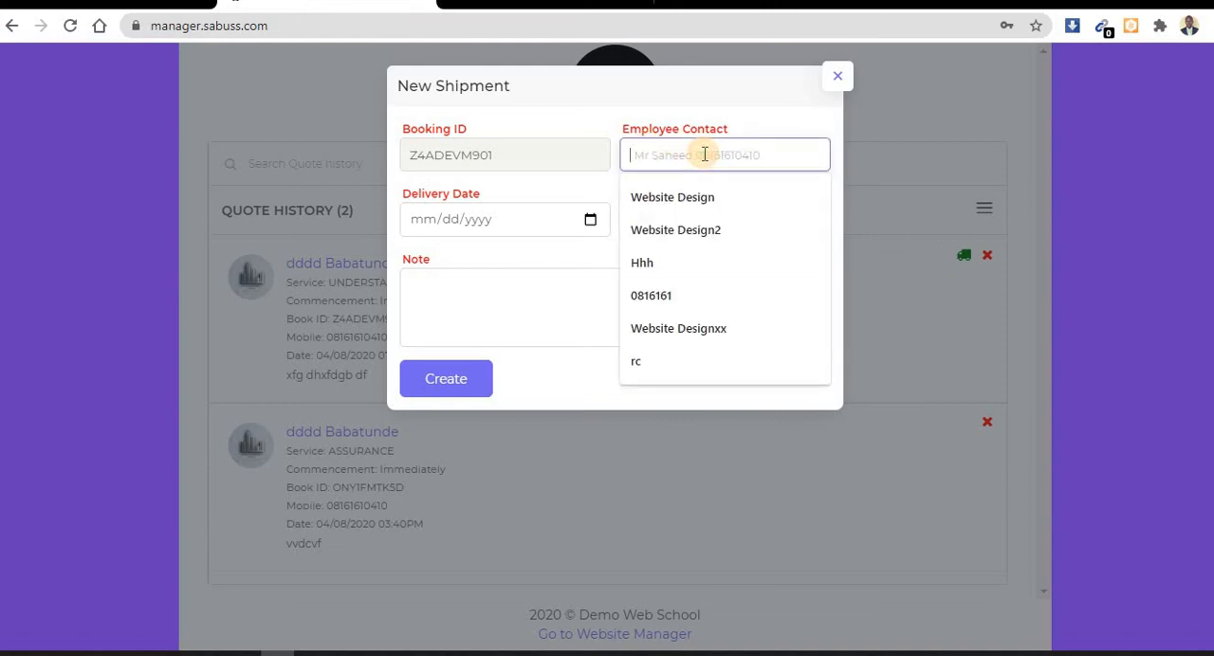
type("Mr")
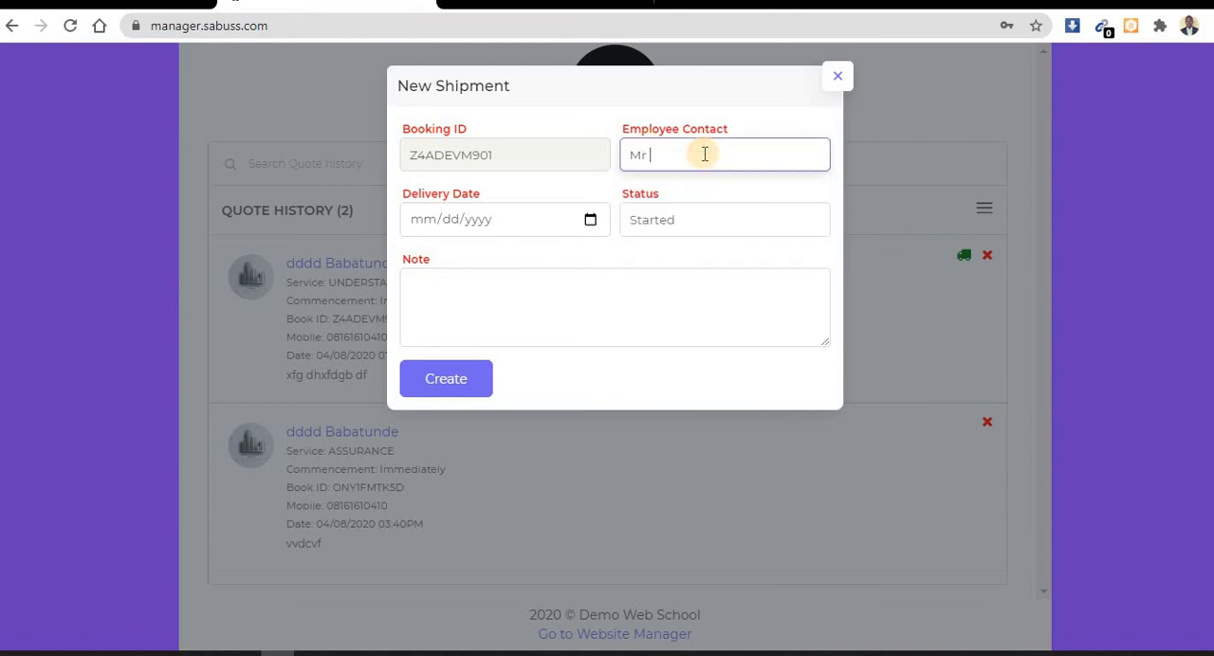
type("Saheed")
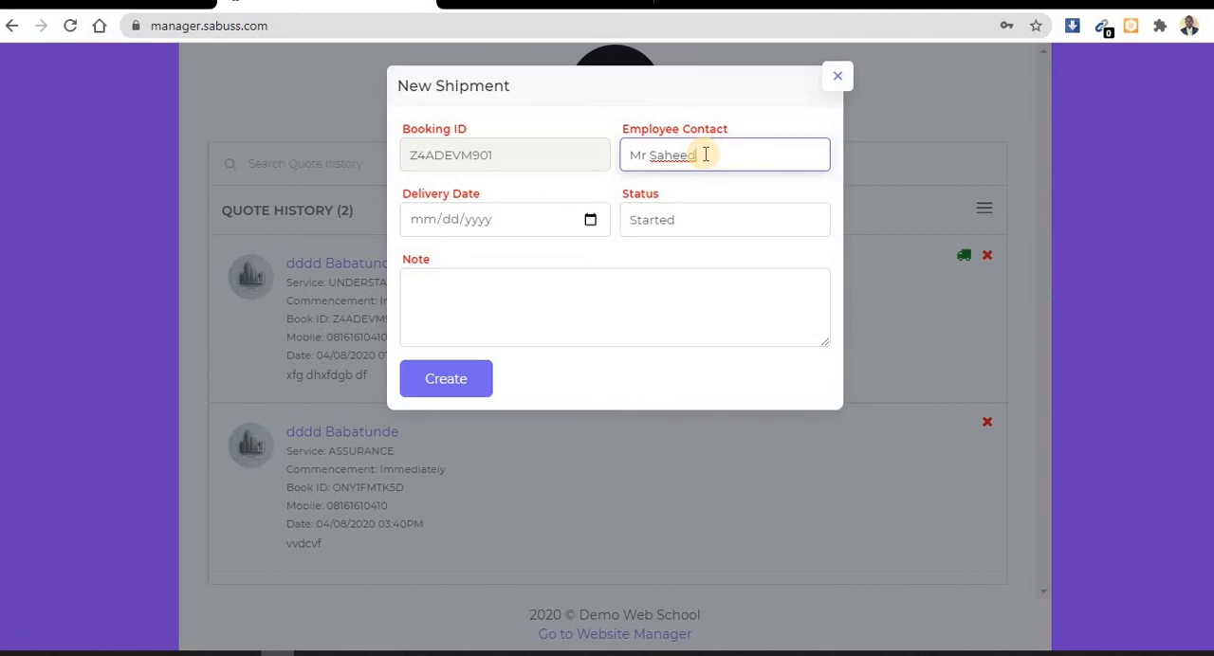
type("567890")
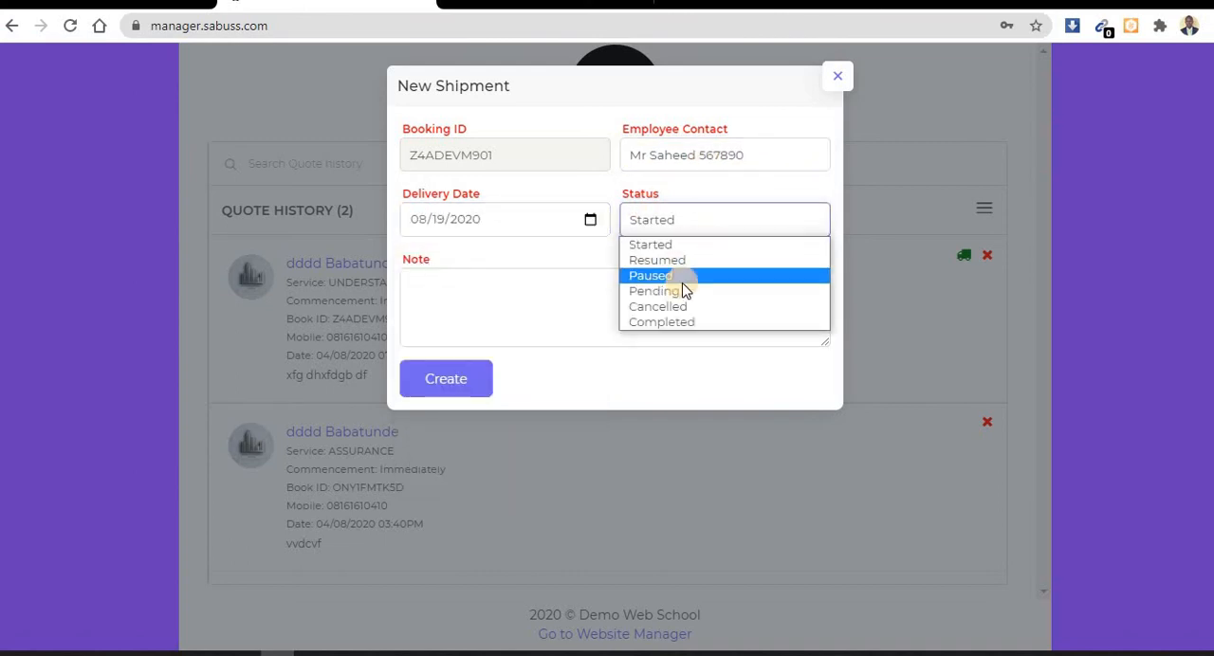
Step: Set status to Pending, note 'We are working on it now', and create the shipment
left_click(652, 292)
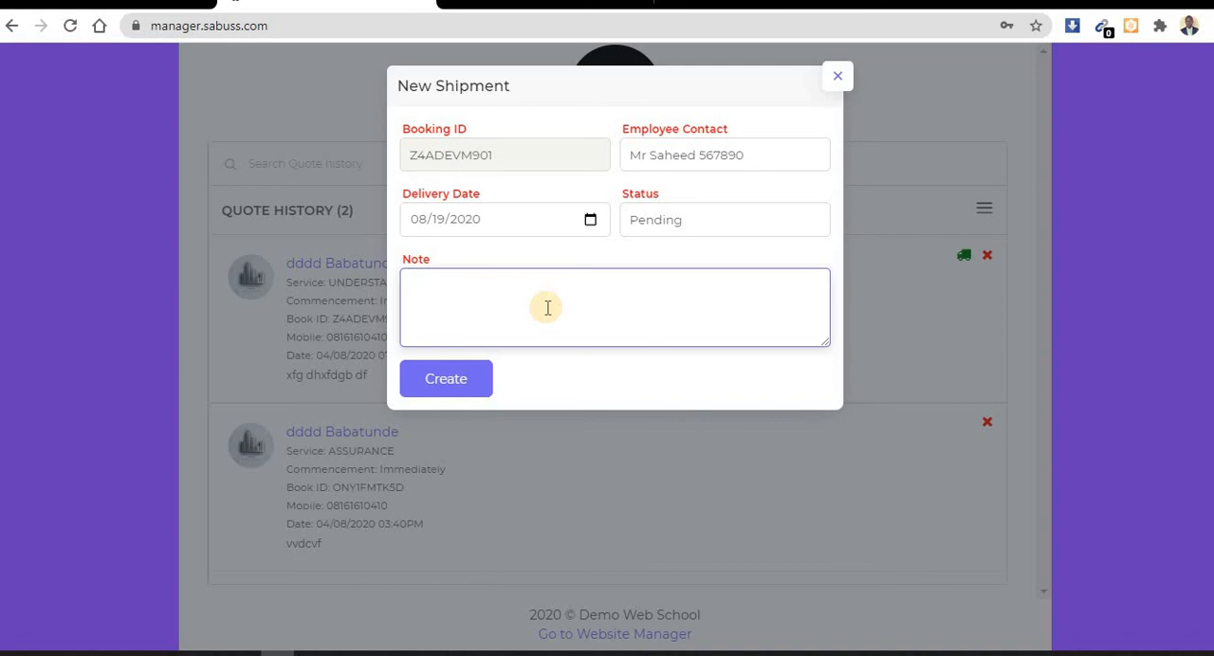
type("We a")
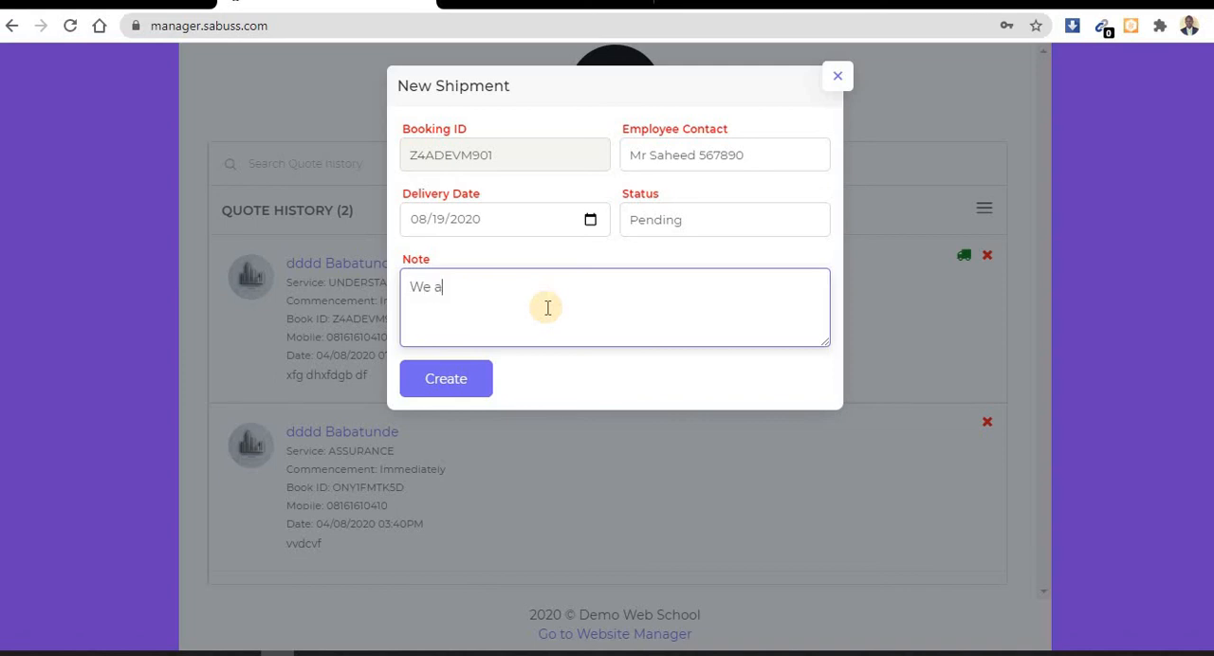
type("re working")
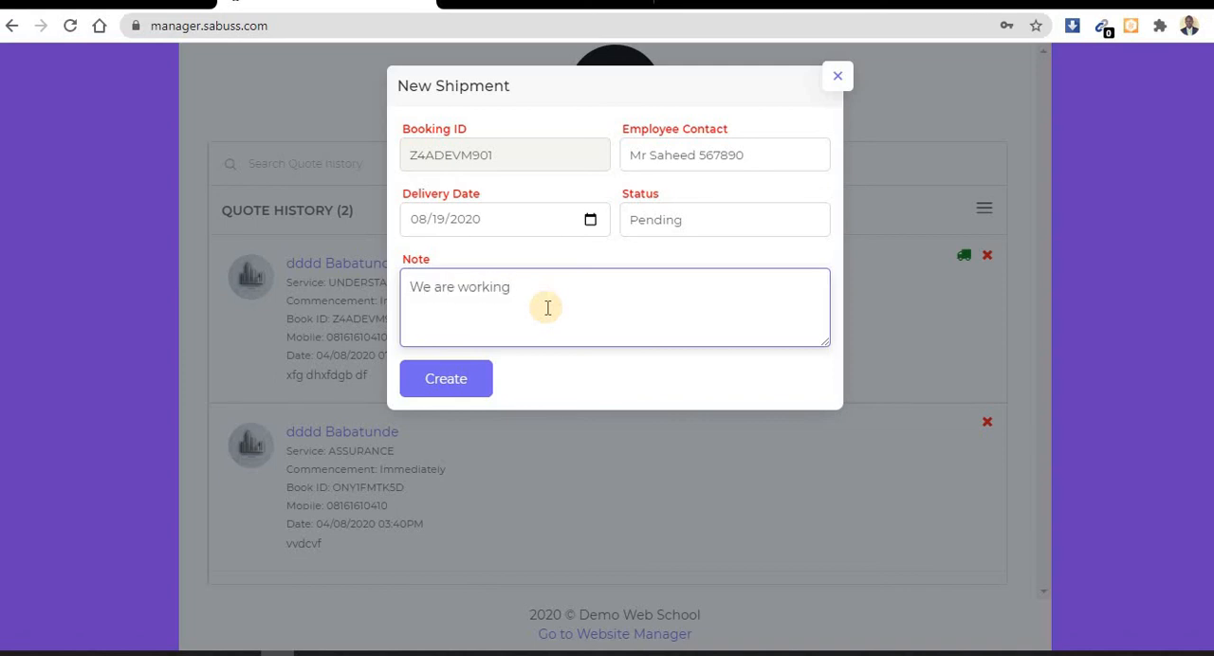
type("on it now")
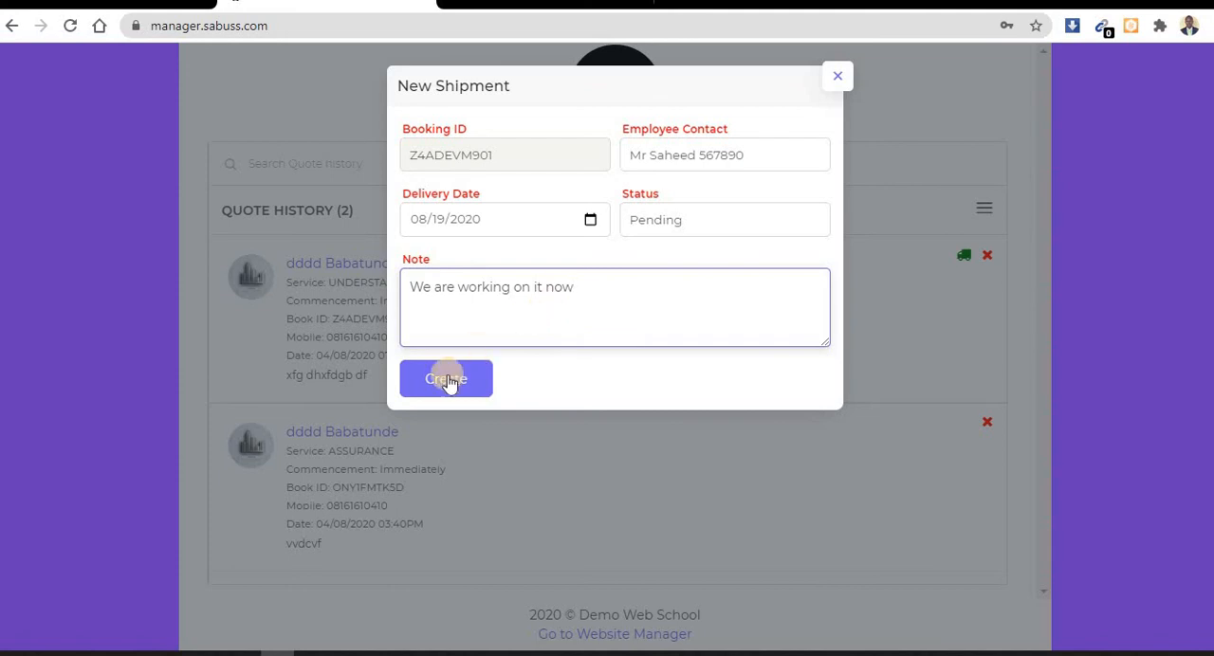
left_click(446, 380)
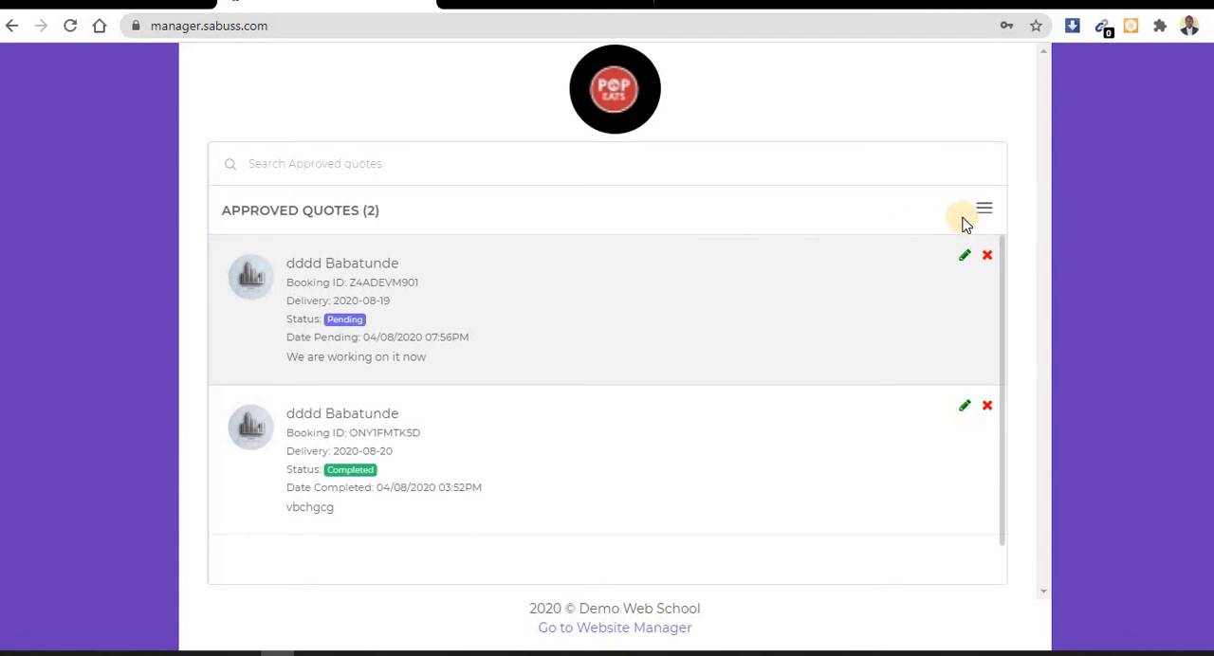
Step: Reload Approved Quotes from the menu and highlight the Z4ADEVM901 booking ID
left_click(983, 209)
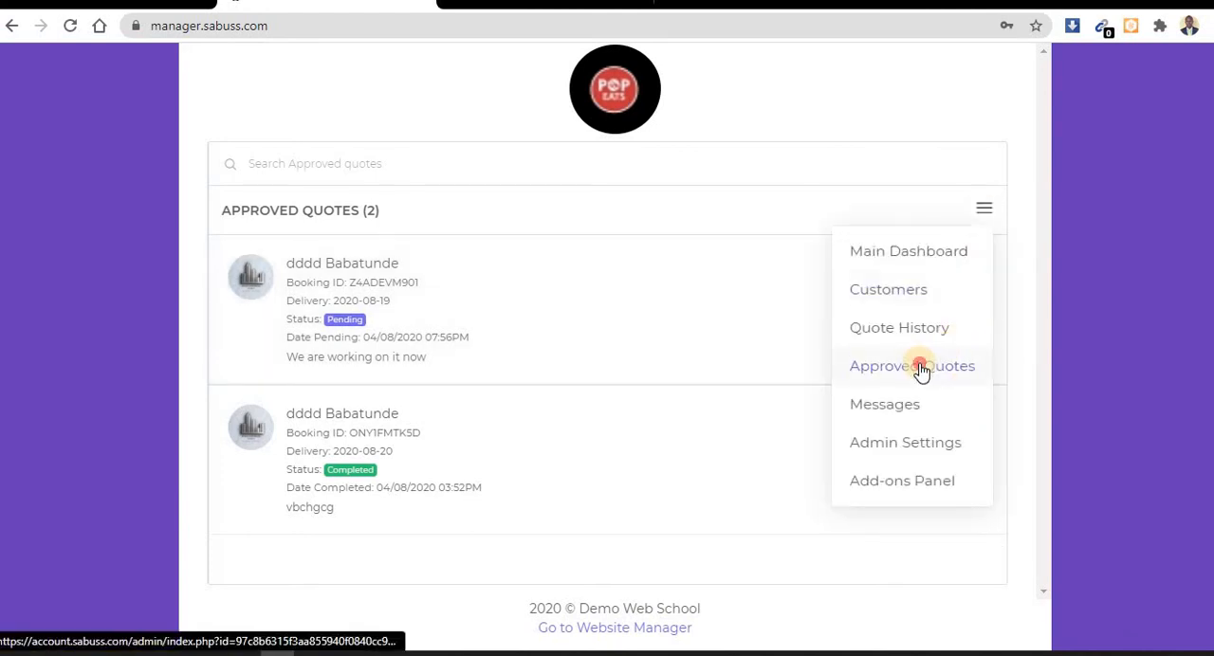
left_click(911, 364)
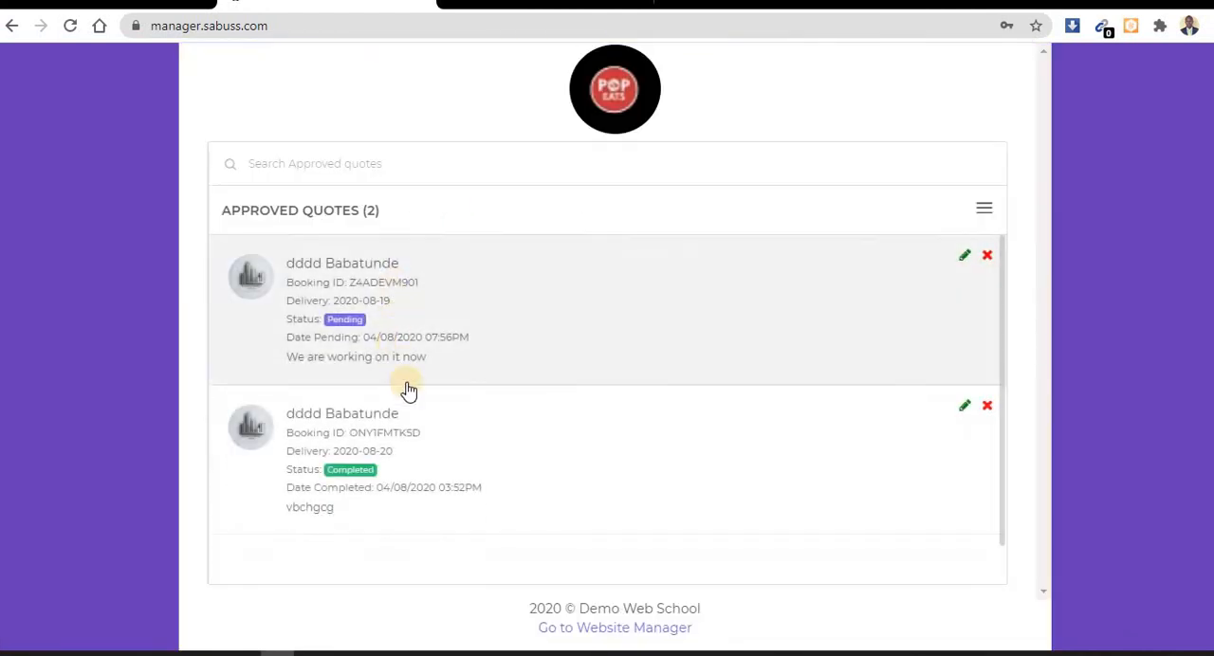
mouse_move(351, 285)
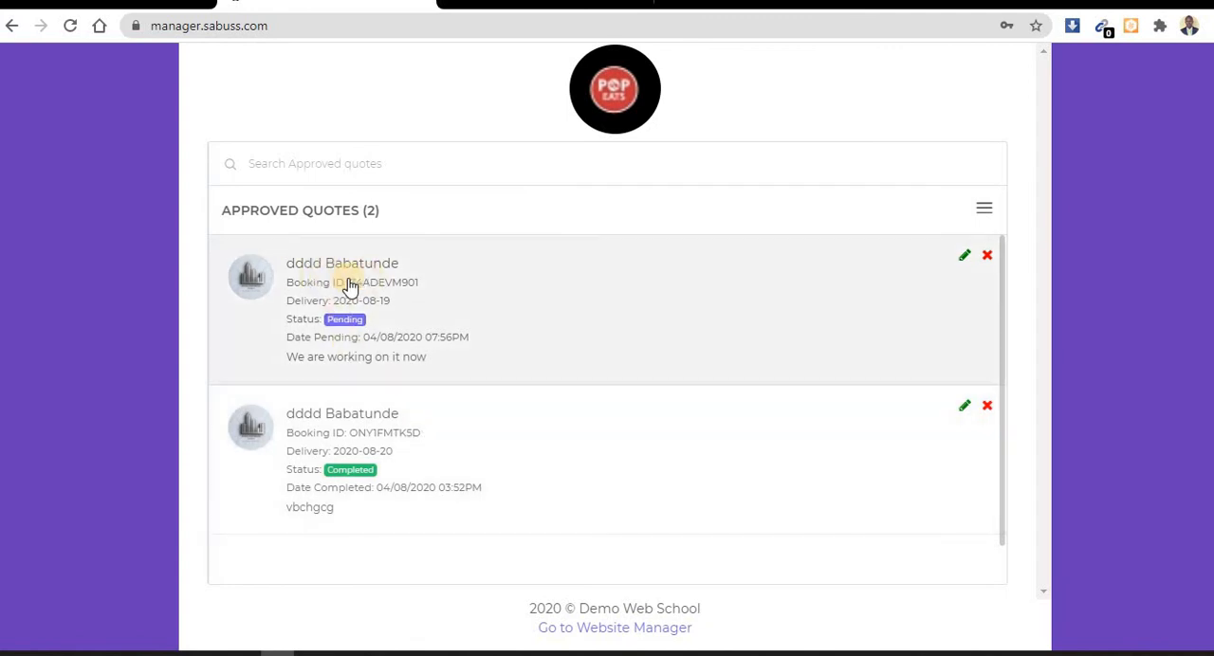
double_click(383, 283)
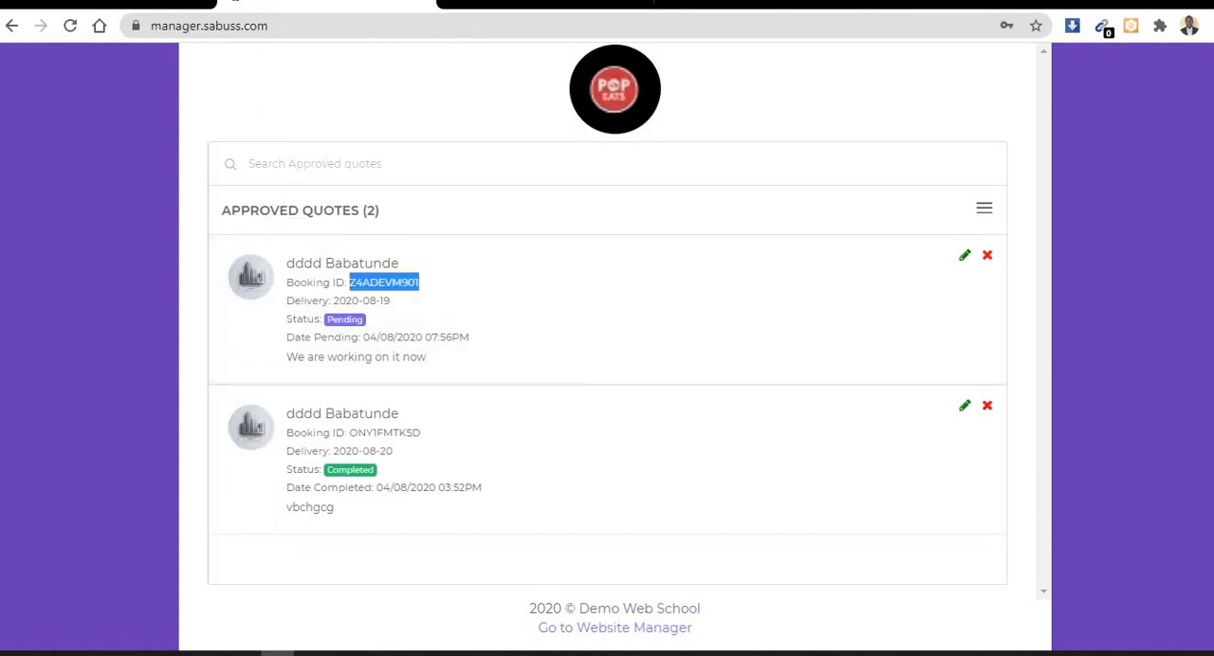
mouse_move(421, 213)
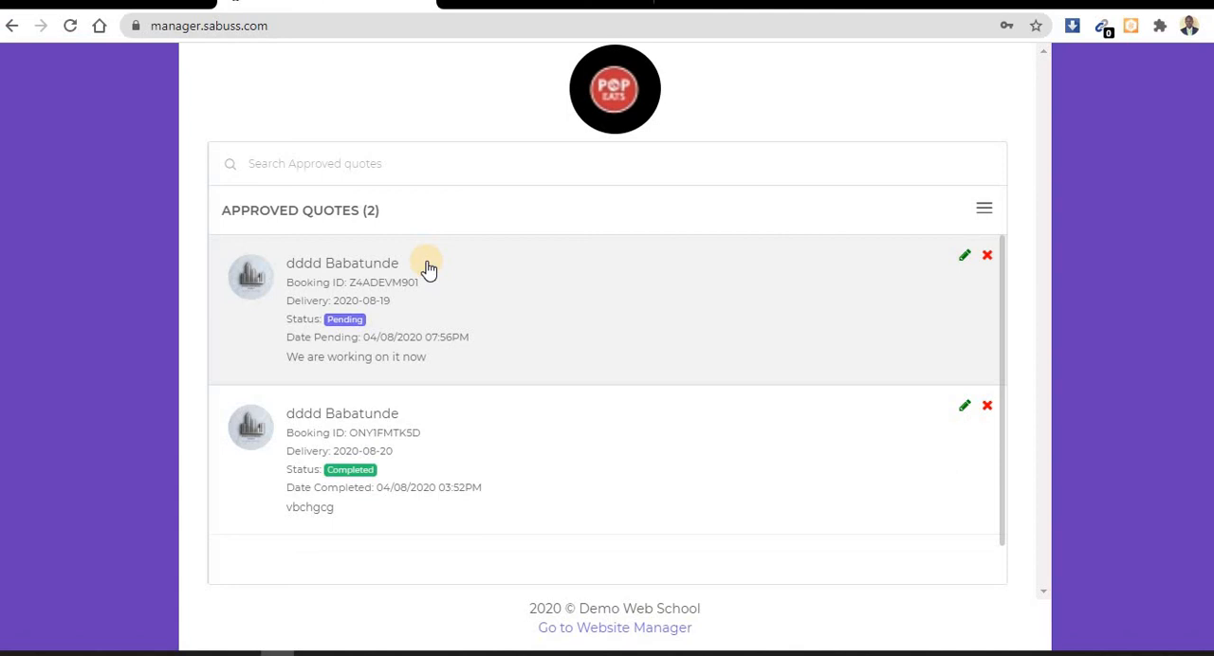
mouse_move(913, 210)
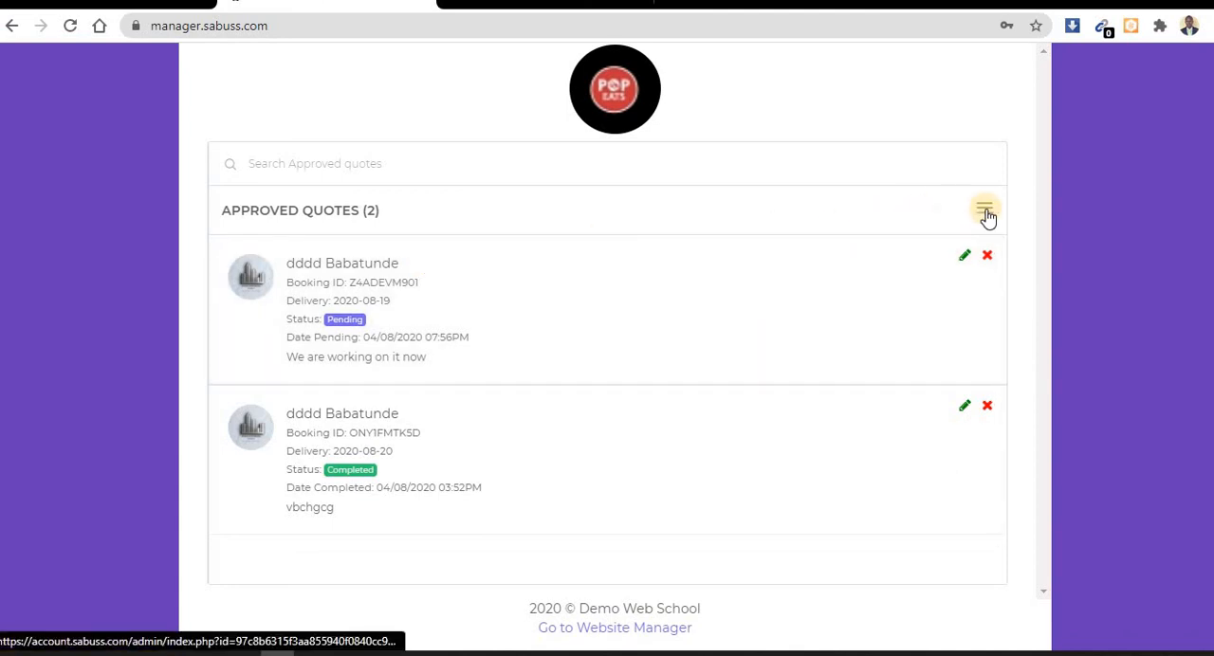
mouse_move(768, 250)
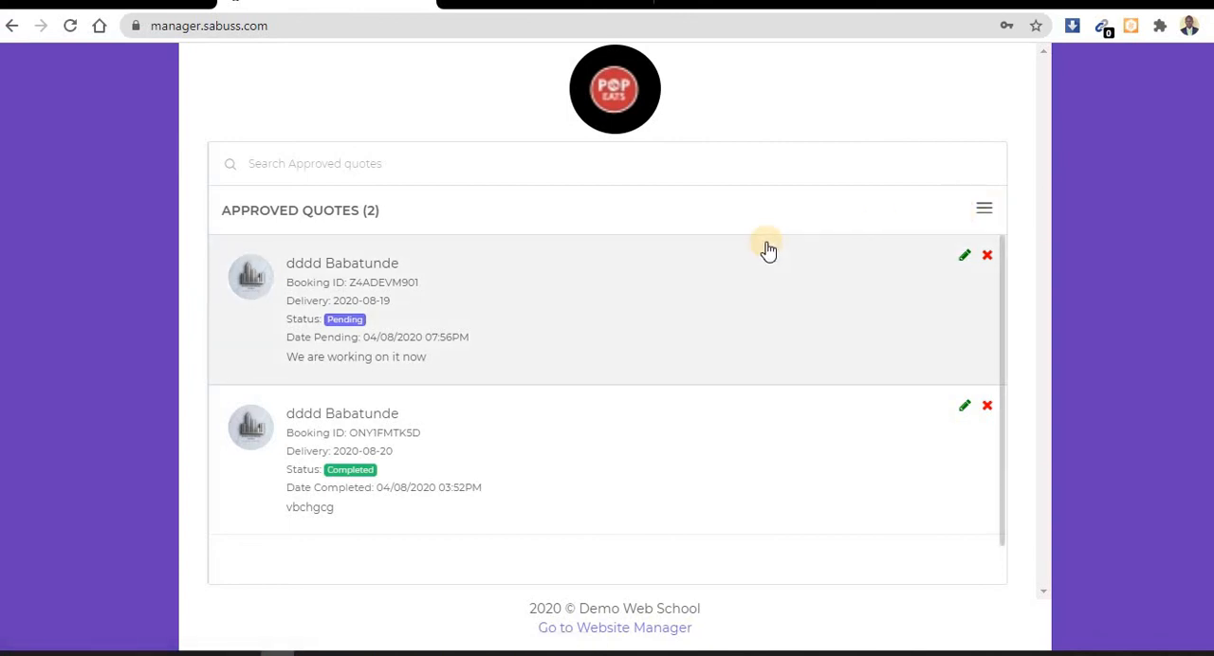